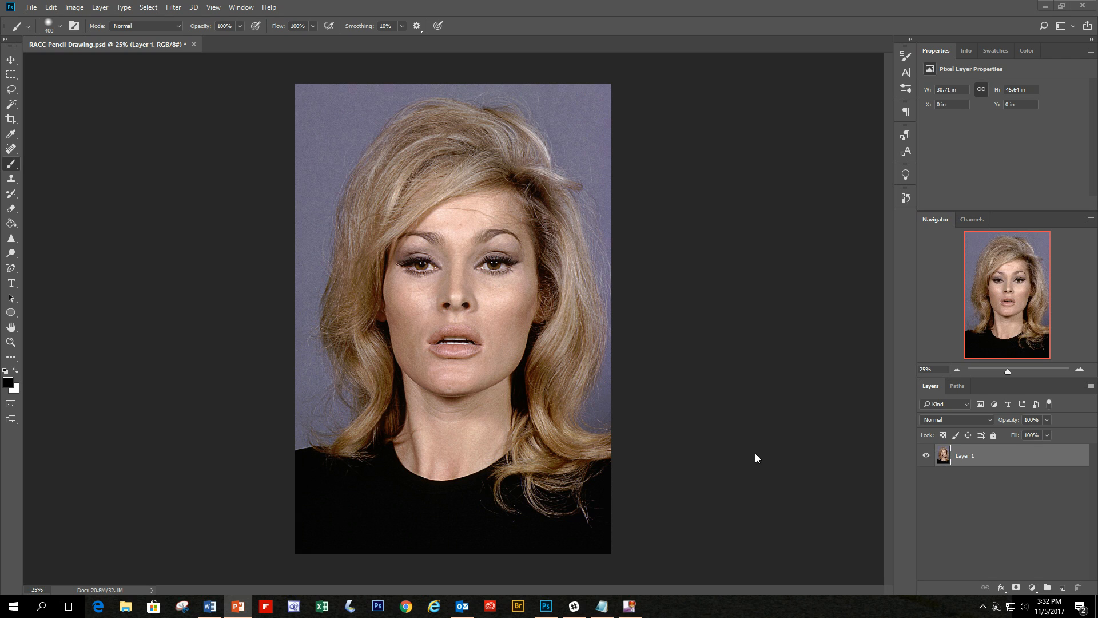
pyautogui.moveTo(600, 385)
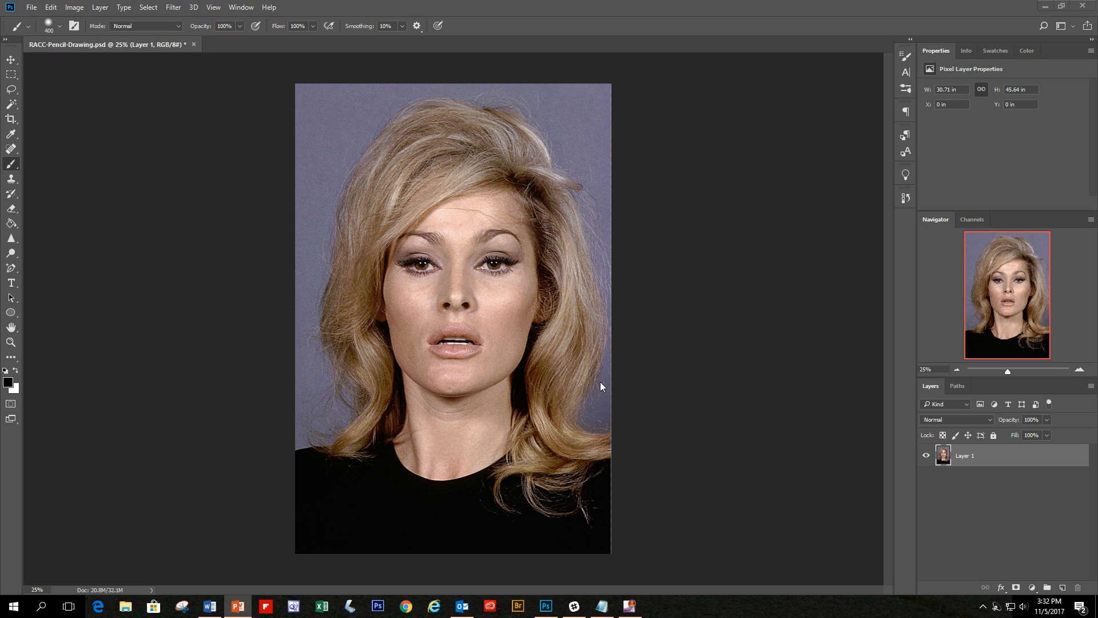
pyautogui.moveTo(1018, 461)
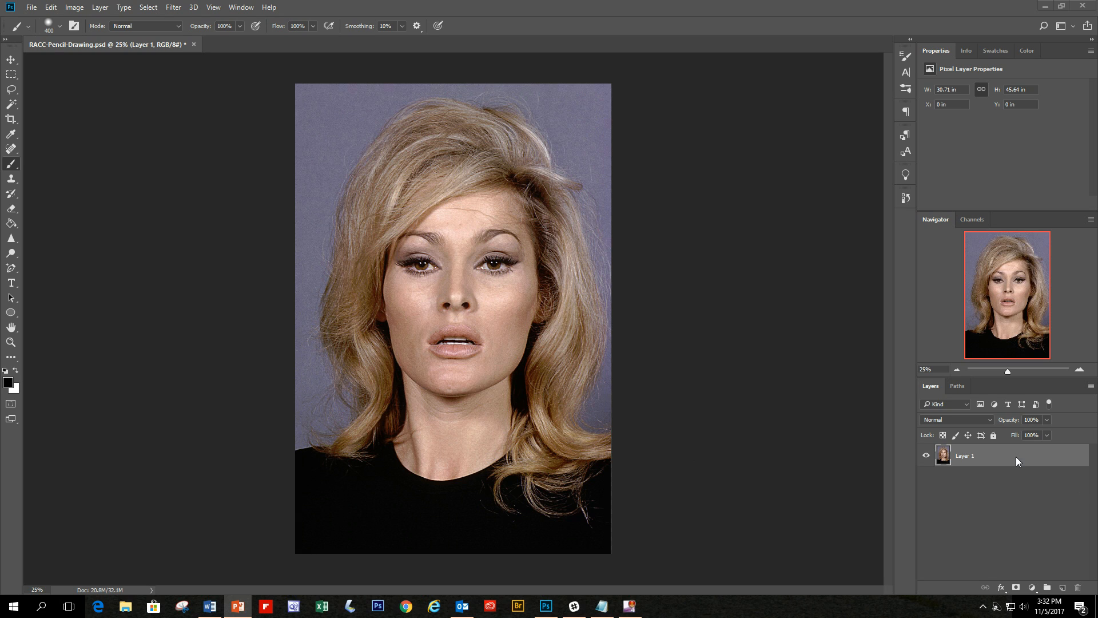
pyautogui.moveTo(1016, 461)
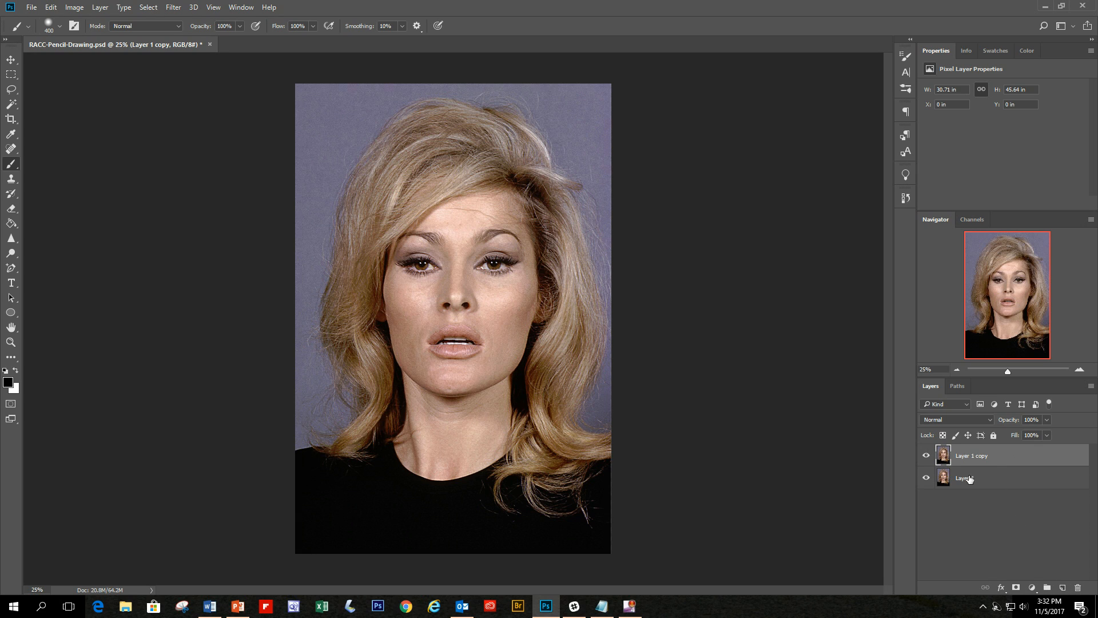
# Step: Rename the bottom portrait layer to 'original' and the copy above it to 'sketch'
pyautogui.doubleClick(966, 478)
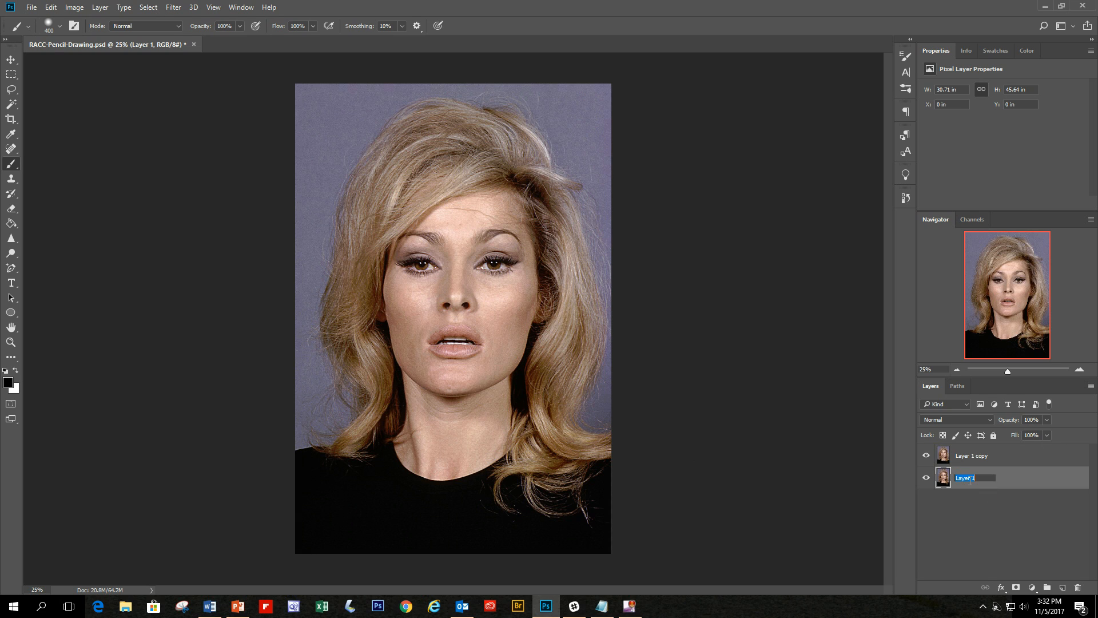
pyautogui.write('original')
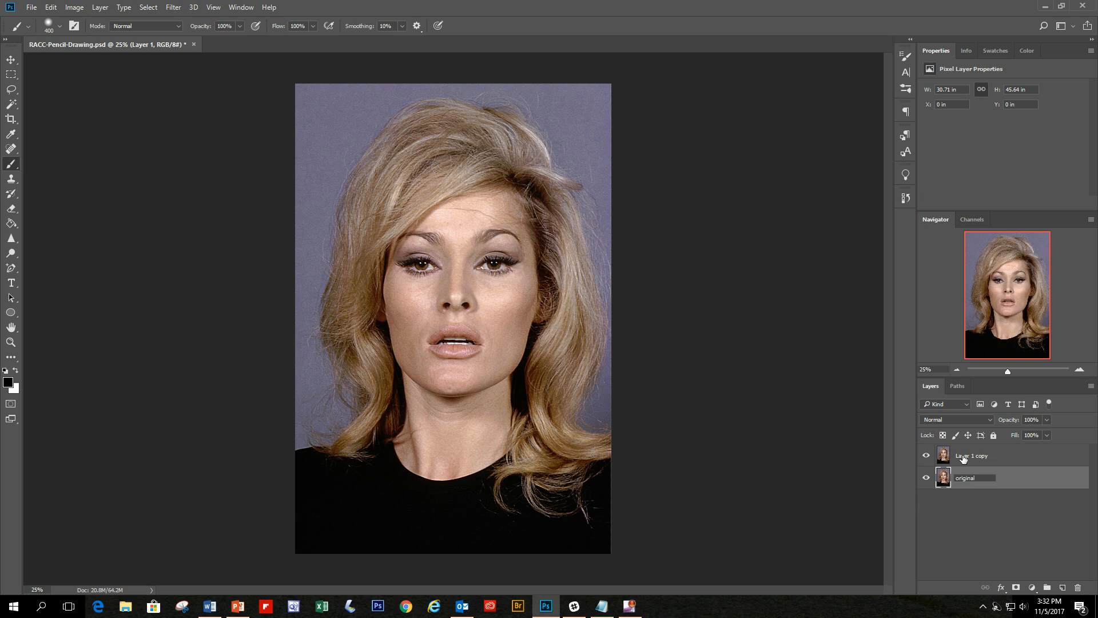
pyautogui.click(1002, 455)
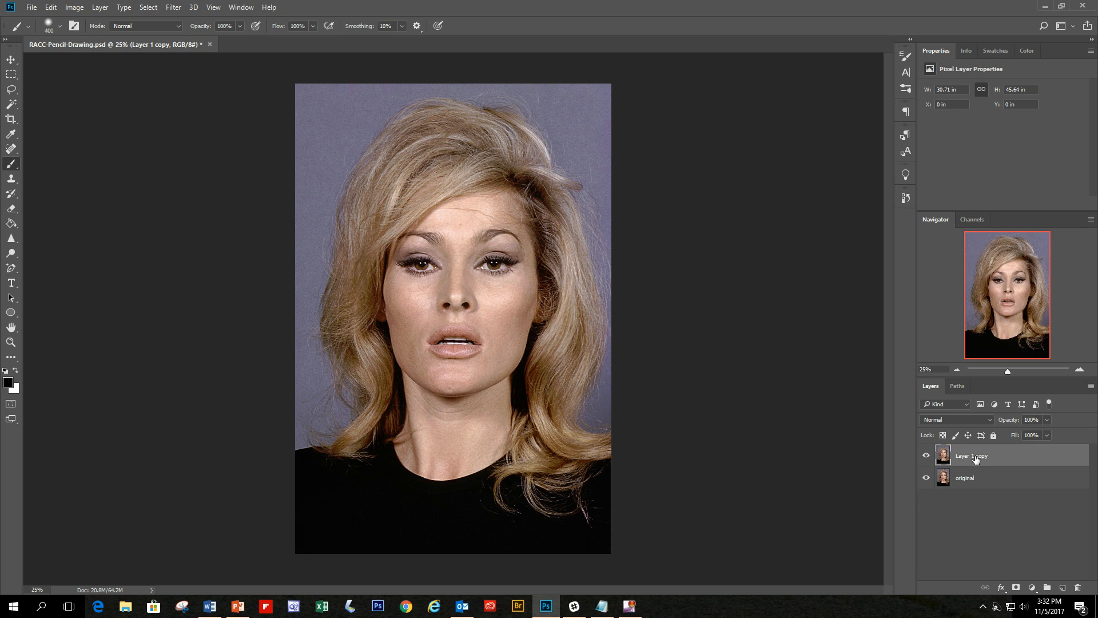
pyautogui.moveTo(972, 479)
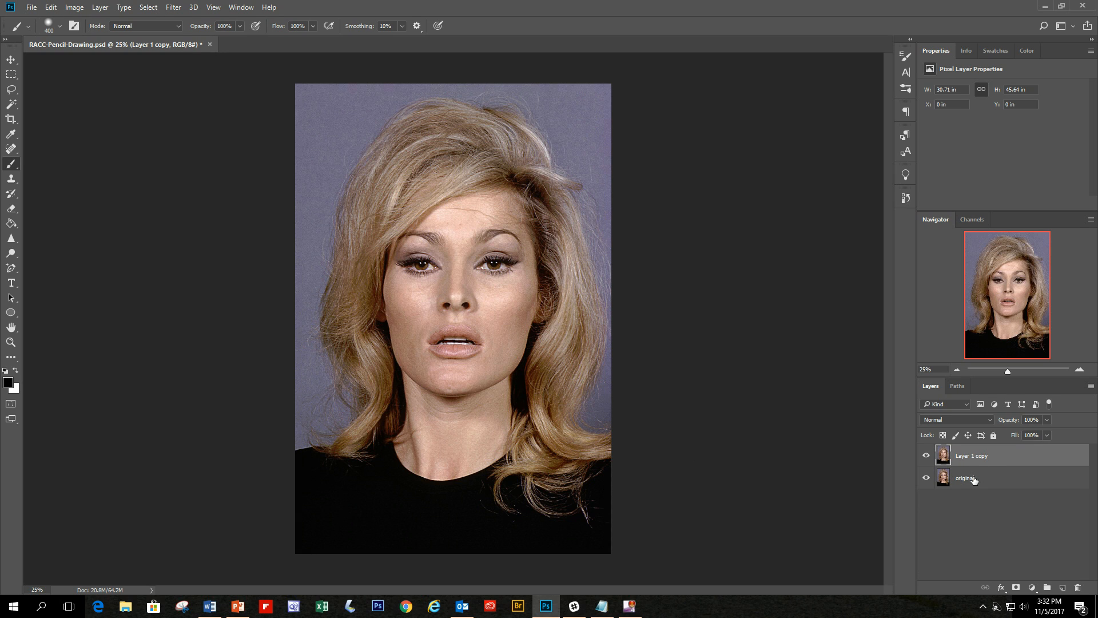
pyautogui.doubleClick(973, 456)
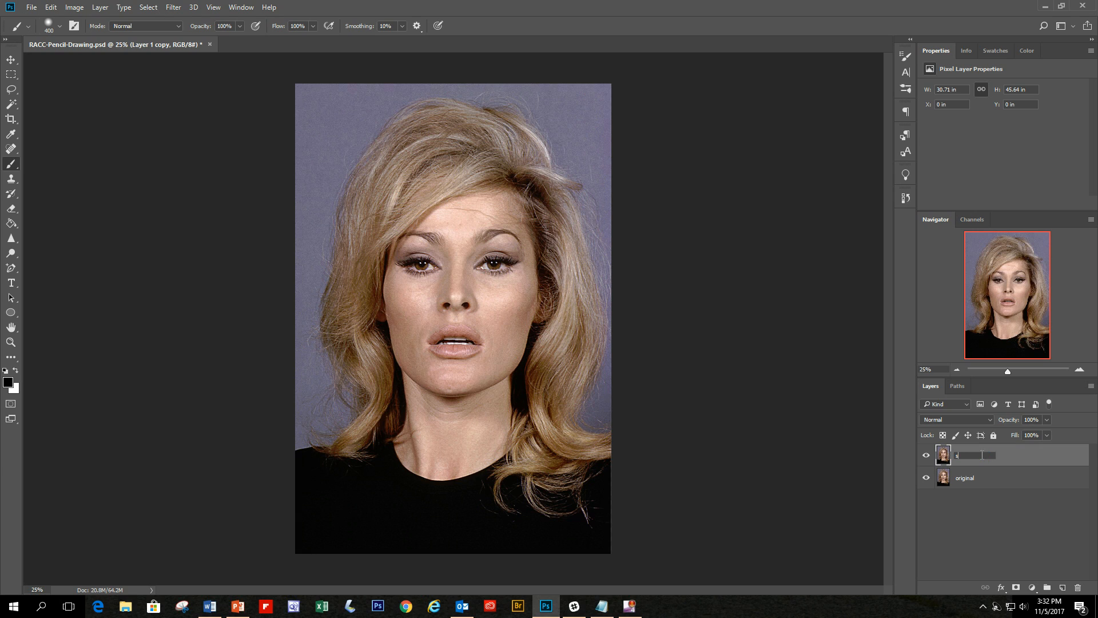
pyautogui.write('sketch')
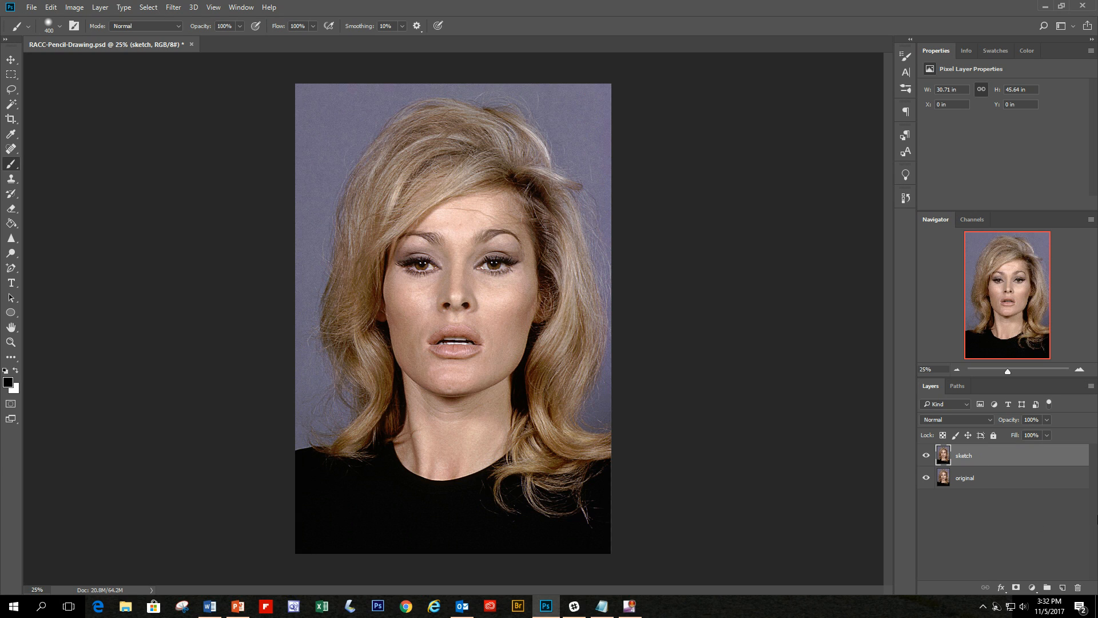
pyautogui.moveTo(1019, 463)
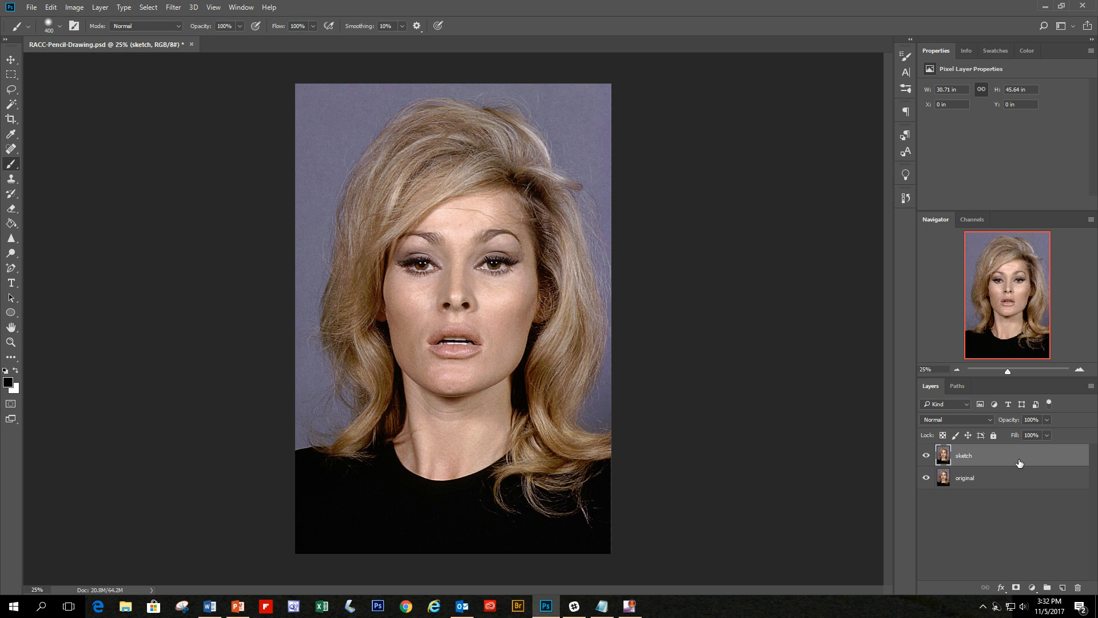
pyautogui.moveTo(1034, 561)
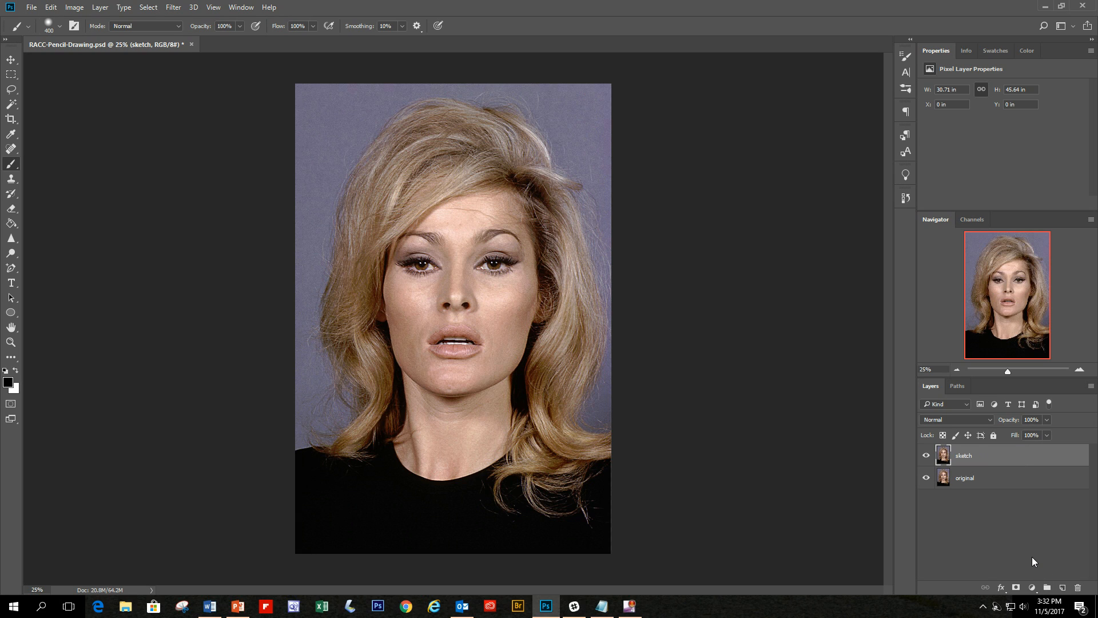
pyautogui.moveTo(1018, 463)
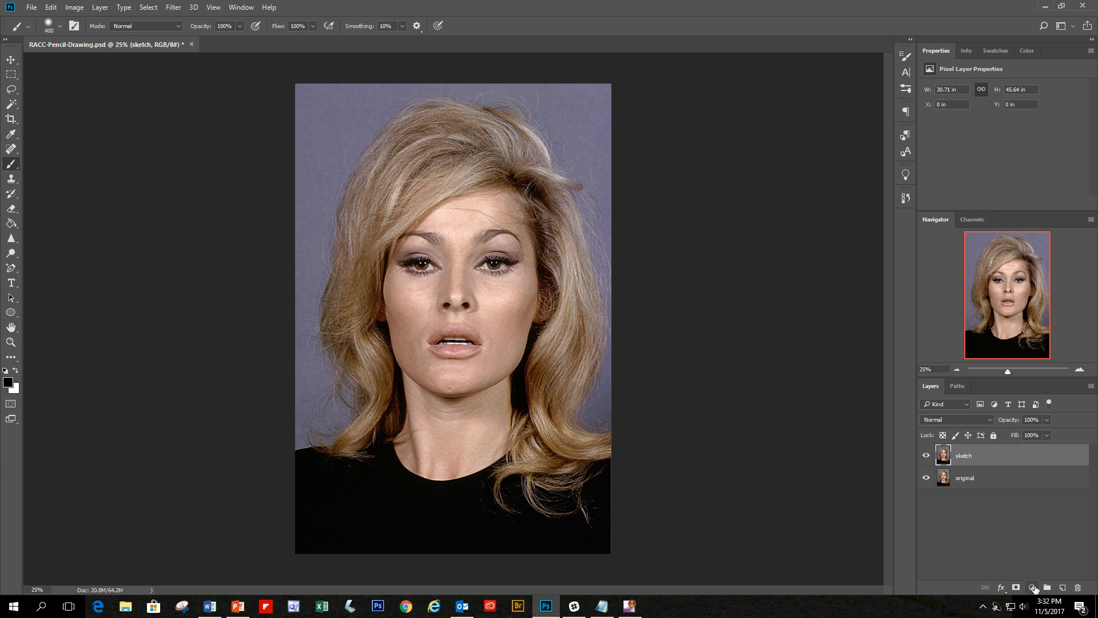
pyautogui.moveTo(1034, 586)
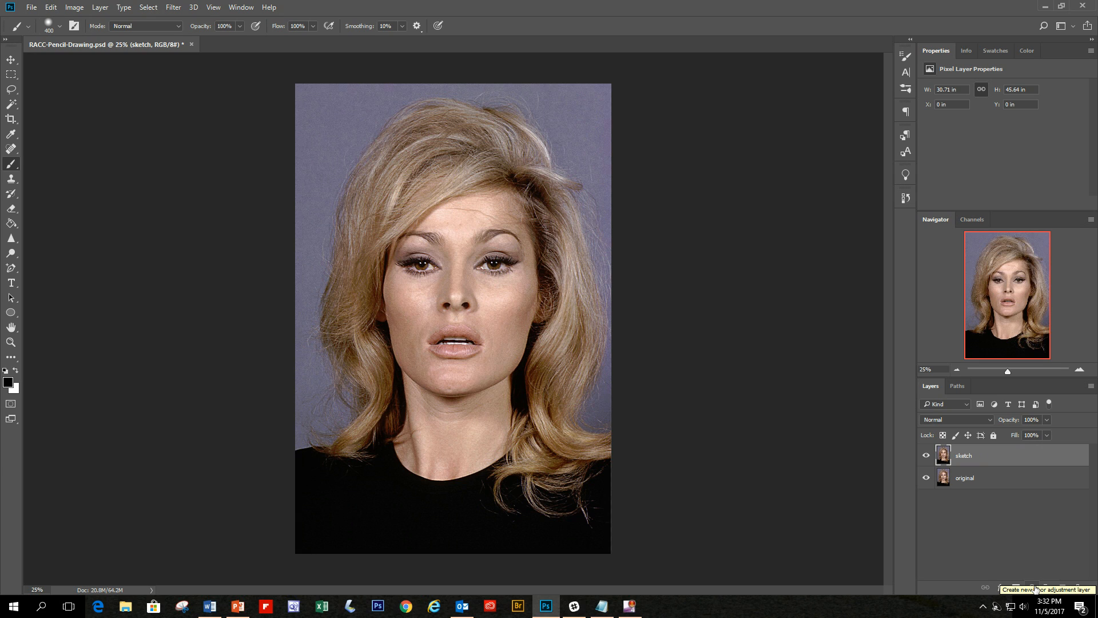
# Step: Add a Hue/Saturation adjustment layer desaturating the portrait, then return to the sketch layer
pyautogui.click(1044, 588)
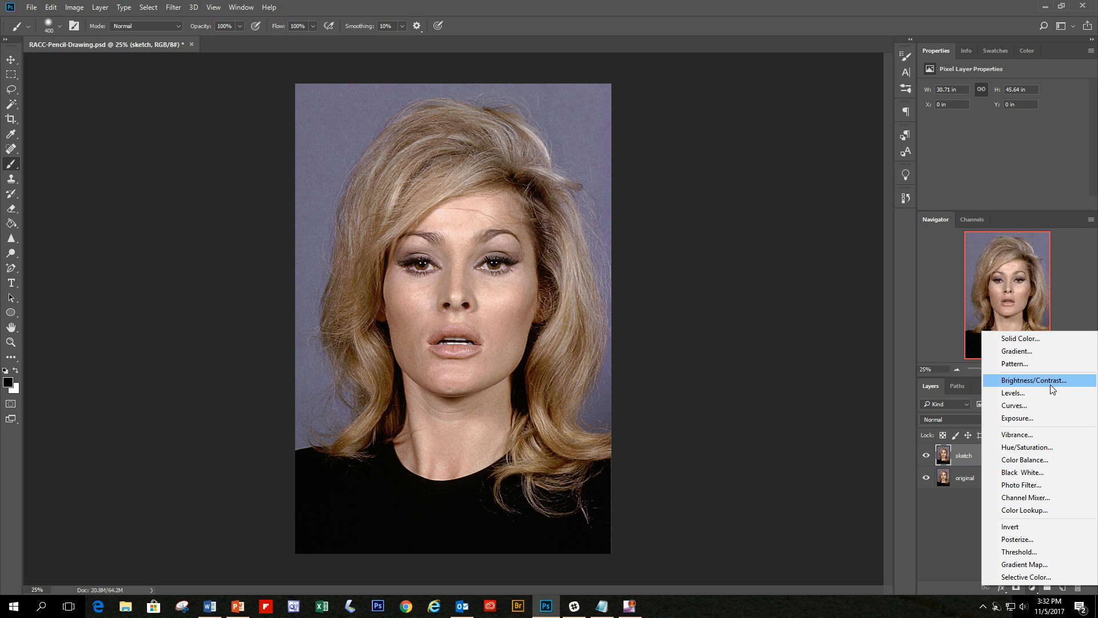
pyautogui.click(1027, 448)
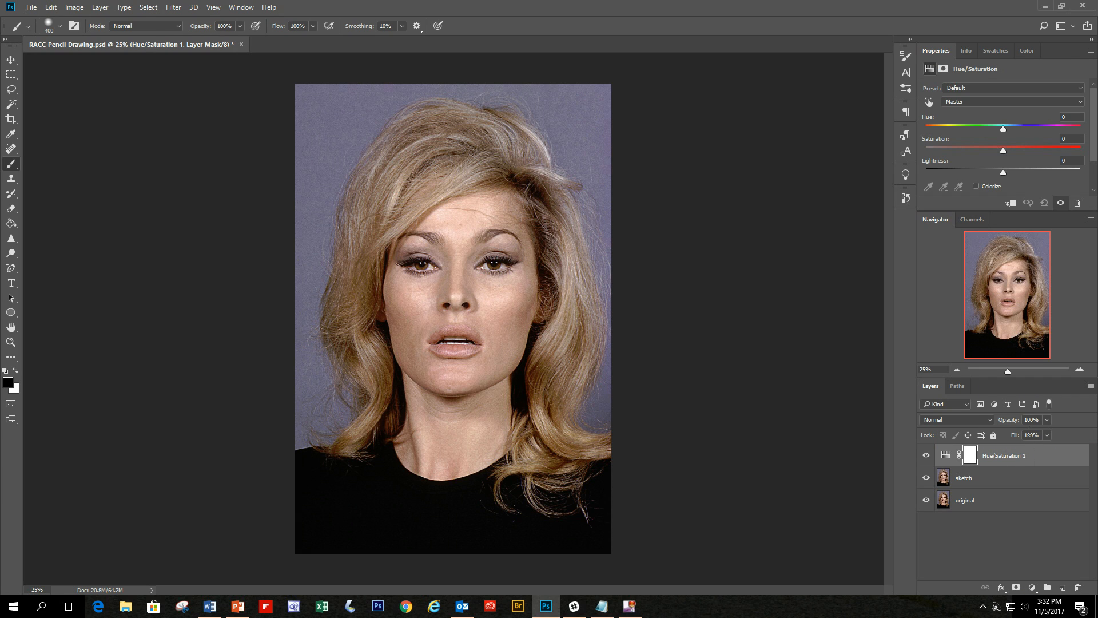
pyautogui.moveTo(1040, 152)
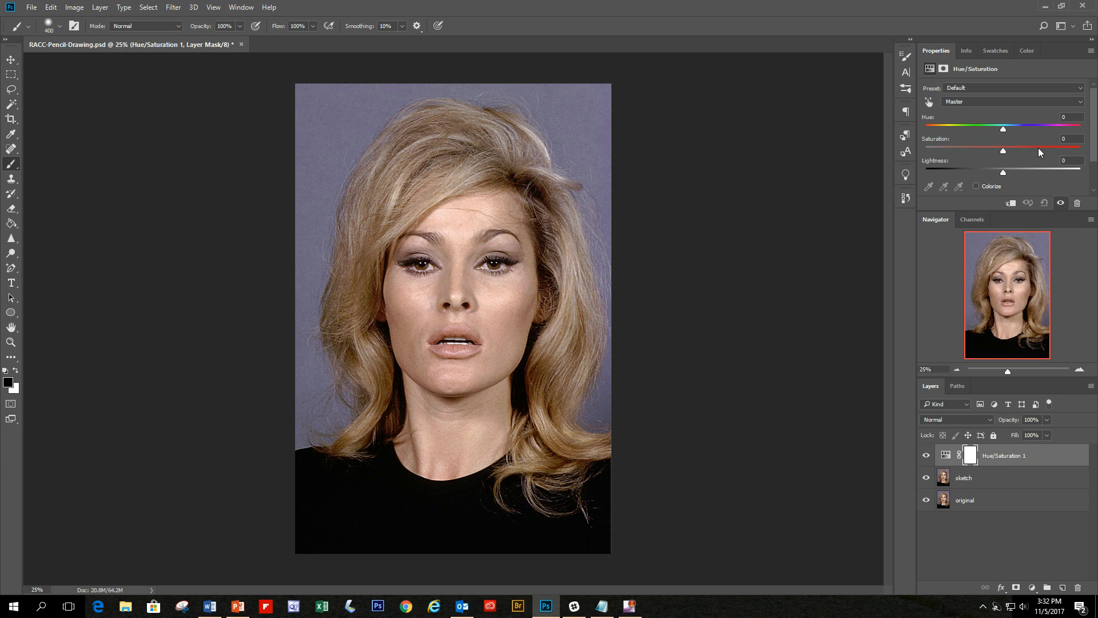
pyautogui.moveTo(1000, 164)
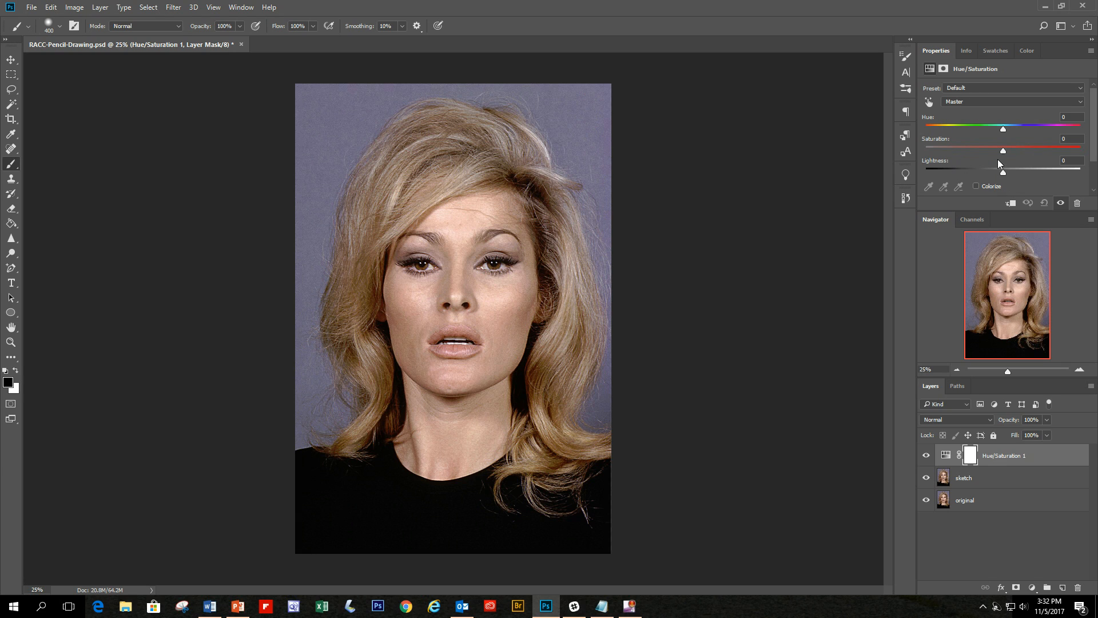
pyautogui.moveTo(1003, 154)
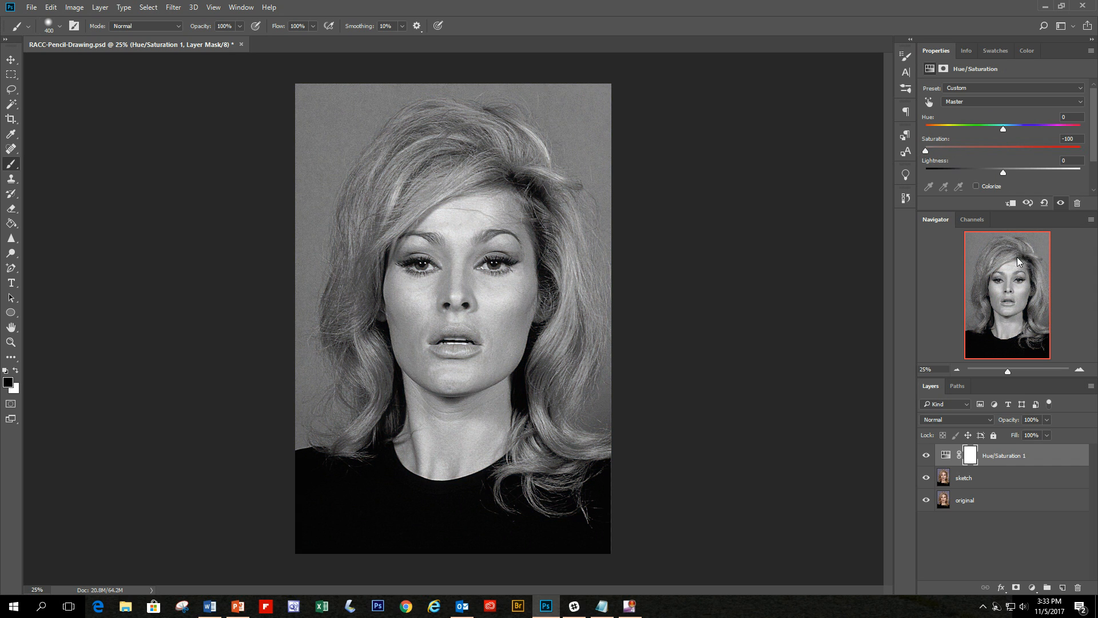
pyautogui.moveTo(931, 311)
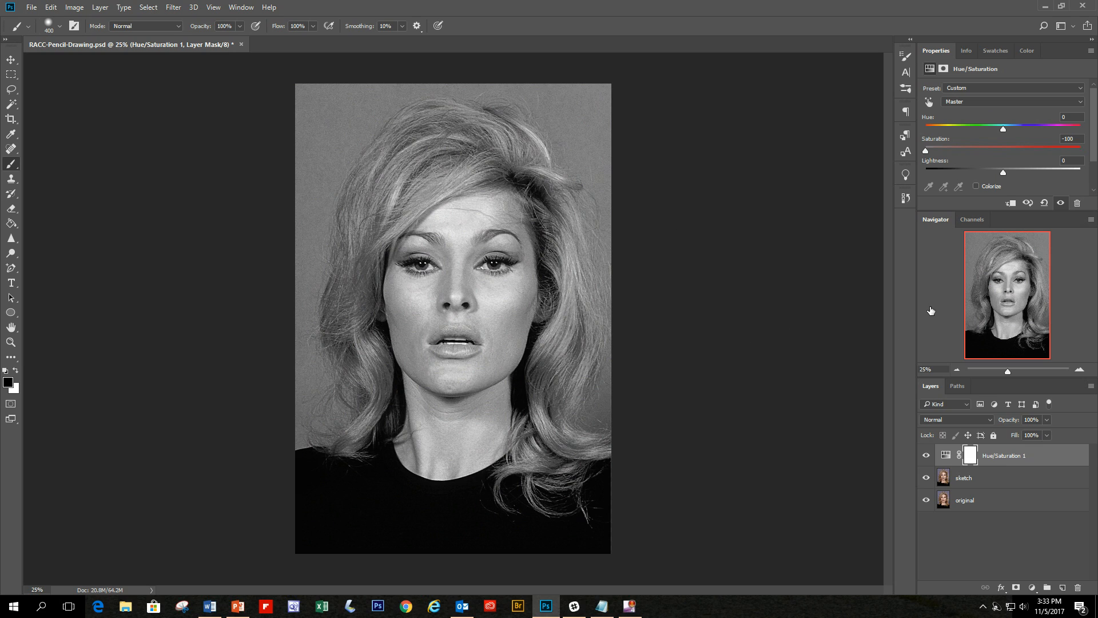
pyautogui.moveTo(931, 311)
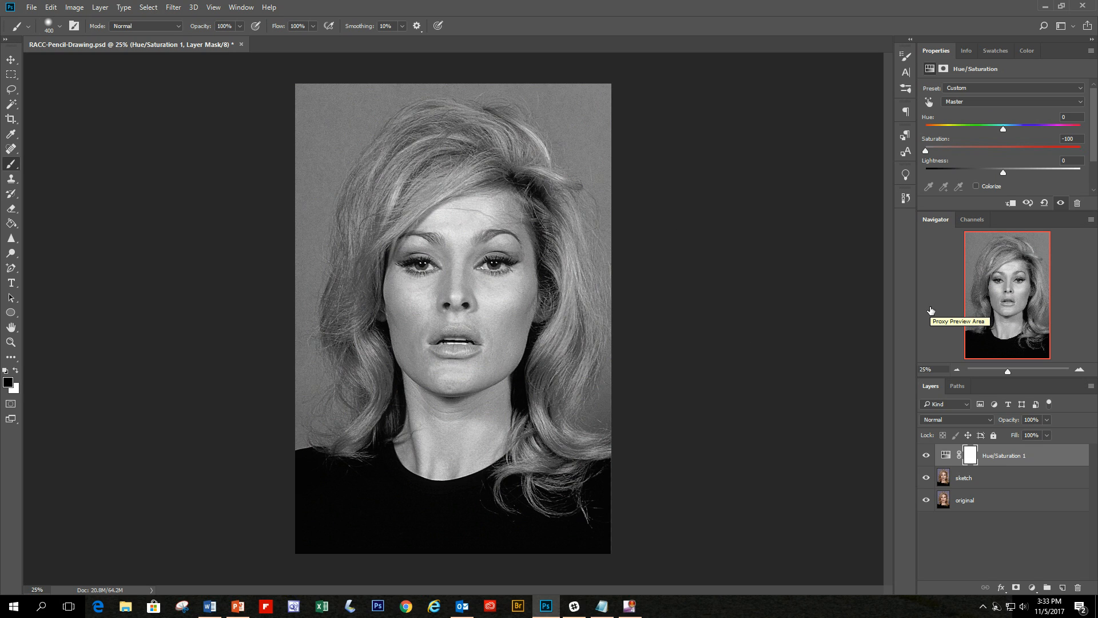
pyautogui.moveTo(848, 452)
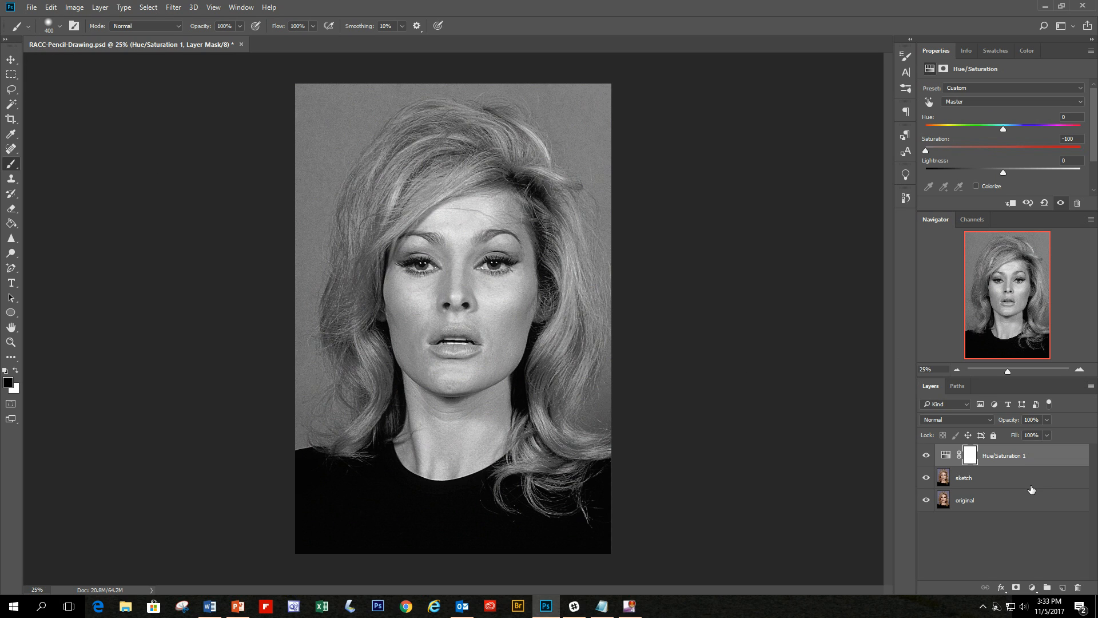
pyautogui.click(963, 477)
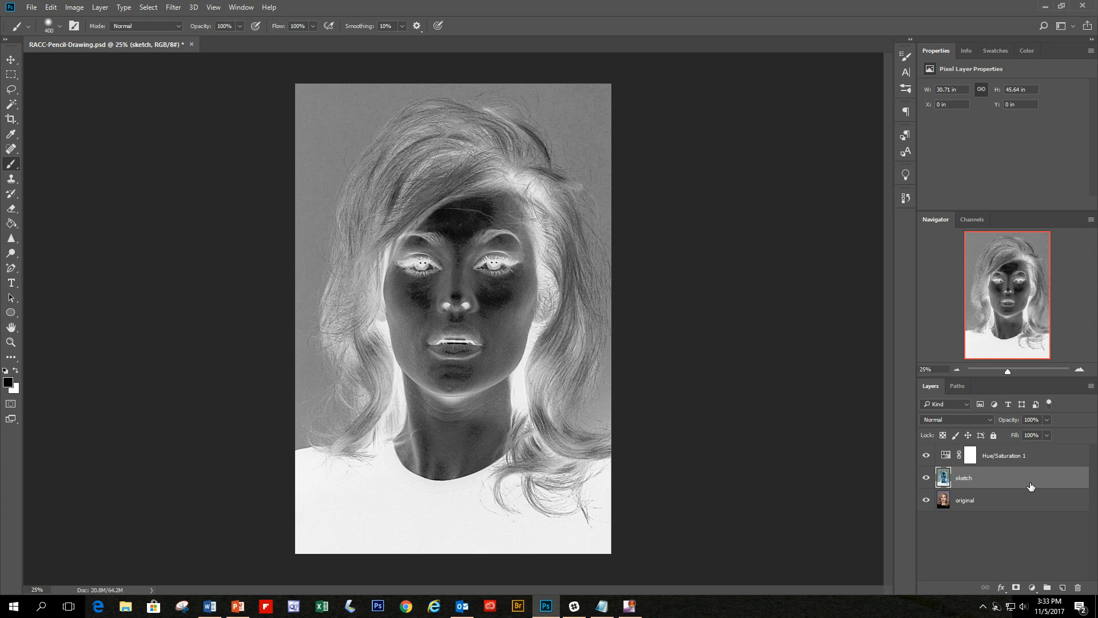
pyautogui.moveTo(1022, 488)
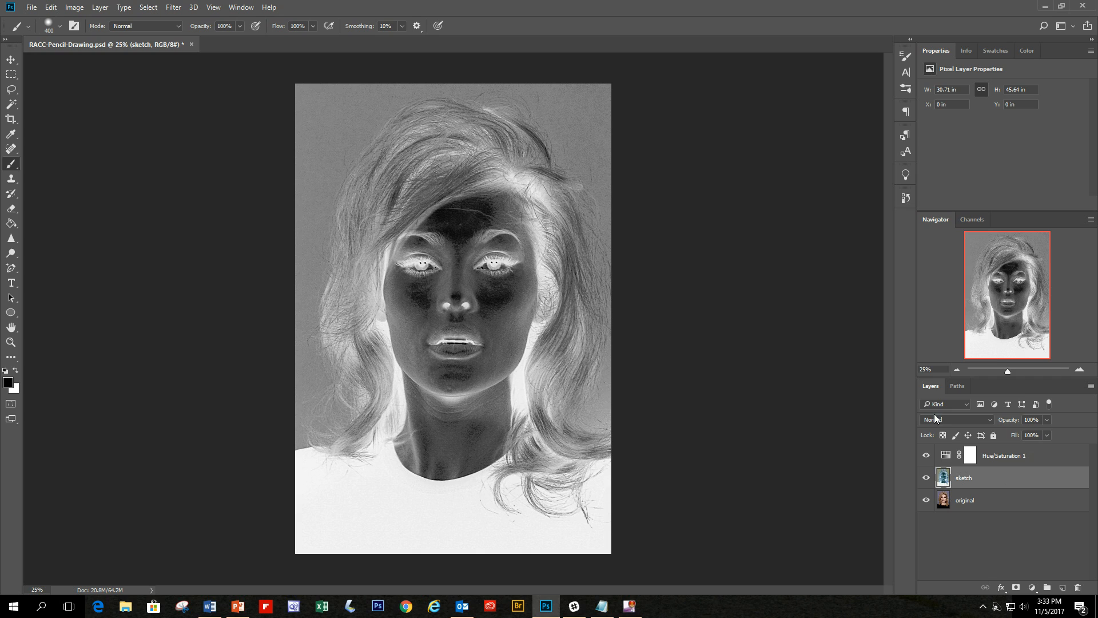
# Step: Set the inverted sketch layer's blend mode to Color Dodge
pyautogui.click(954, 418)
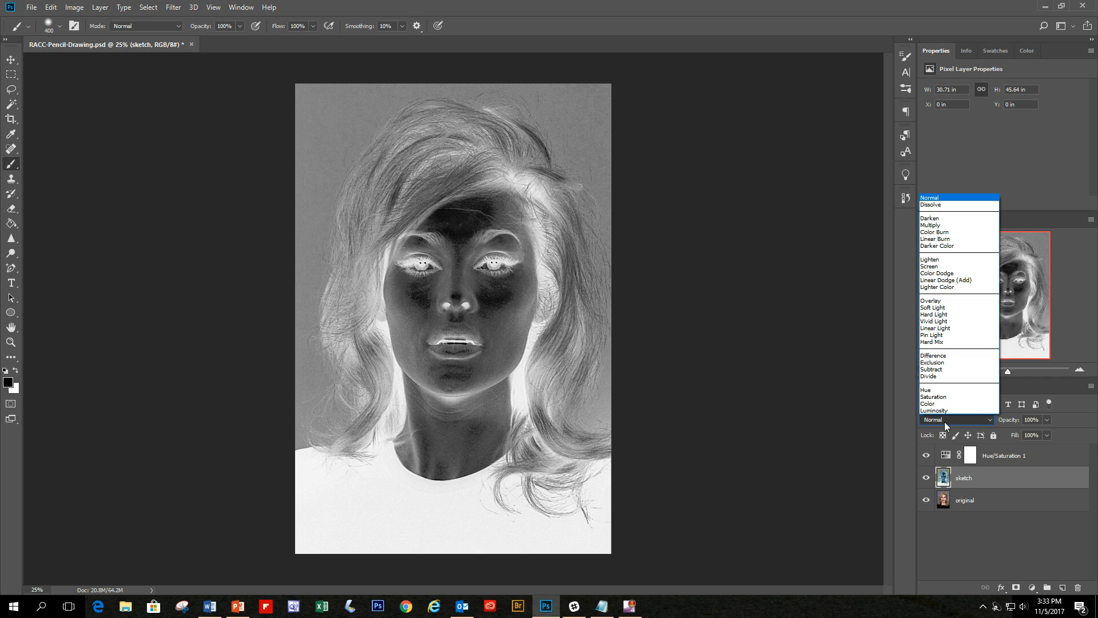
pyautogui.moveTo(929, 266)
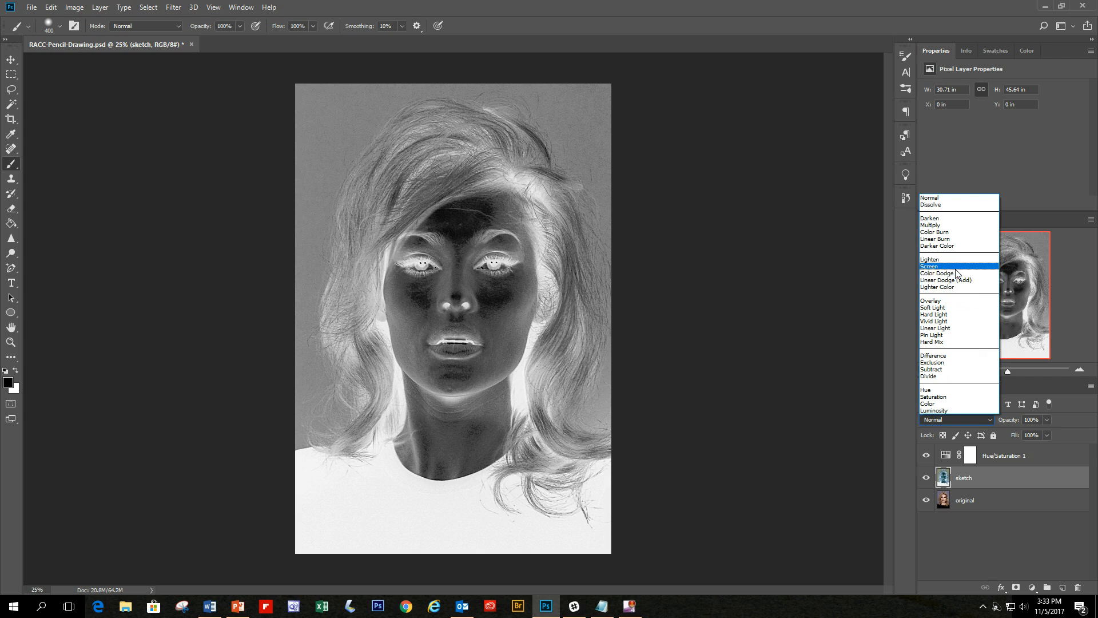
pyautogui.moveTo(938, 274)
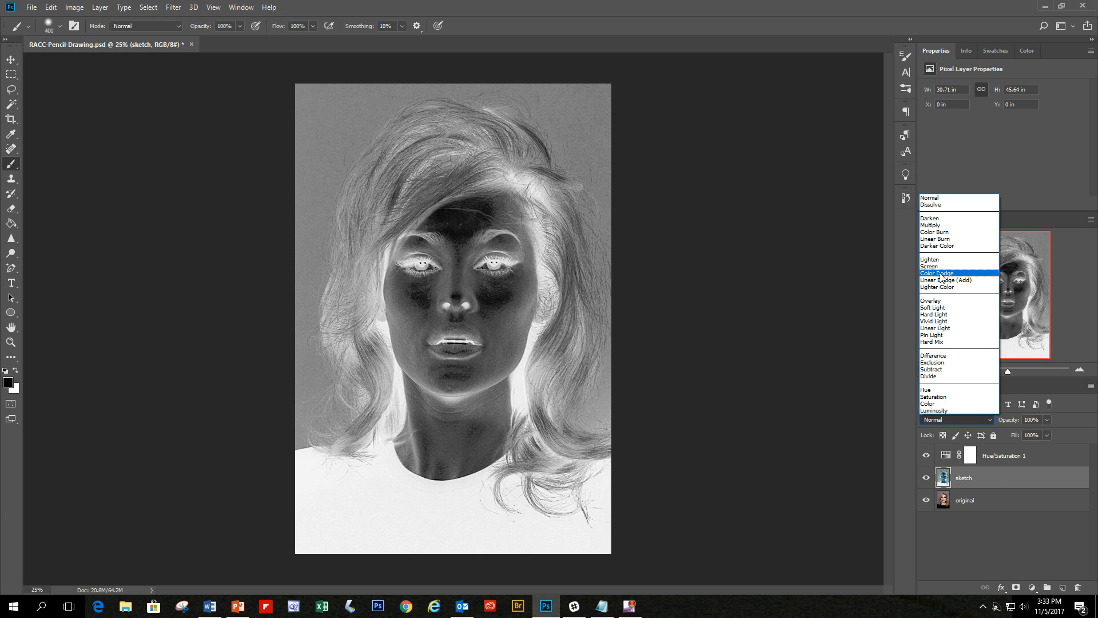
pyautogui.click(937, 273)
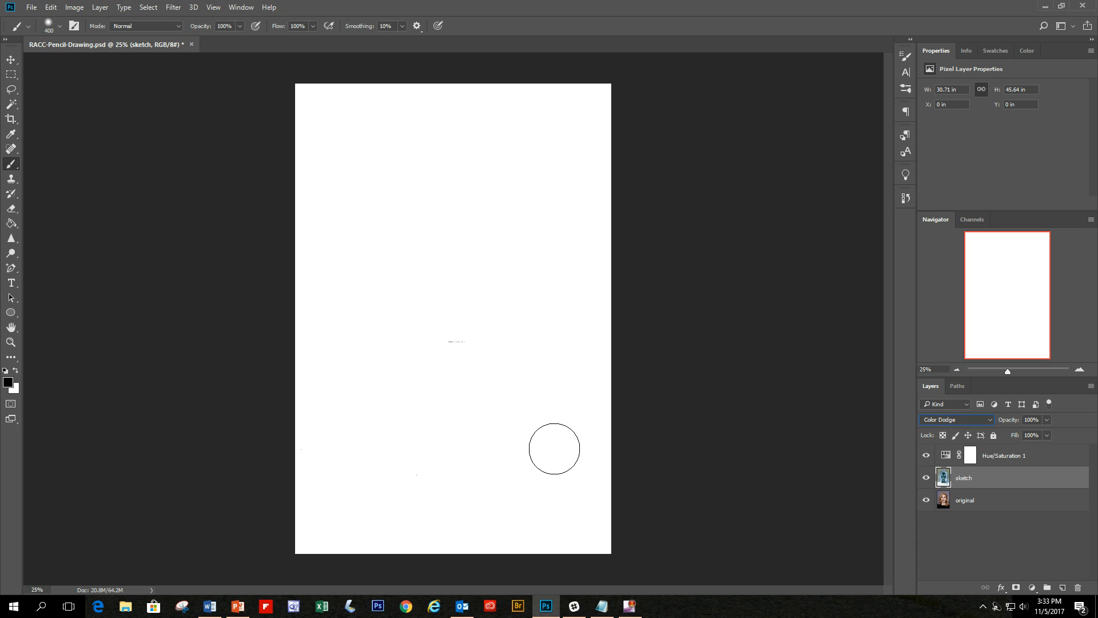
pyautogui.moveTo(192, 281)
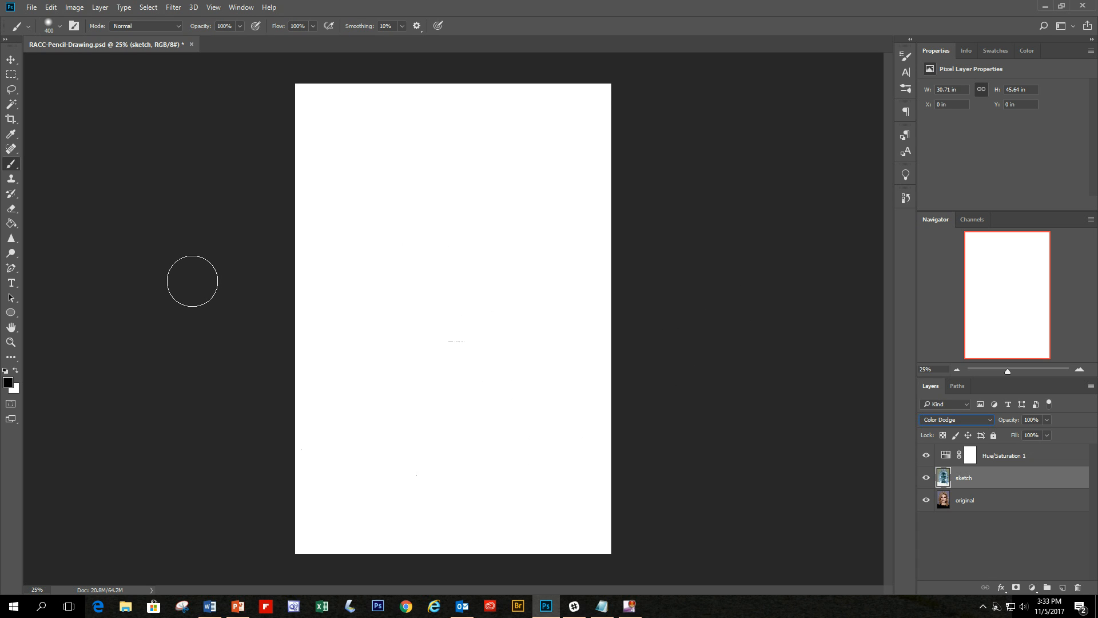
pyautogui.moveTo(172, 241)
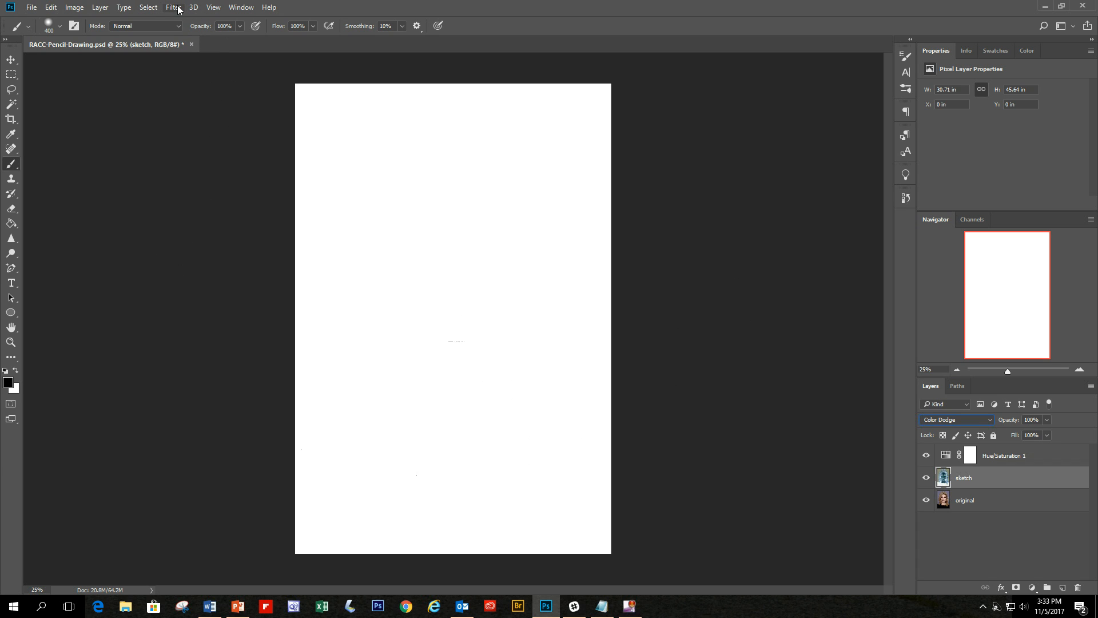
# Step: Apply a 10-pixel Gaussian Blur to the sketch layer to reveal the pencil lines
pyautogui.click(173, 7)
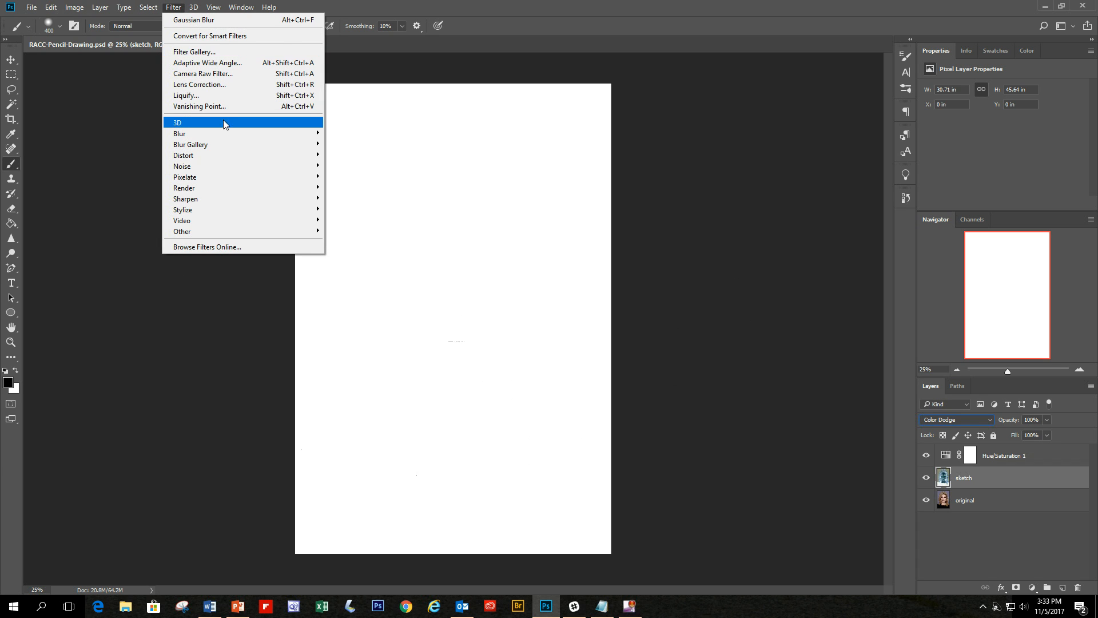
pyautogui.moveTo(188, 132)
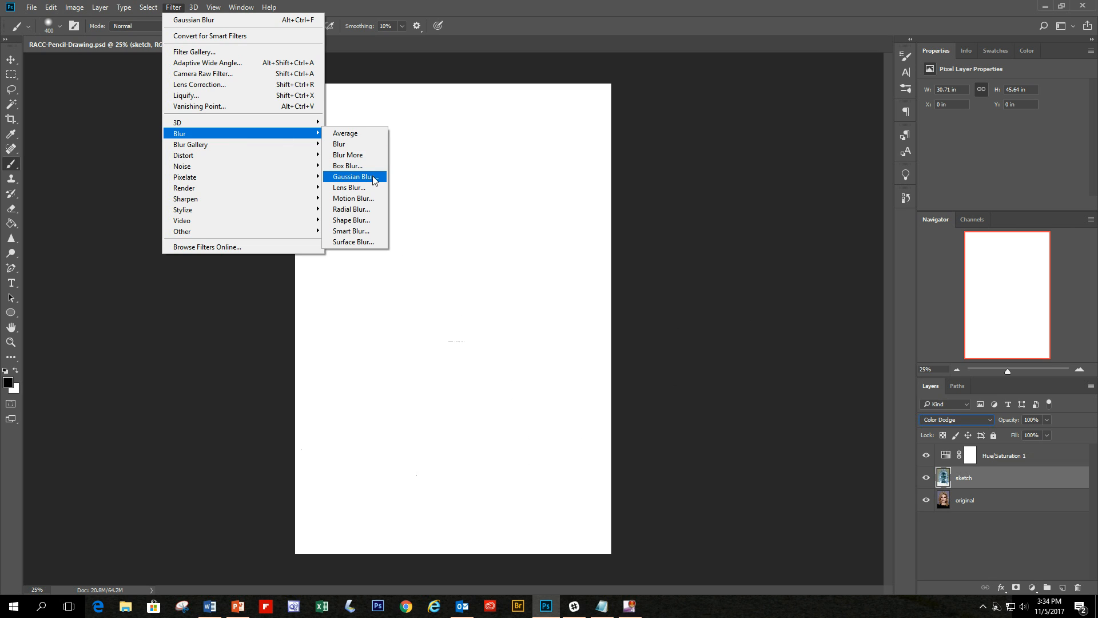
pyautogui.click(353, 176)
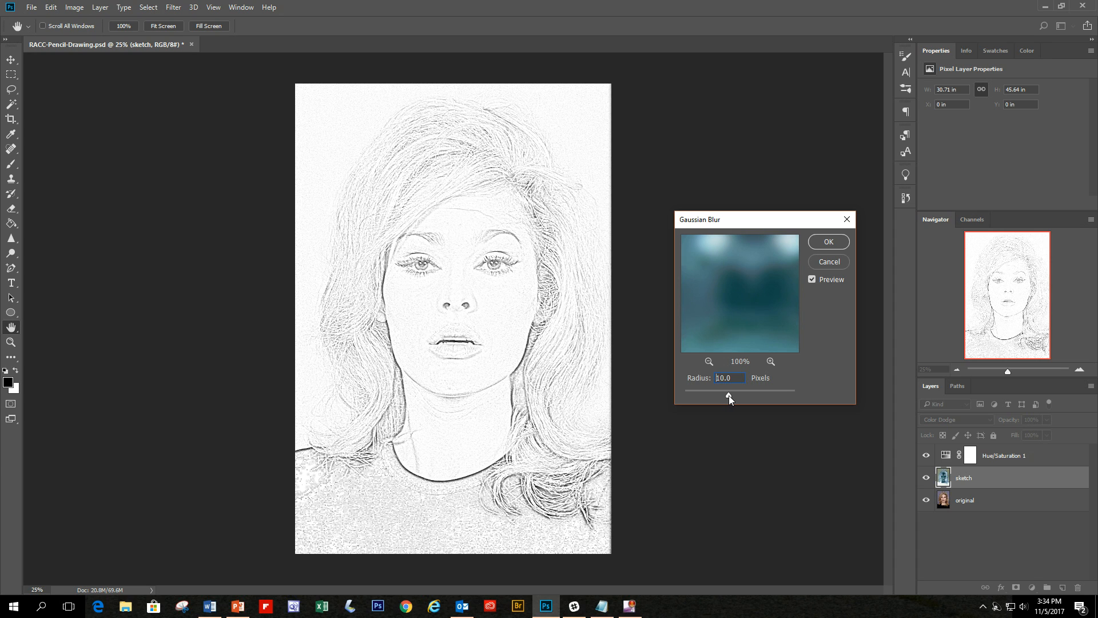
pyautogui.tripleClick(724, 378)
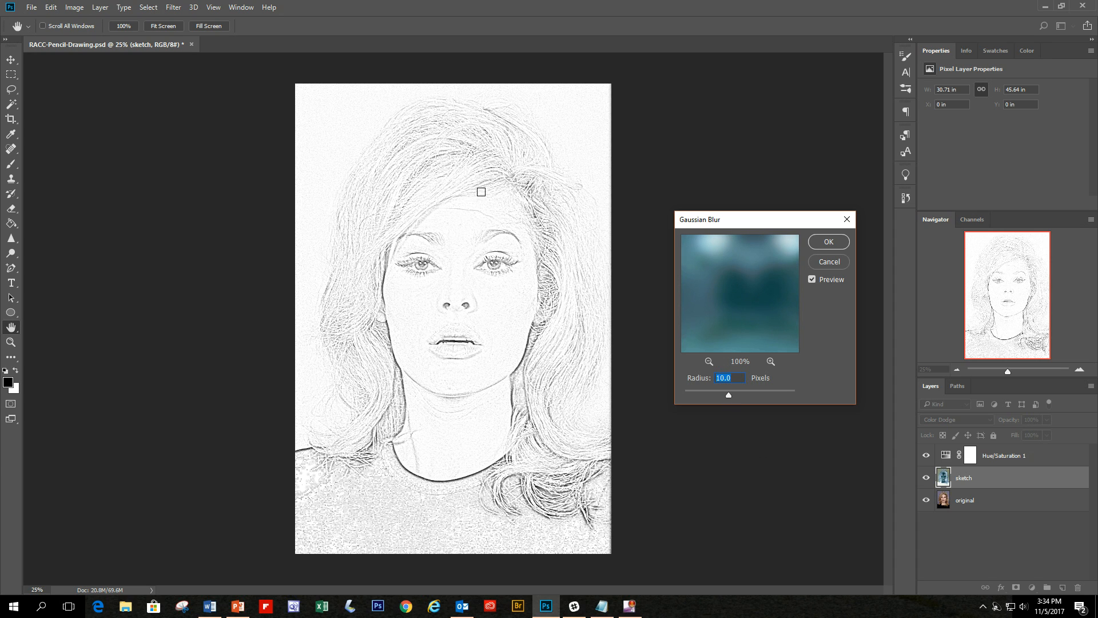
pyautogui.moveTo(719, 456)
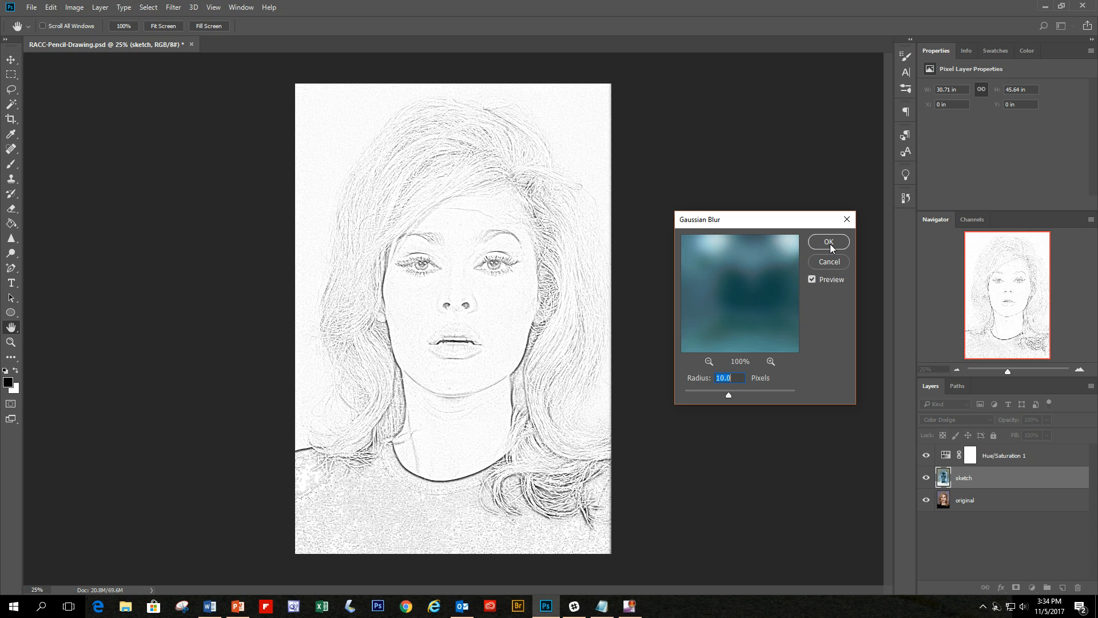
pyautogui.click(828, 241)
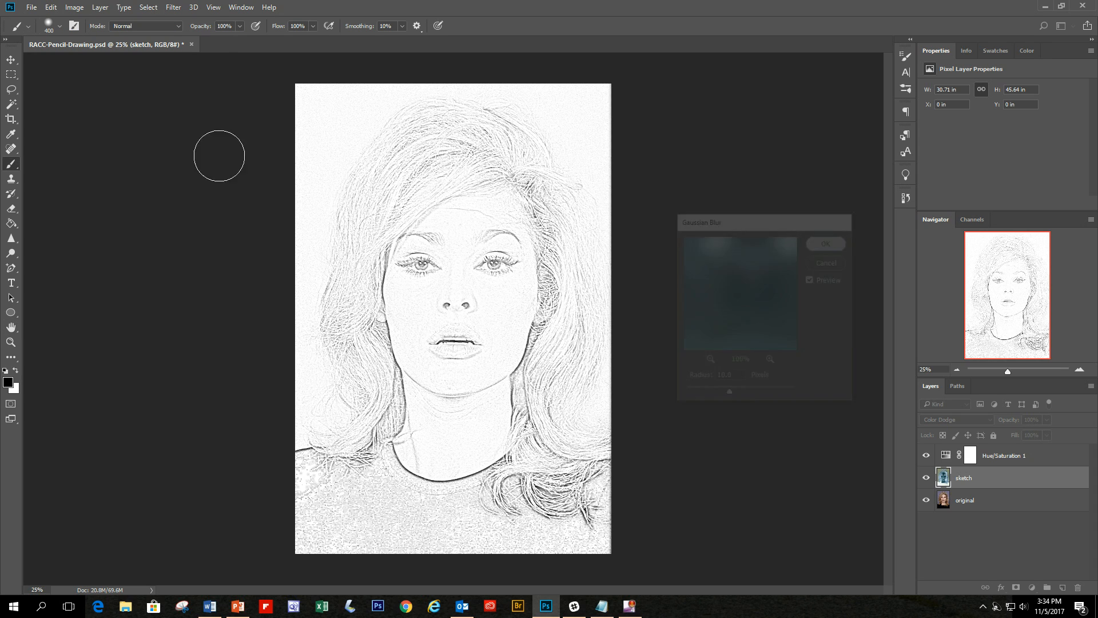
pyautogui.click(825, 243)
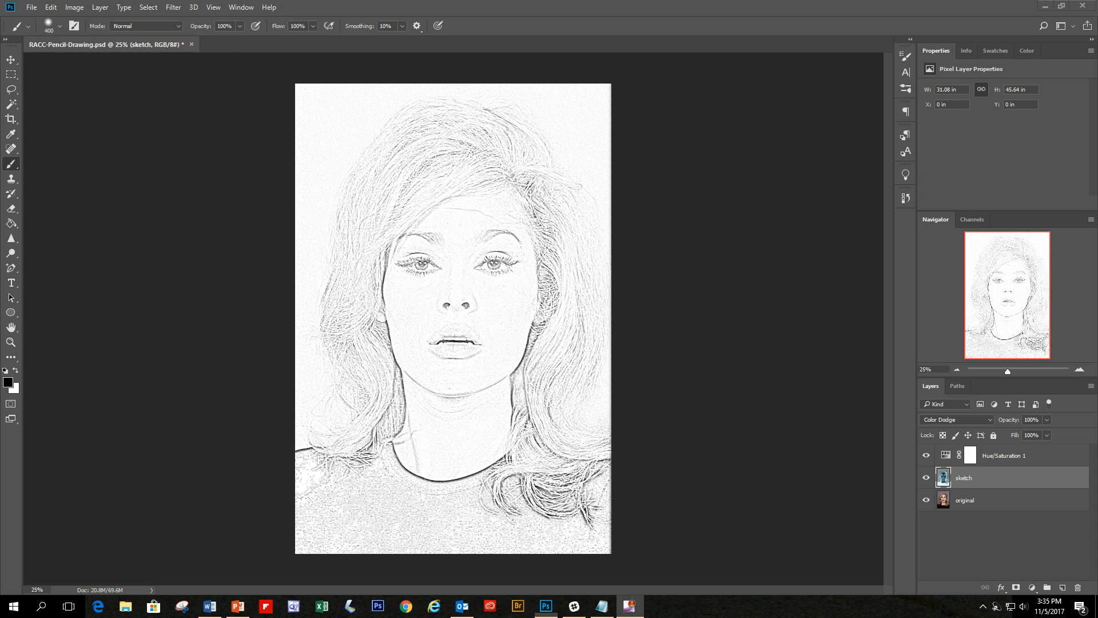
pyautogui.moveTo(646, 320)
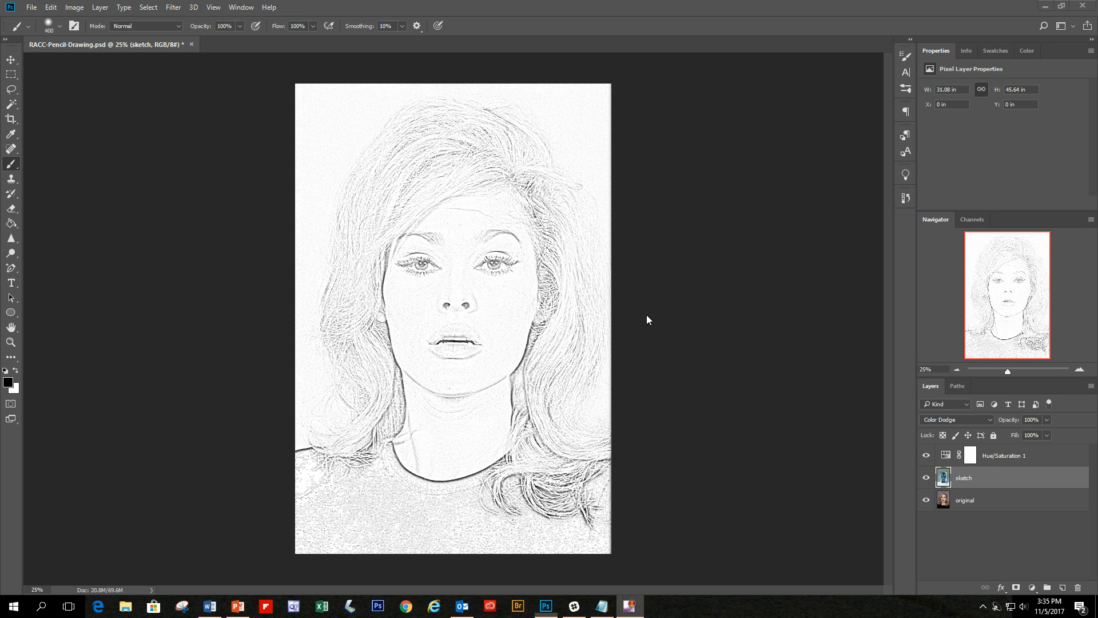
pyautogui.moveTo(1050, 479)
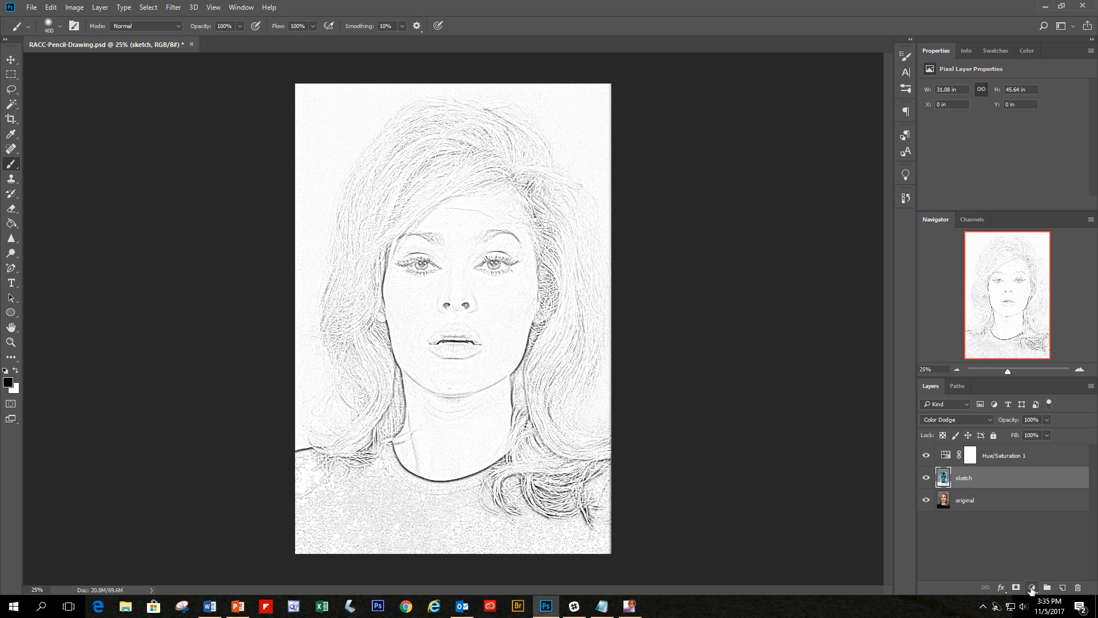
# Step: Add a Levels adjustment layer with default settings above the sketch layer
pyautogui.click(1032, 588)
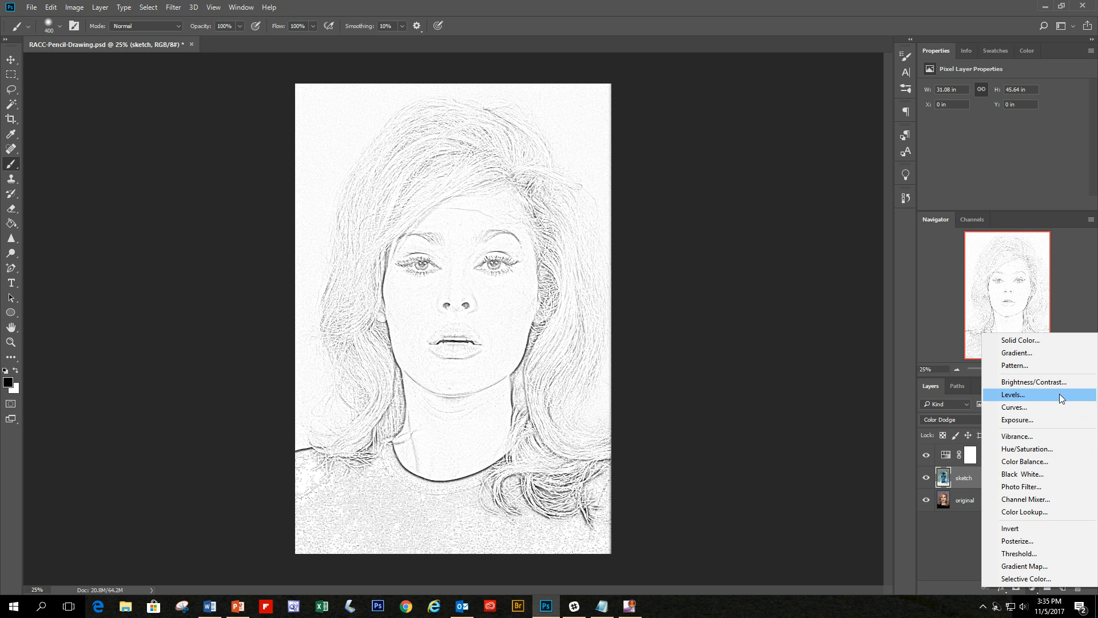
pyautogui.click(1012, 395)
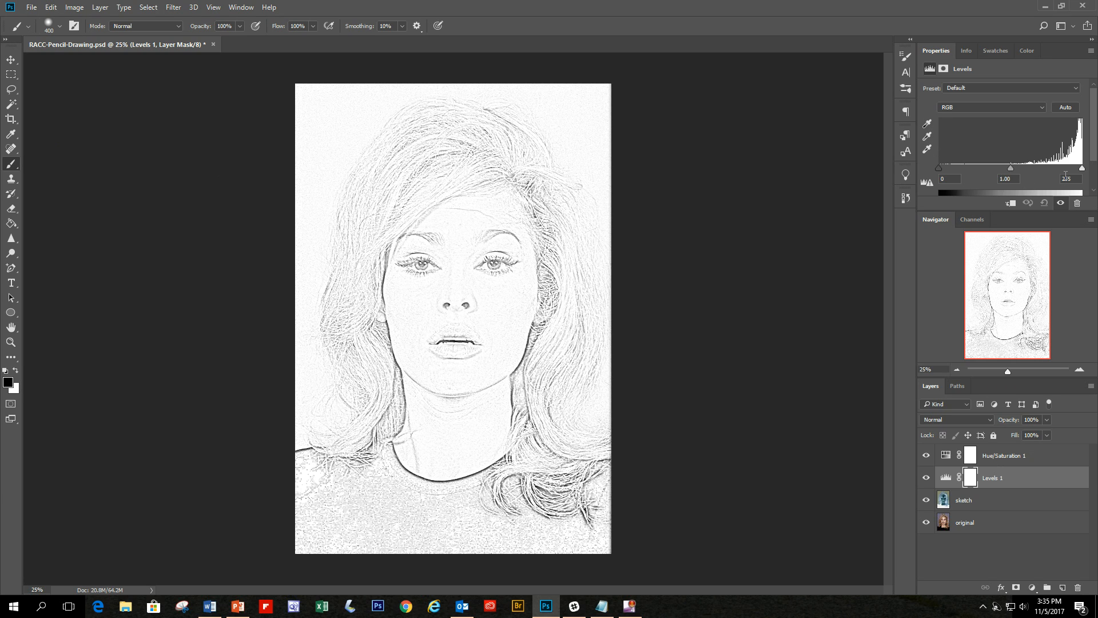
pyautogui.moveTo(812, 253)
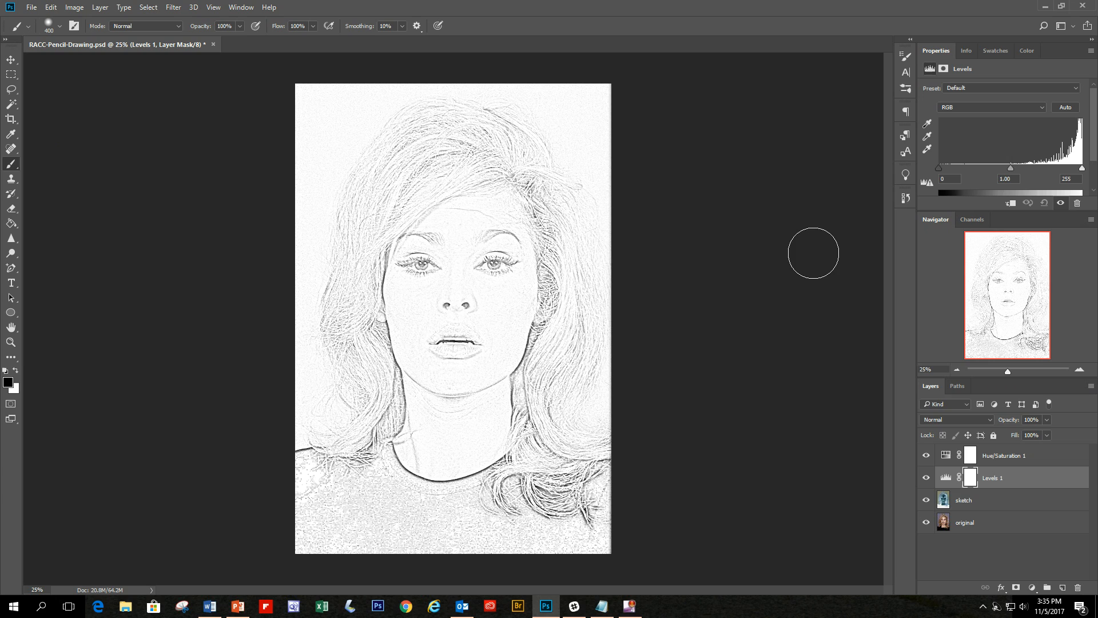
pyautogui.moveTo(972, 219)
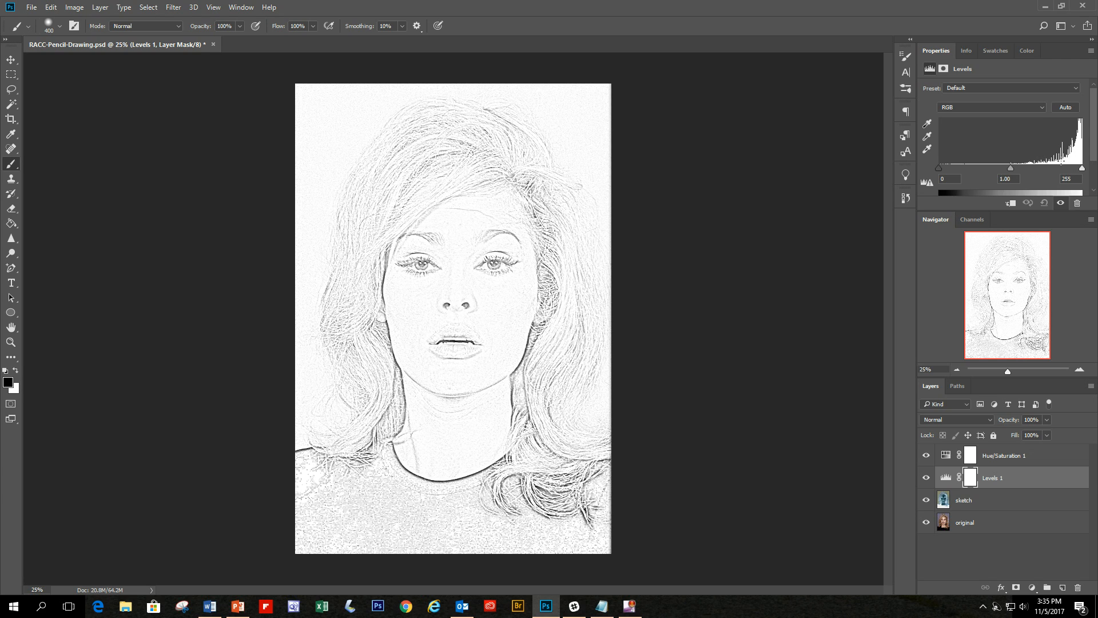
pyautogui.moveTo(816, 227)
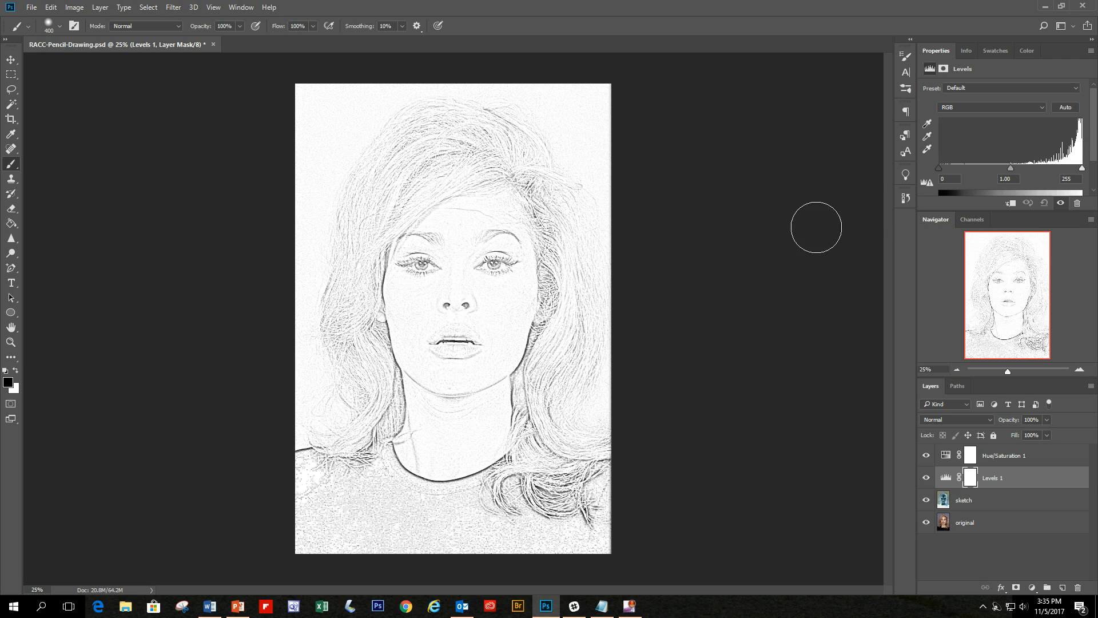
pyautogui.moveTo(967, 176)
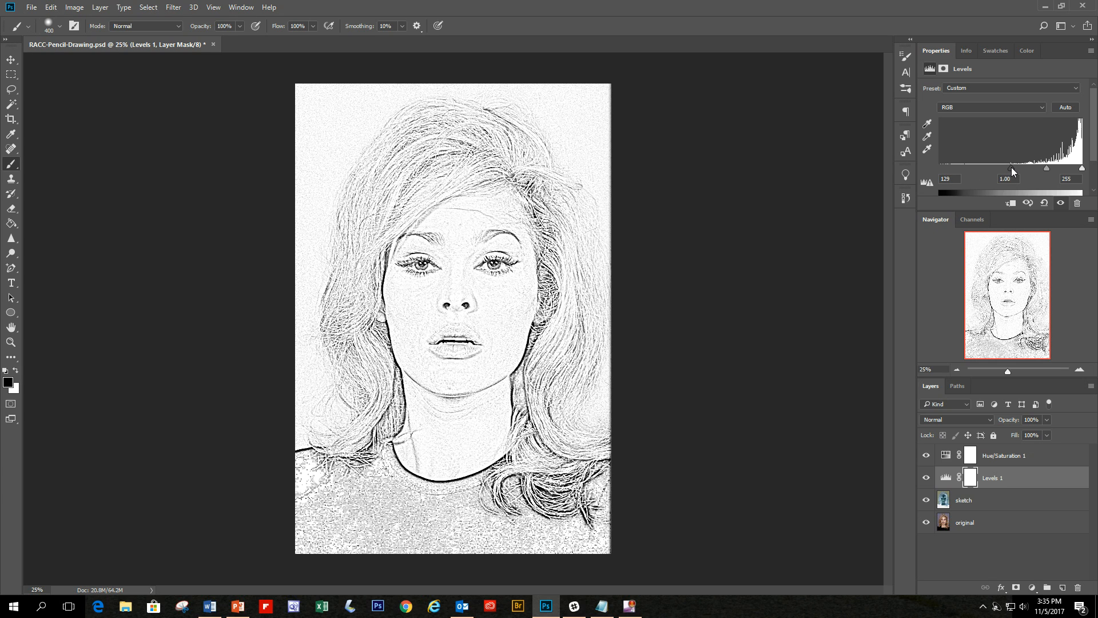
pyautogui.moveTo(1026, 210)
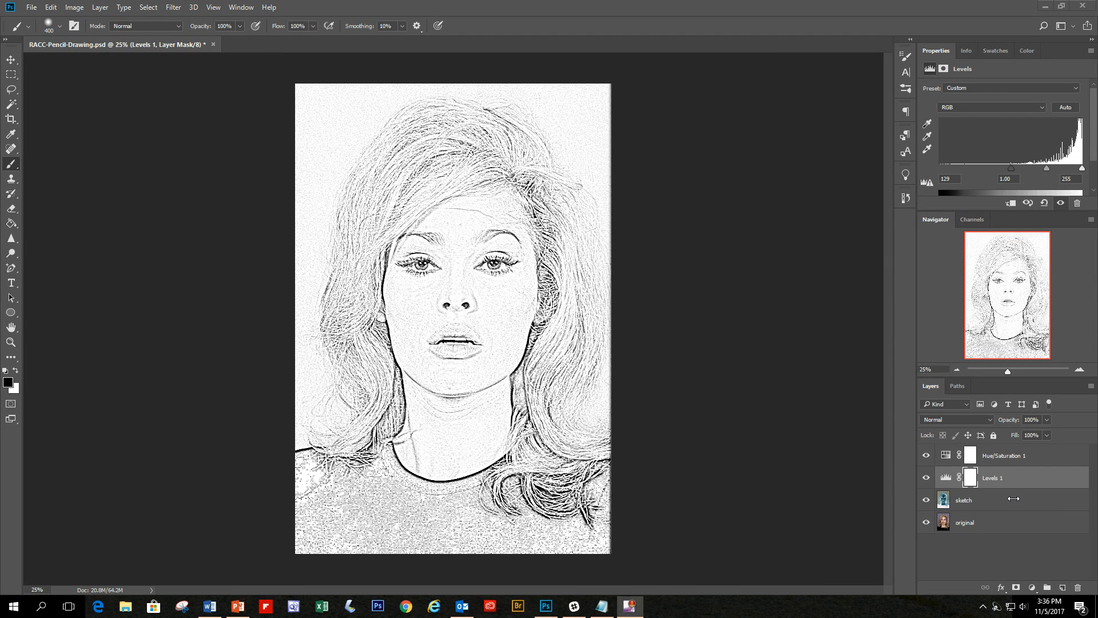
# Step: Create a new empty layer named 'white' directly above the sketch layer
pyautogui.click(963, 500)
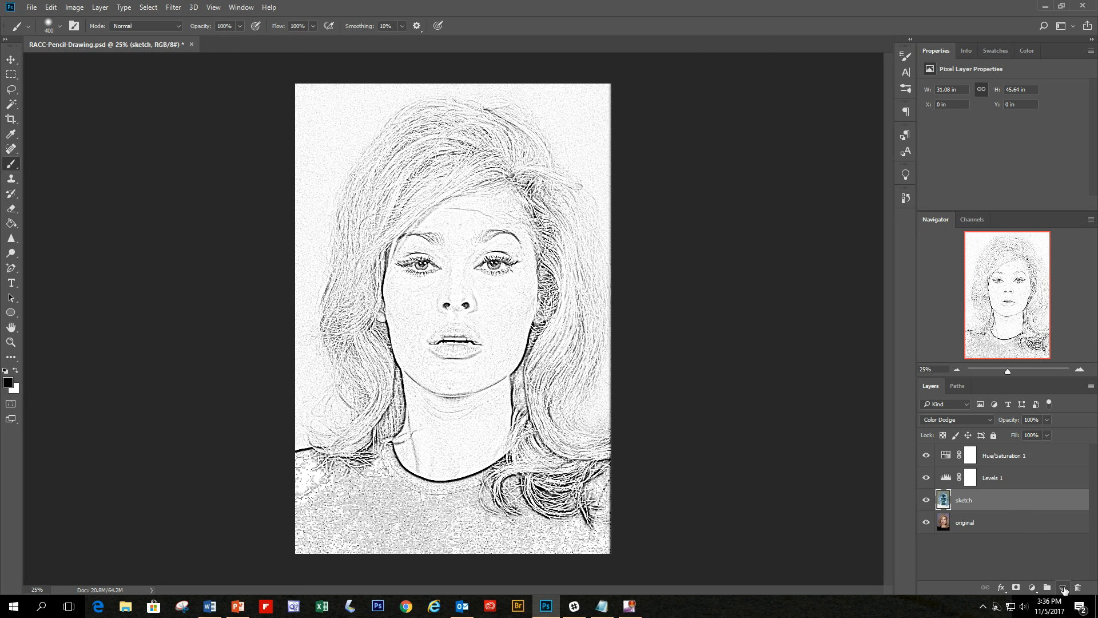
pyautogui.click(1062, 588)
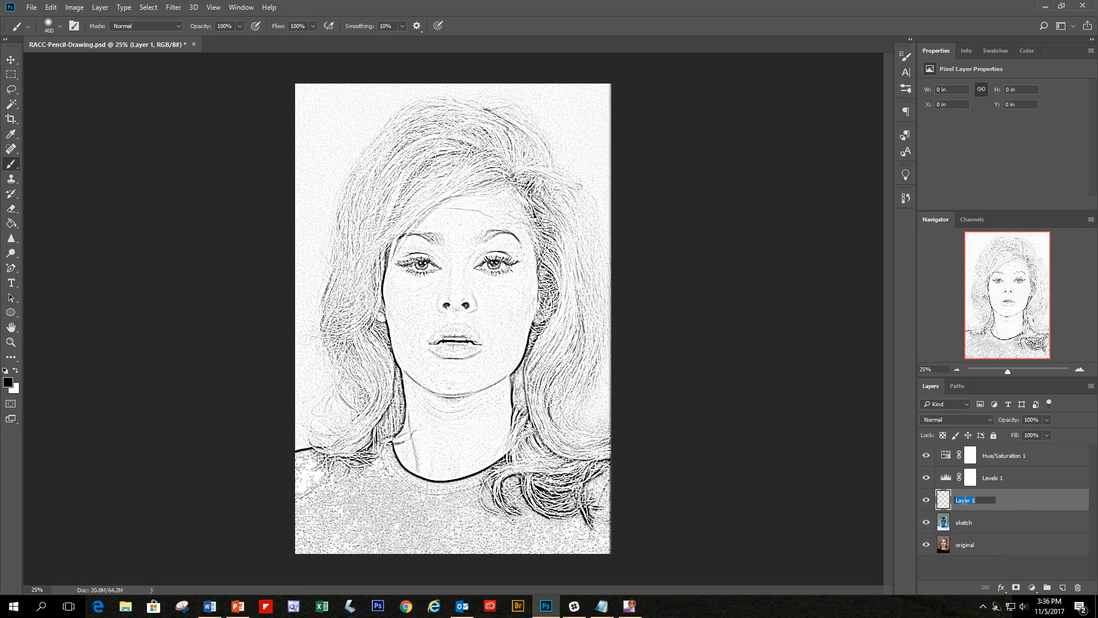
pyautogui.write('white')
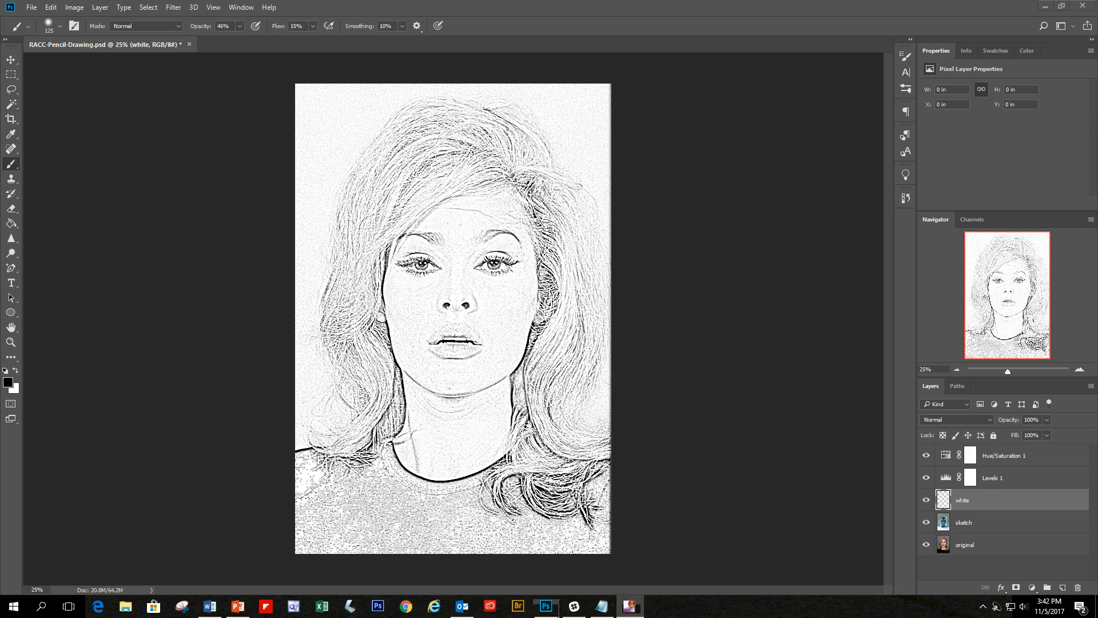
pyautogui.moveTo(21, 424)
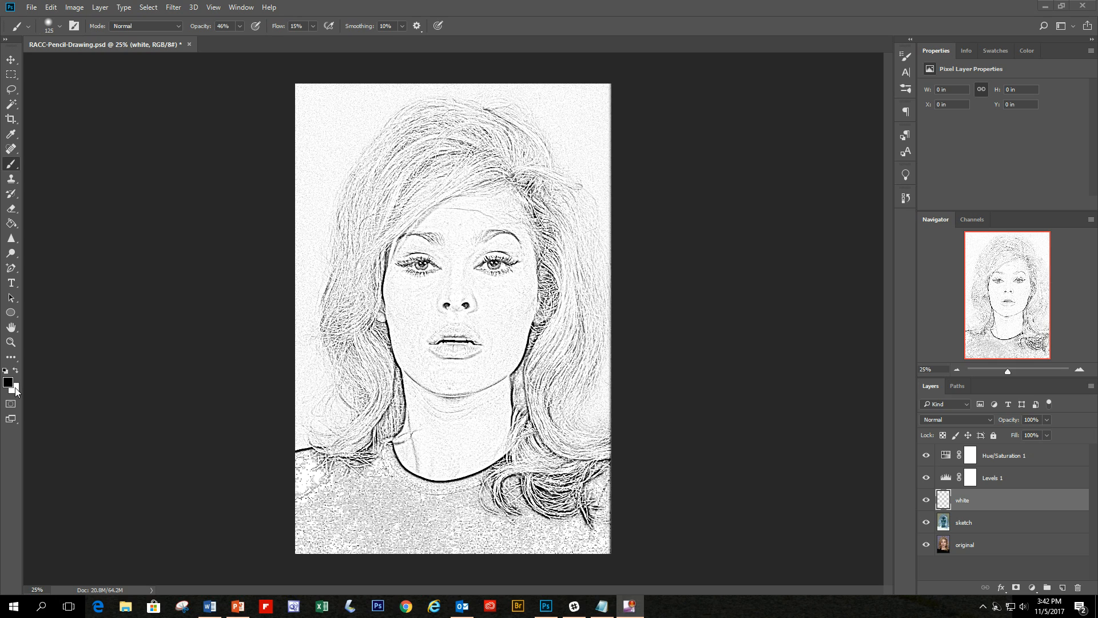
pyautogui.moveTo(10, 375)
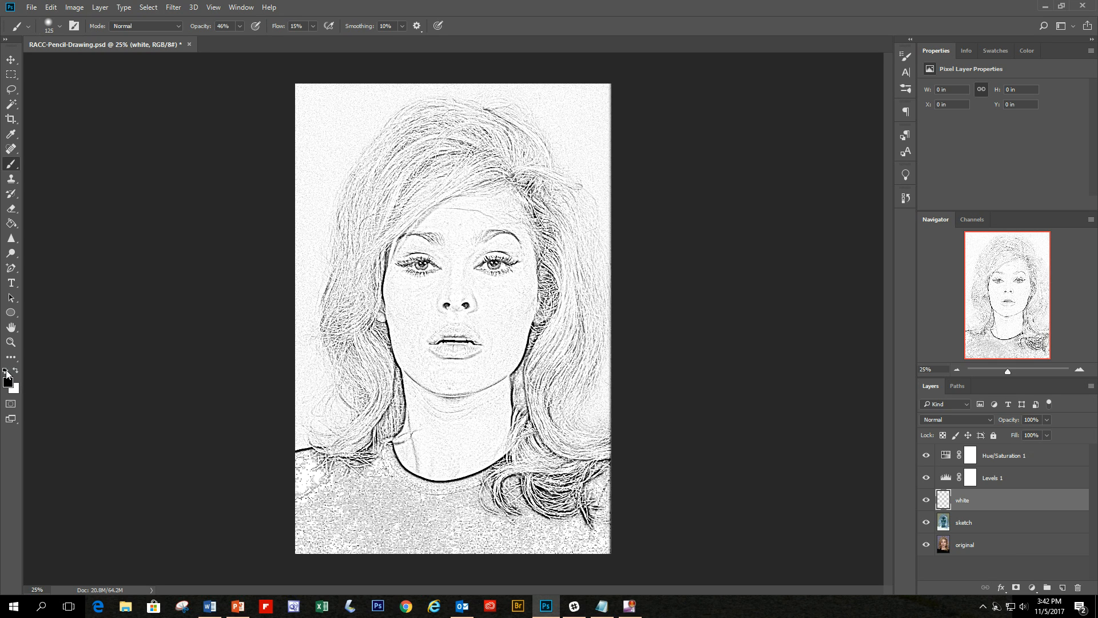
pyautogui.moveTo(15, 372)
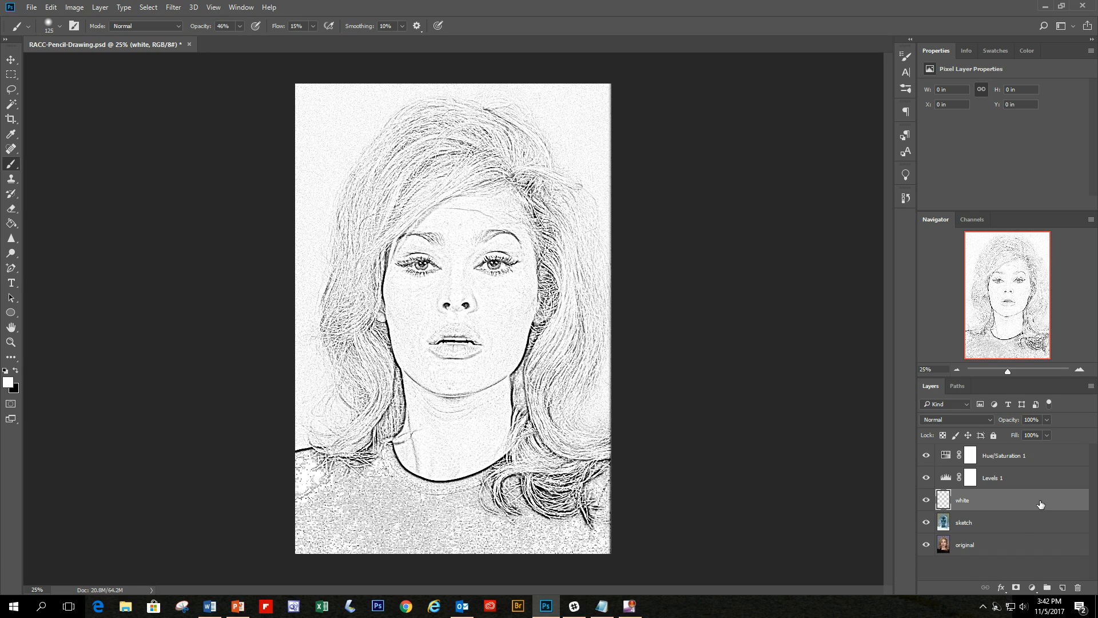
pyautogui.moveTo(238, 57)
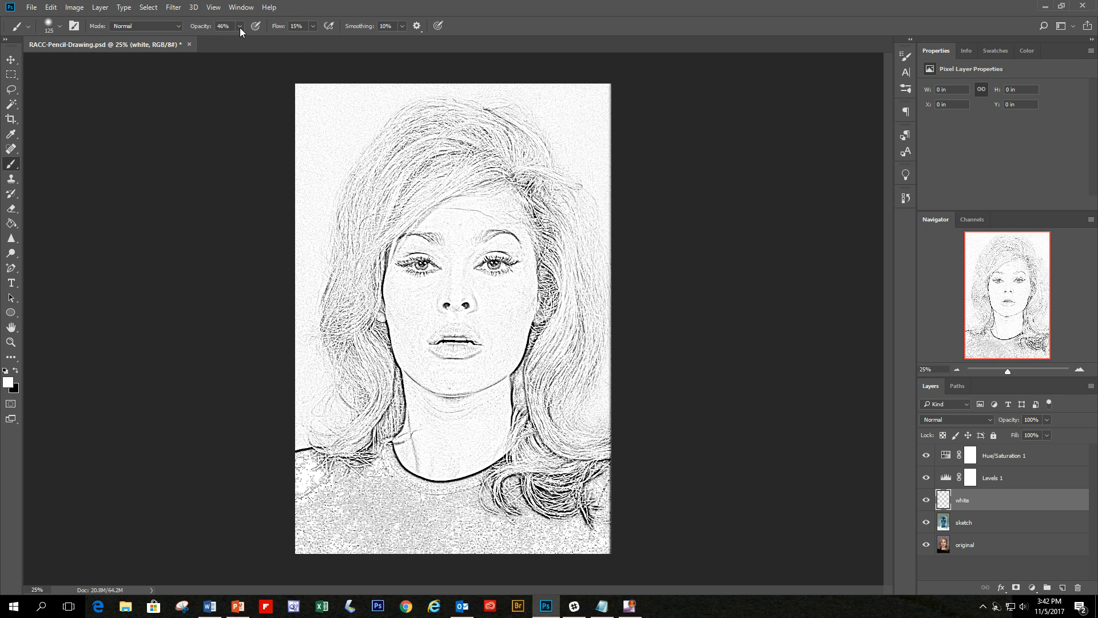
pyautogui.moveTo(203, 29)
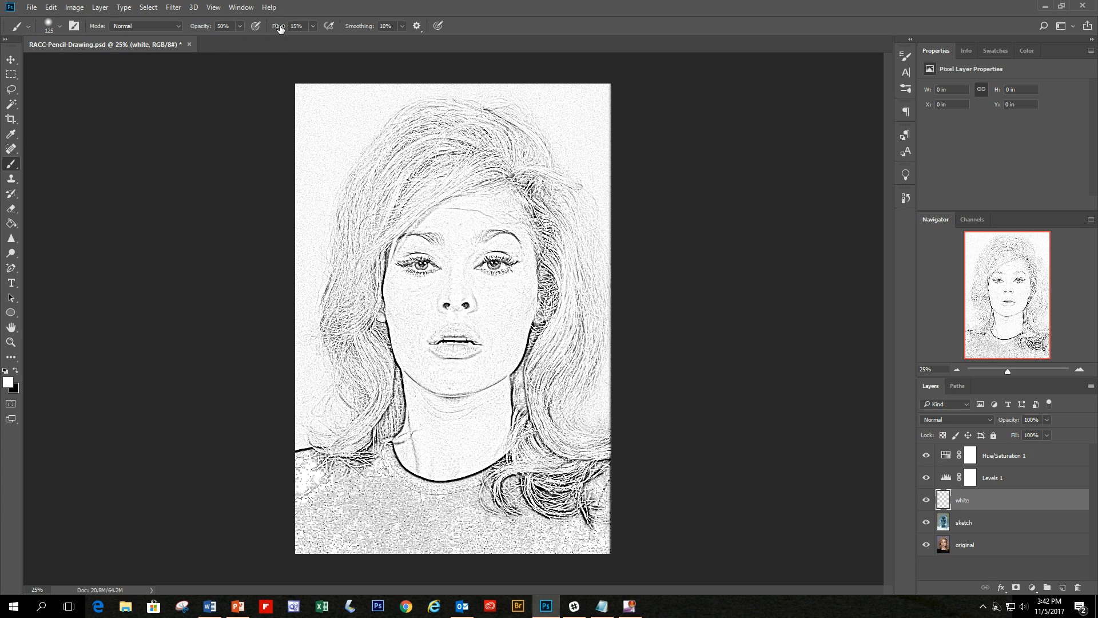
# Step: Set the brush flow to 20% for soft white painting
pyautogui.tripleClick(298, 27)
pyautogui.write('20')
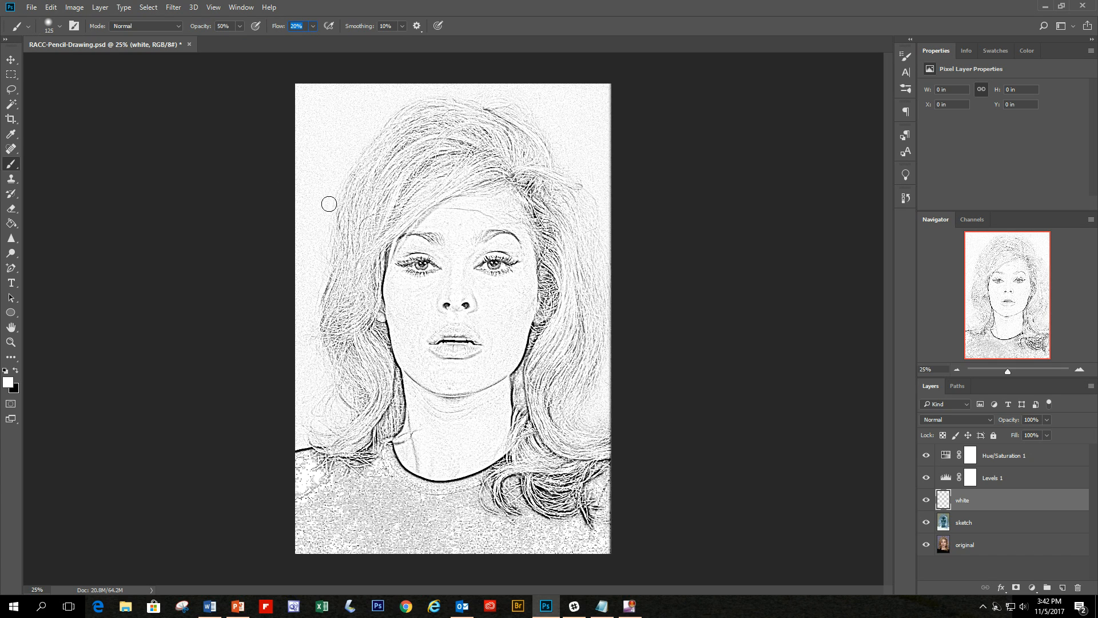
pyautogui.moveTo(284, 327)
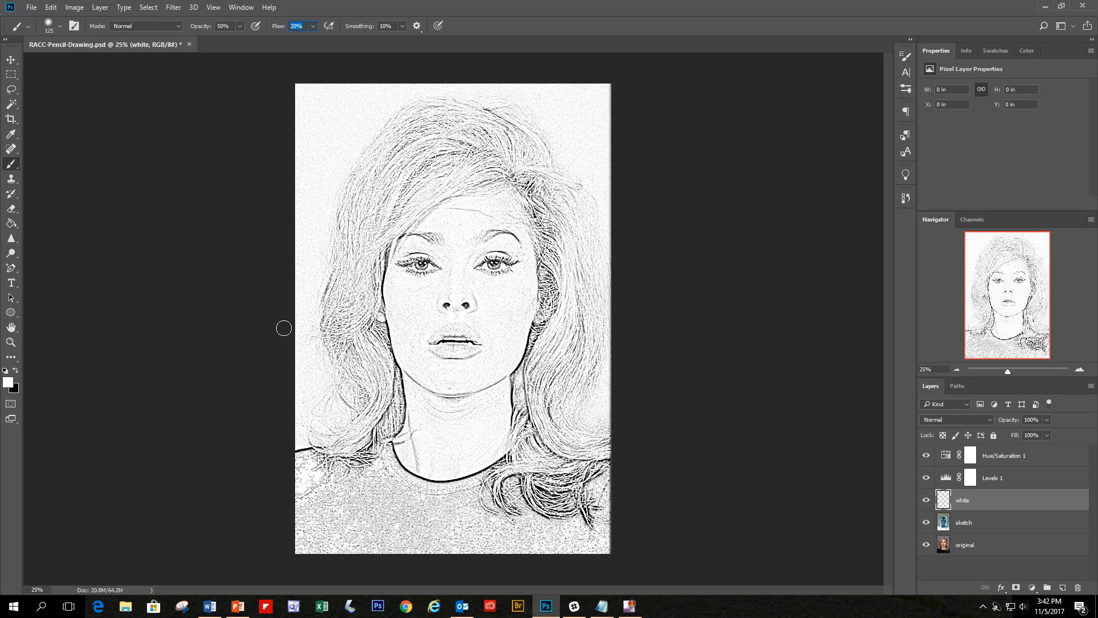
pyautogui.moveTo(232, 239)
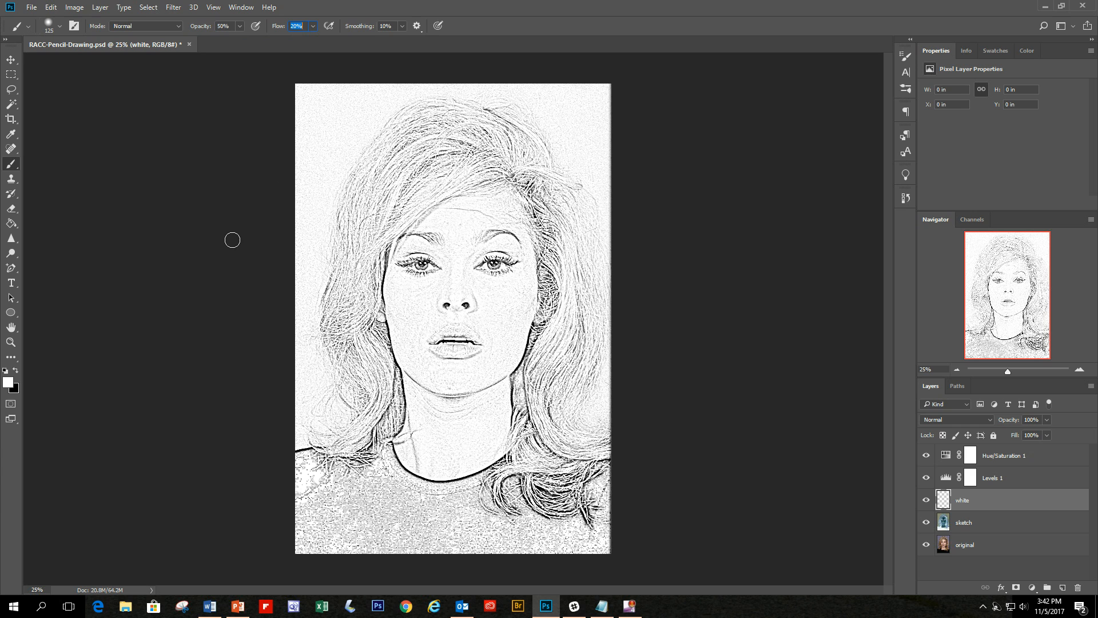
pyautogui.moveTo(407, 124)
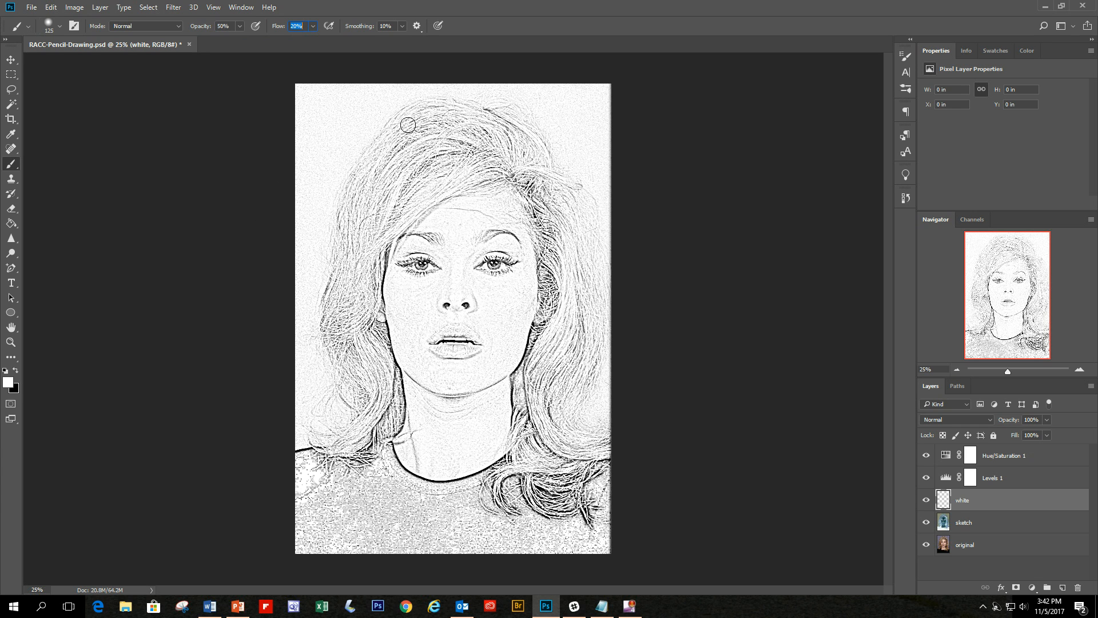
pyautogui.moveTo(1049, 452)
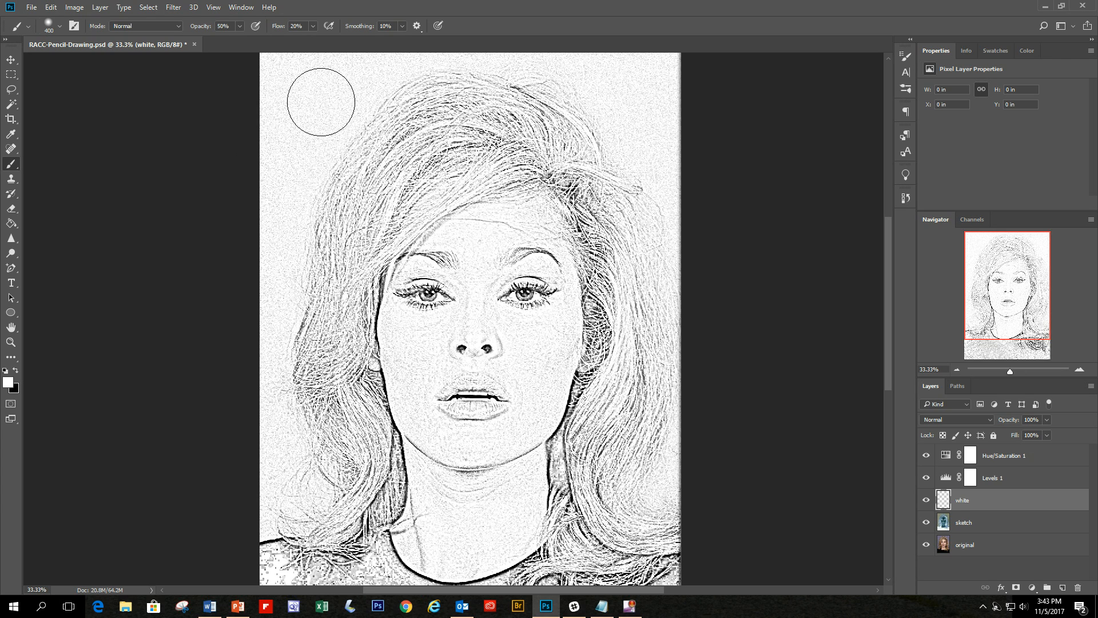
pyautogui.moveTo(304, 122)
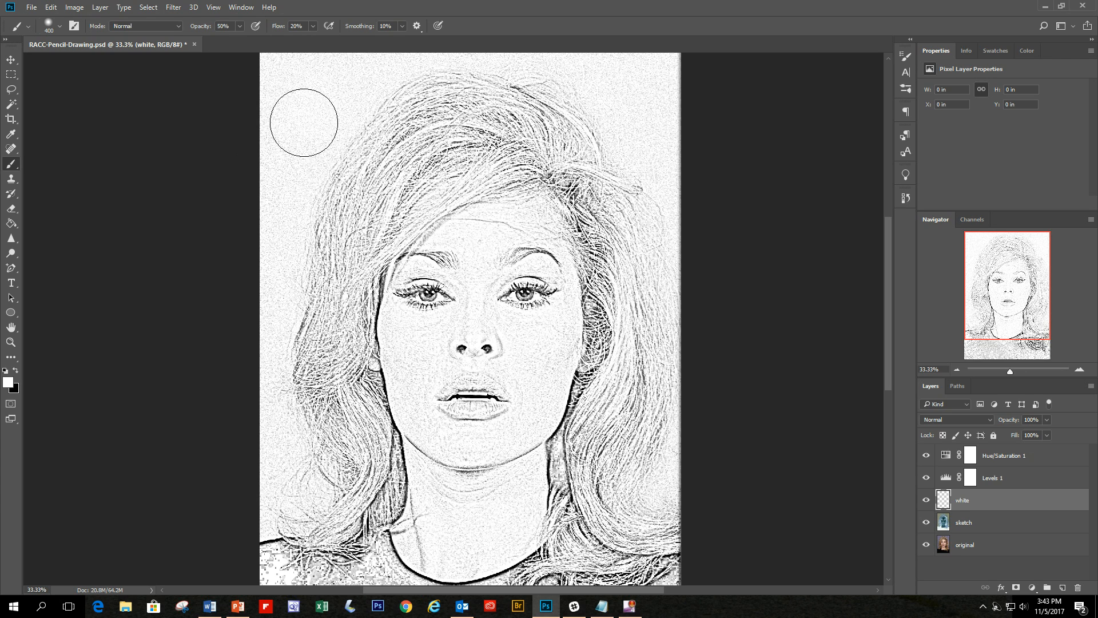
pyautogui.moveTo(323, 124)
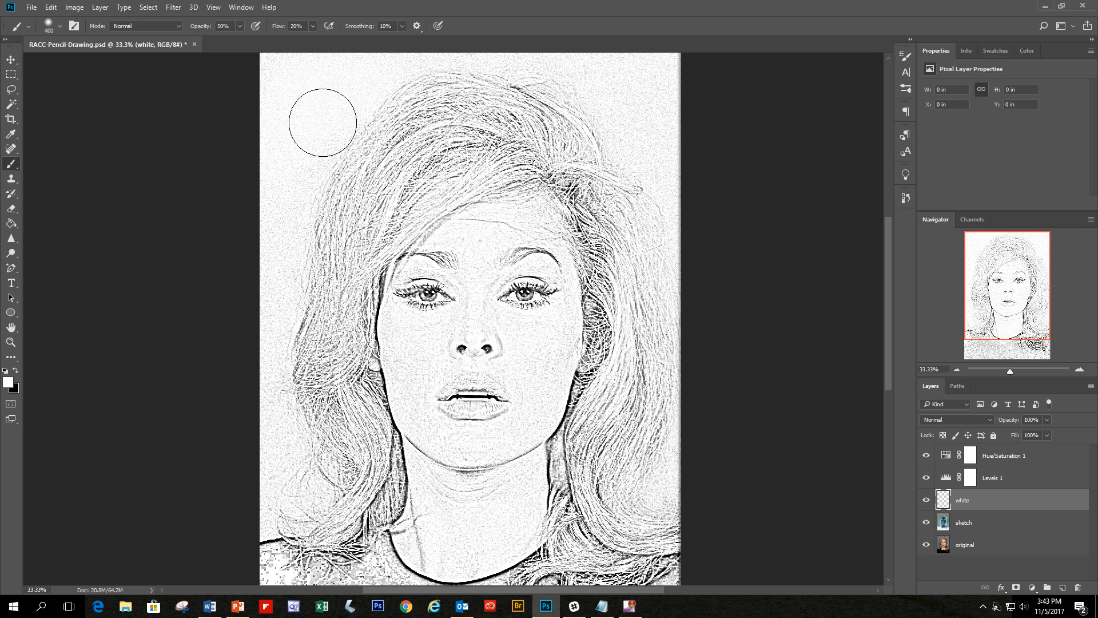
pyautogui.moveTo(330, 126)
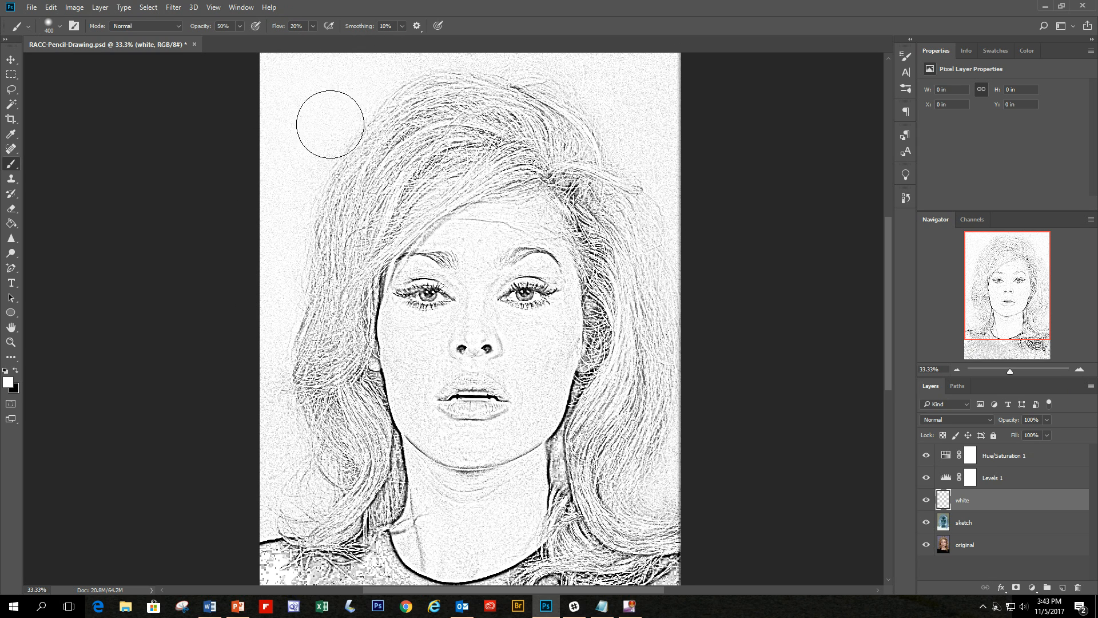
pyautogui.moveTo(655, 96)
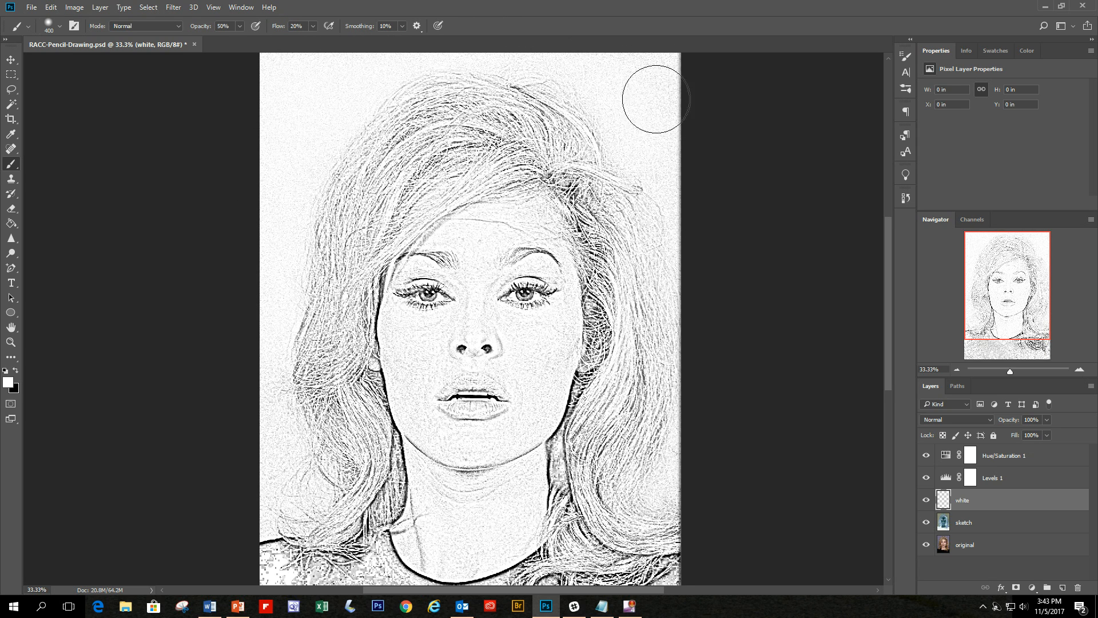
pyautogui.moveTo(662, 101)
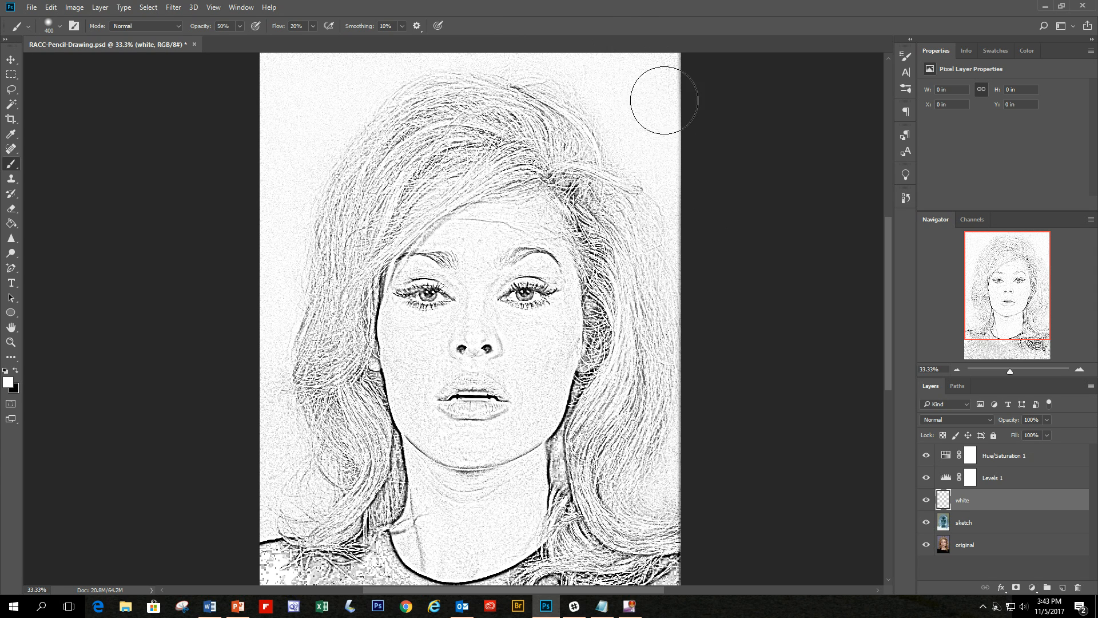
pyautogui.moveTo(369, 82)
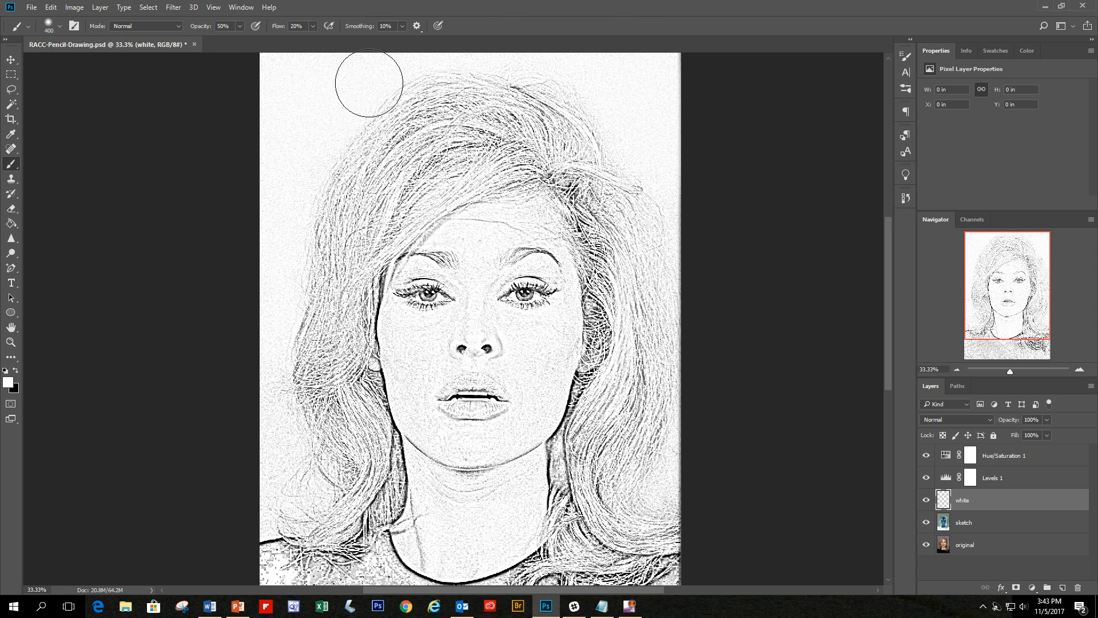
pyautogui.moveTo(382, 64)
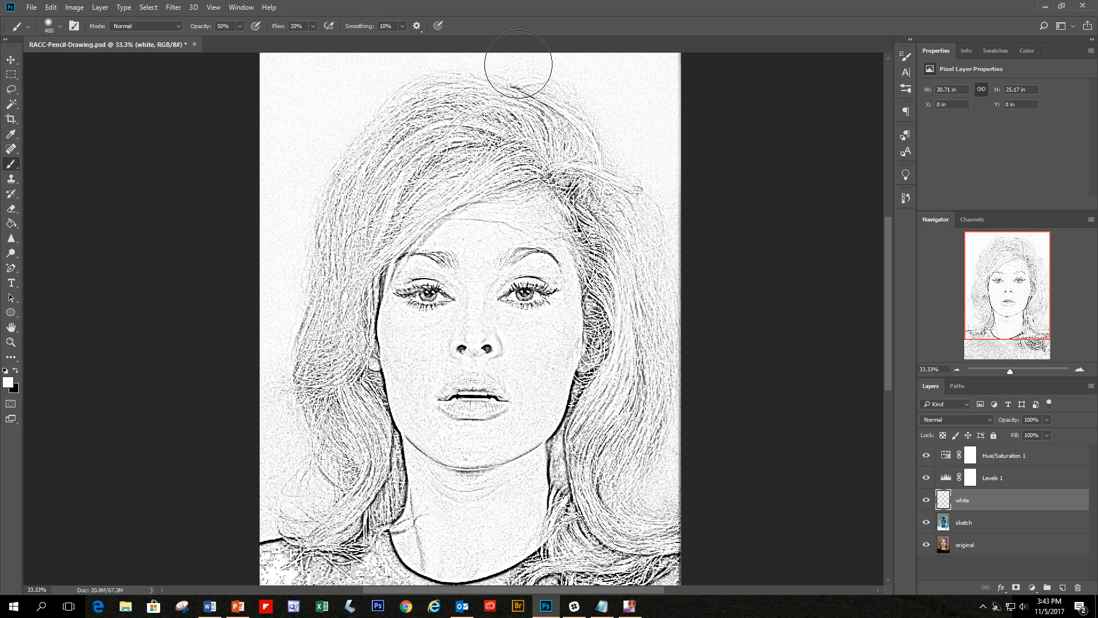
pyautogui.moveTo(463, 55)
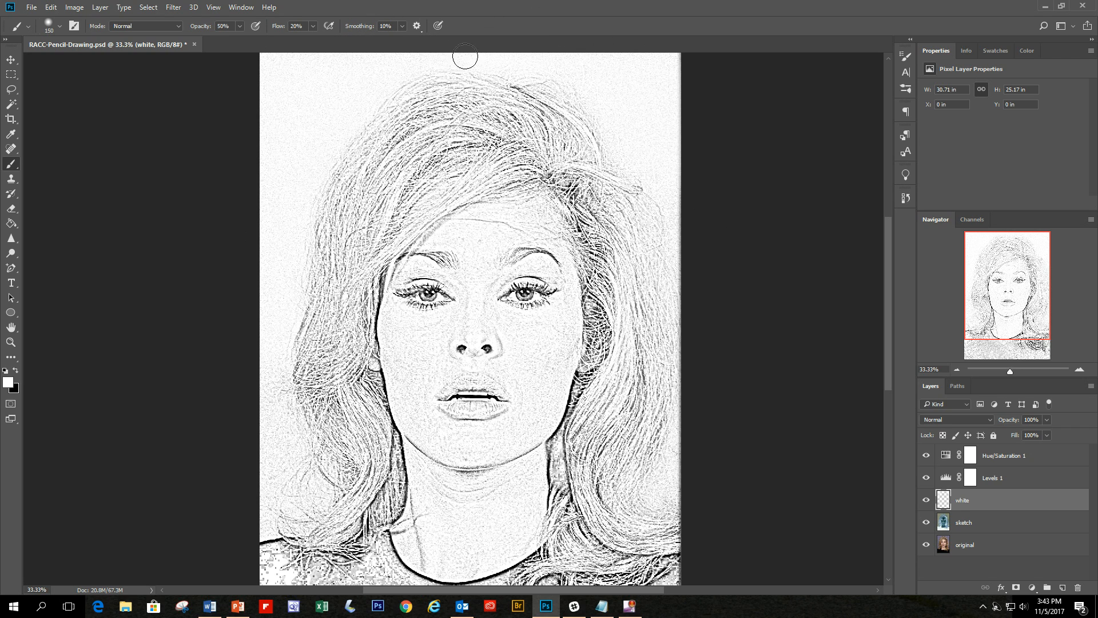
pyautogui.moveTo(636, 145)
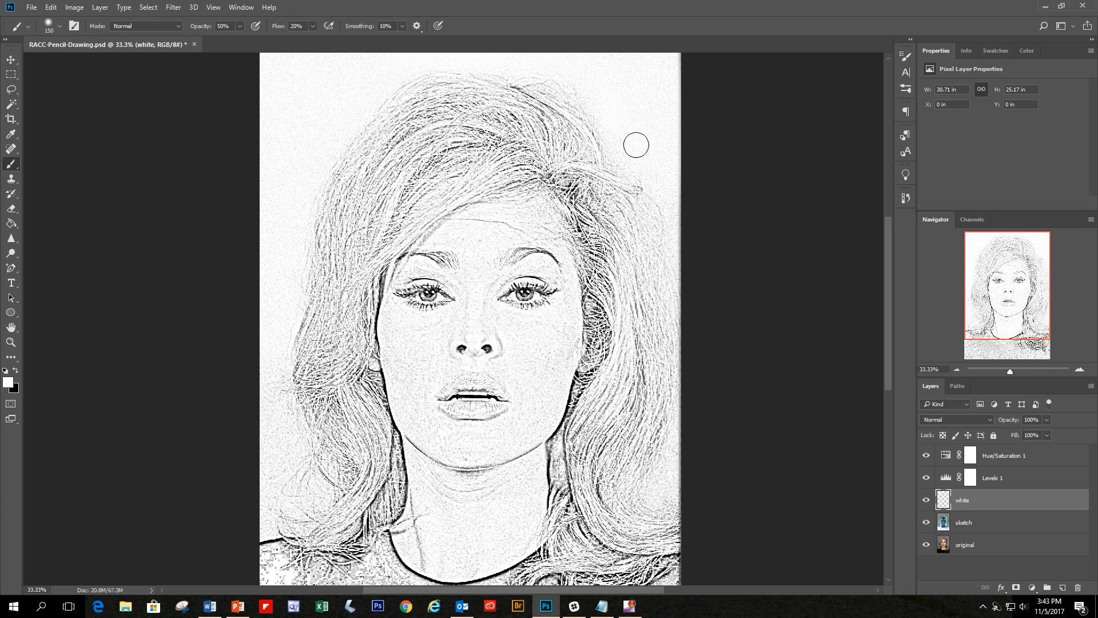
pyautogui.moveTo(677, 197)
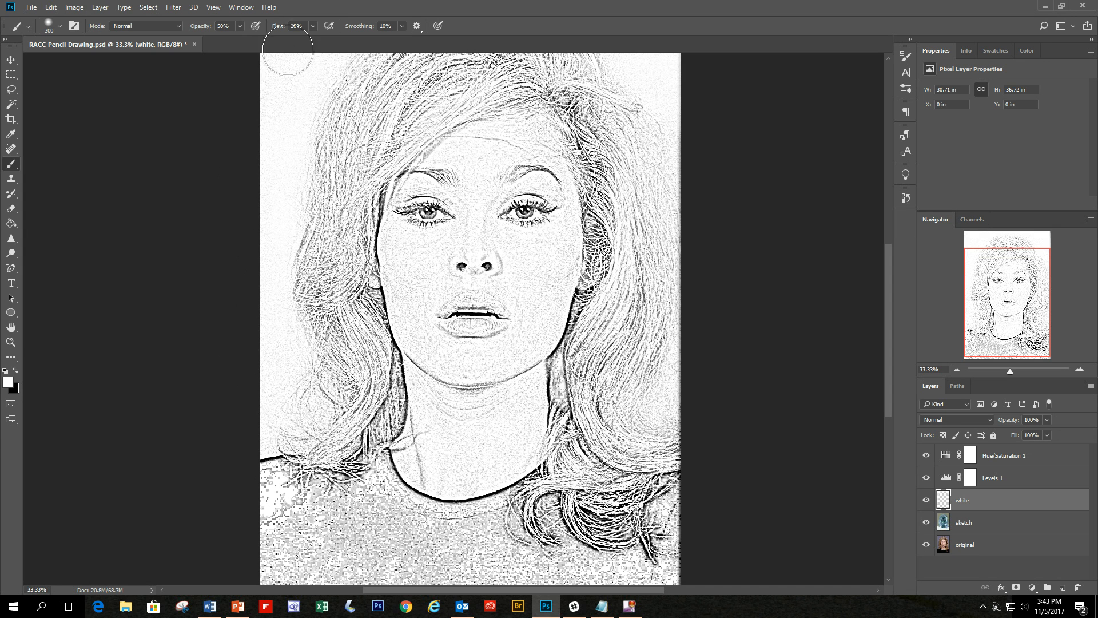
pyautogui.moveTo(272, 350)
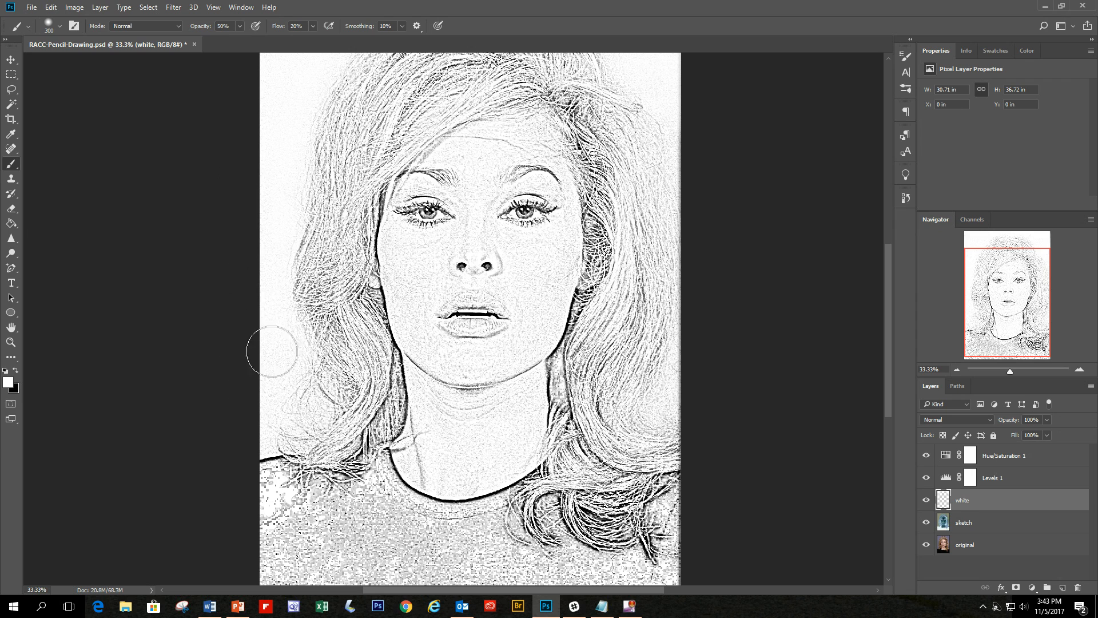
pyautogui.moveTo(302, 64)
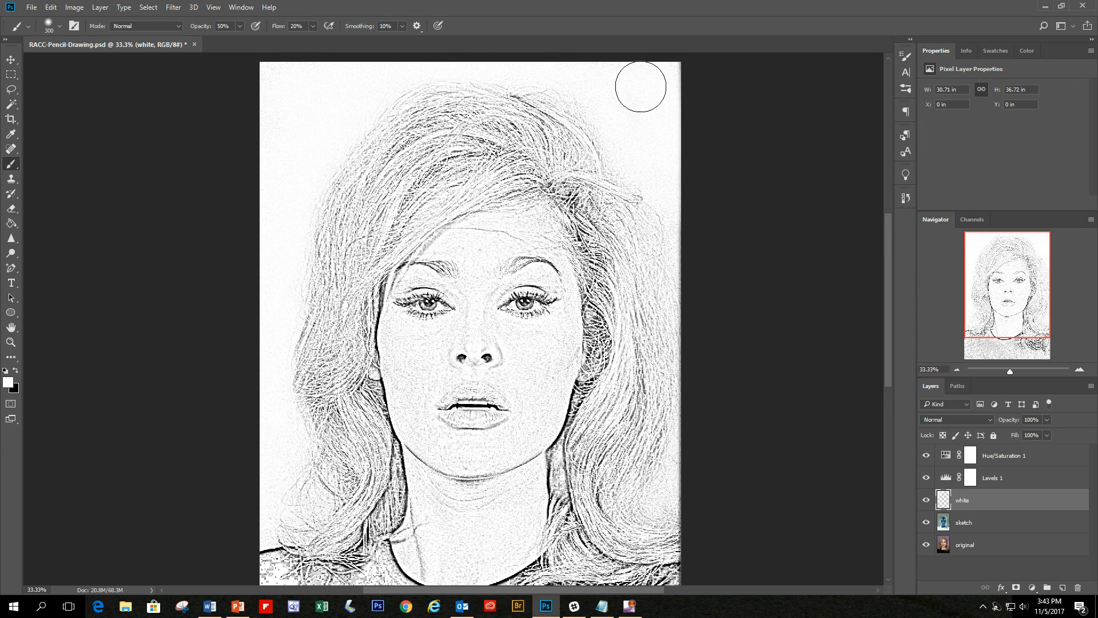
pyautogui.moveTo(688, 403)
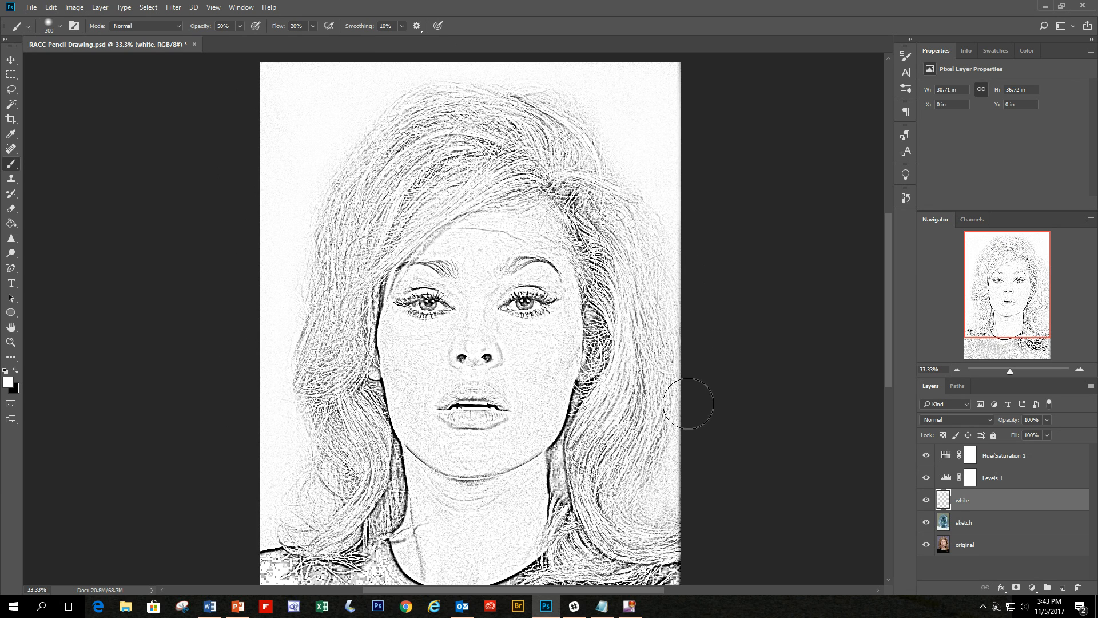
pyautogui.moveTo(700, 445)
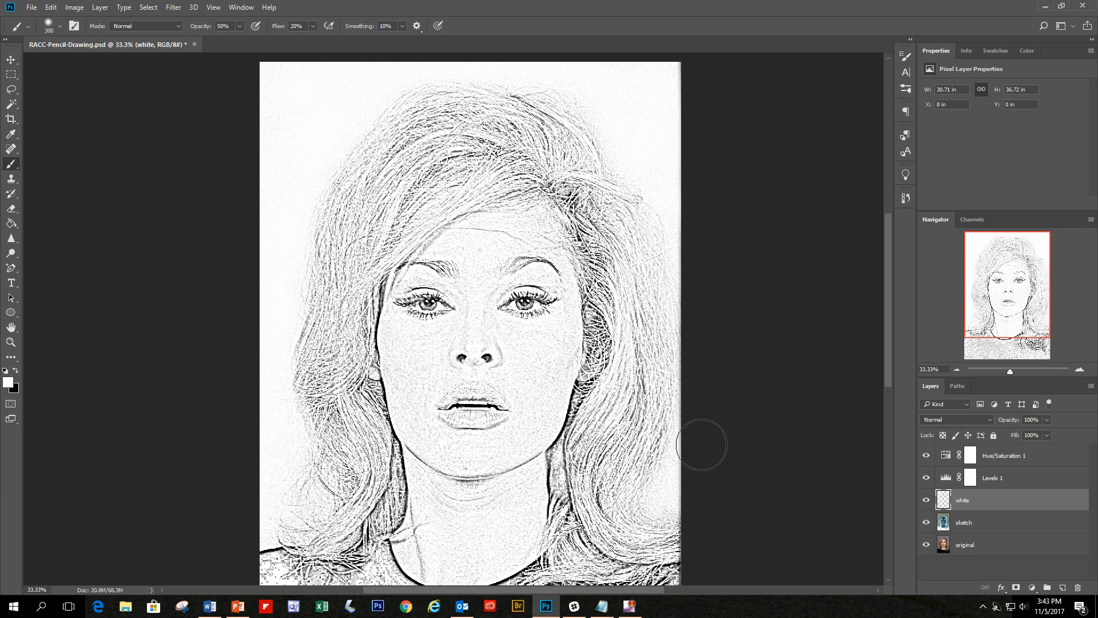
pyautogui.moveTo(575, 66)
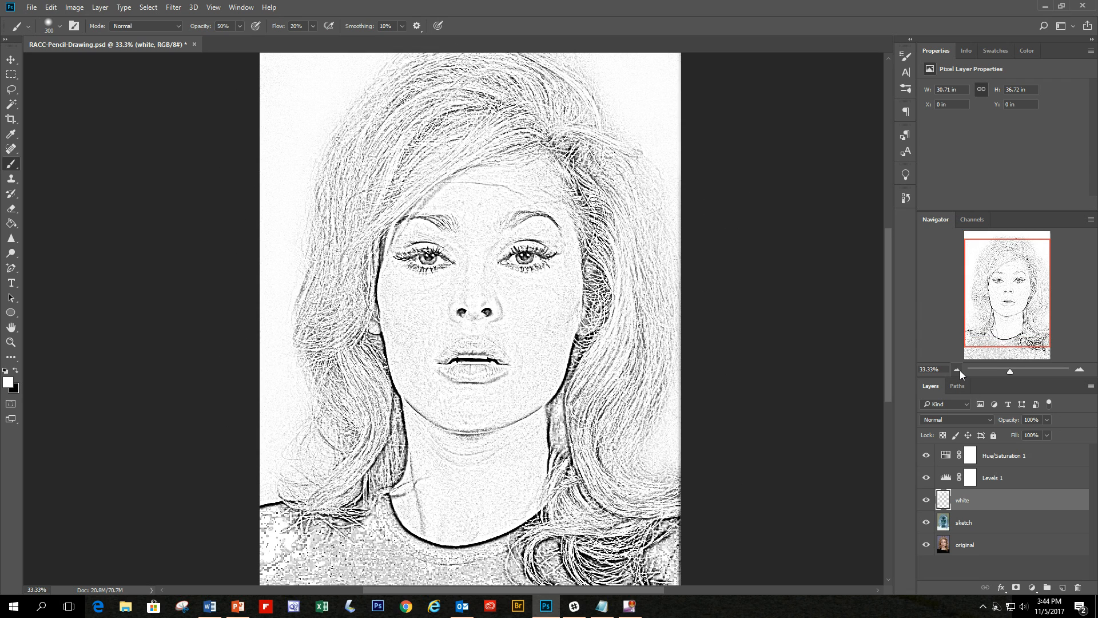
# Step: Zoom out in the Navigator to view the whole cleaned sketch
pyautogui.click(957, 371)
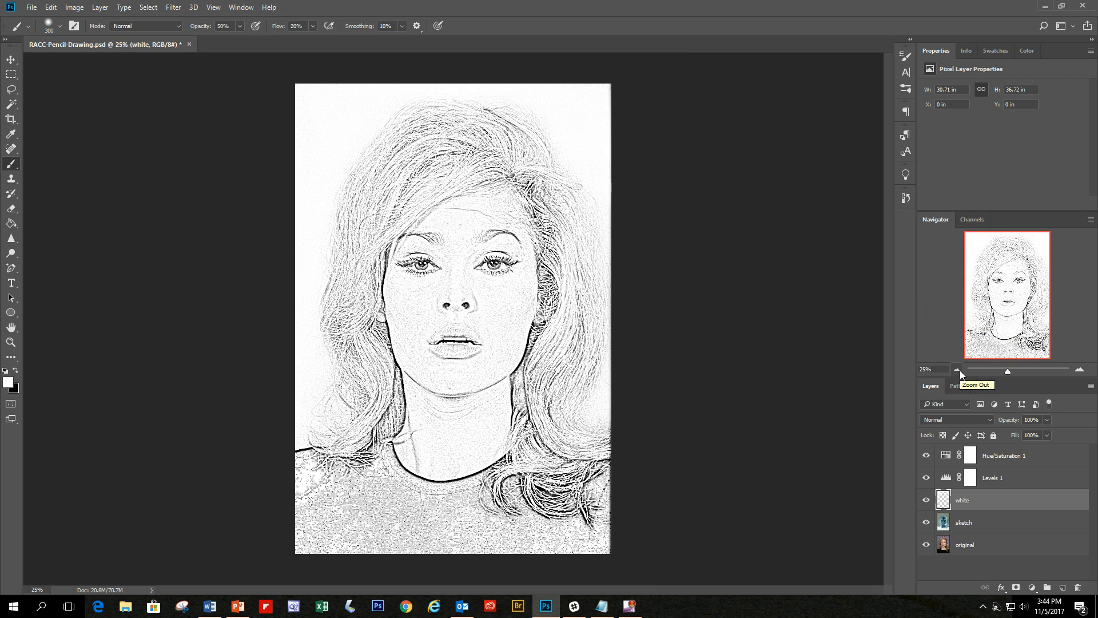
# Step: Zoom in on the face, neck and lower background to paint out remaining noise
pyautogui.click(1079, 369)
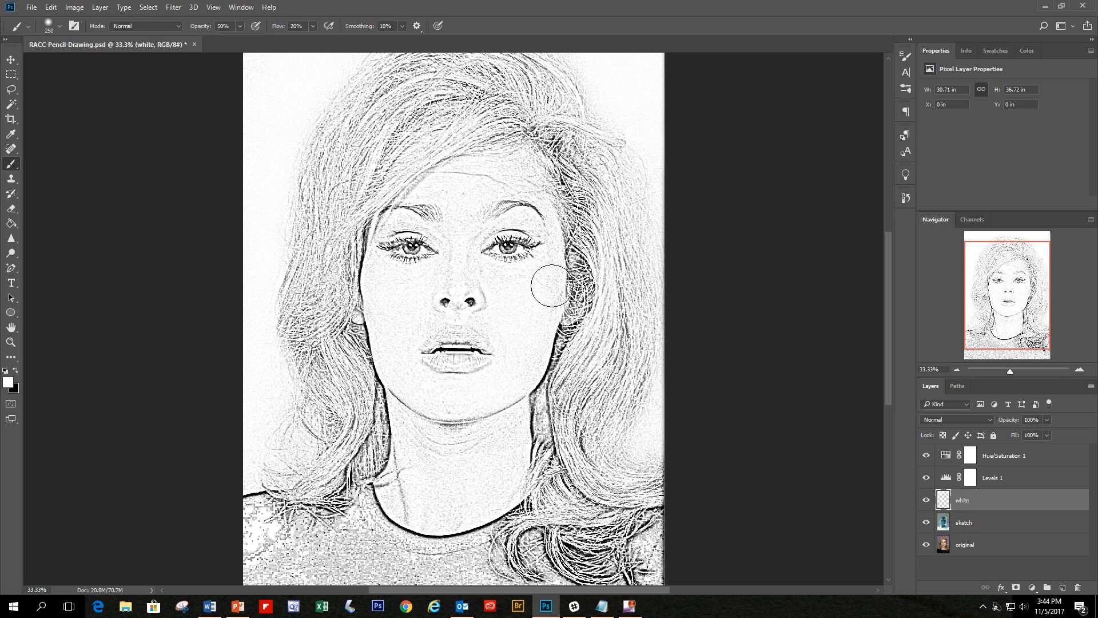
pyautogui.moveTo(521, 335)
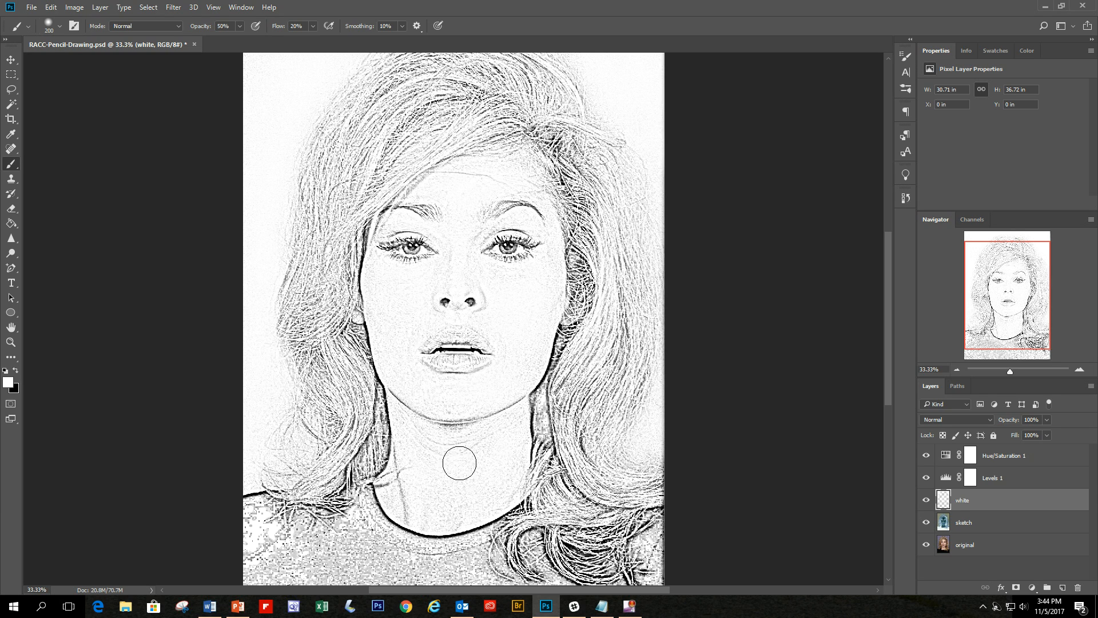
pyautogui.scroll(-3)
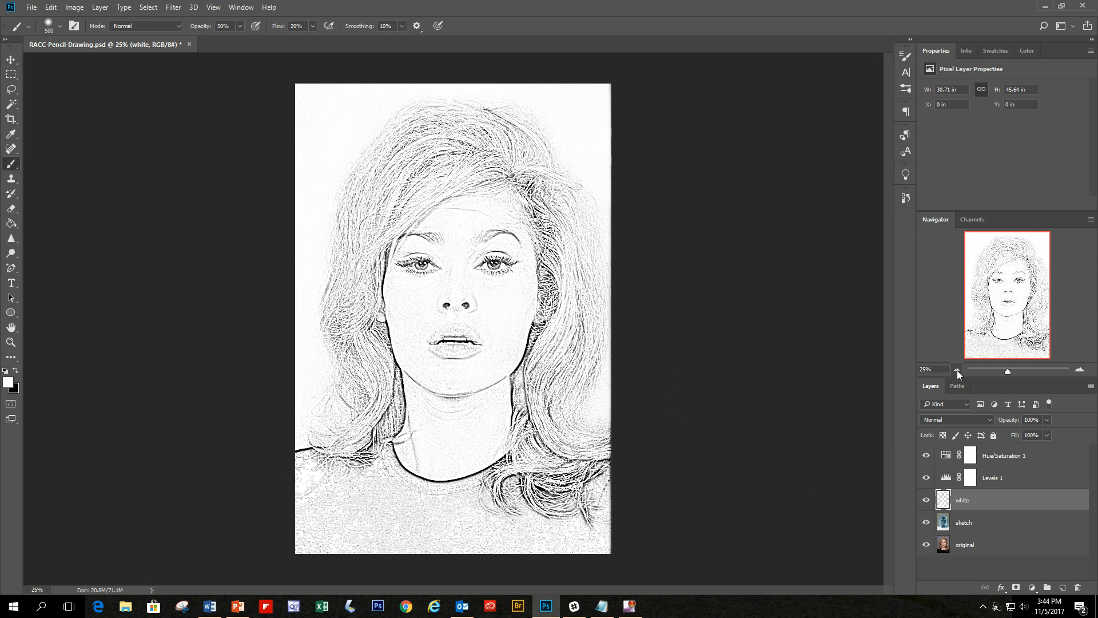
pyautogui.moveTo(829, 382)
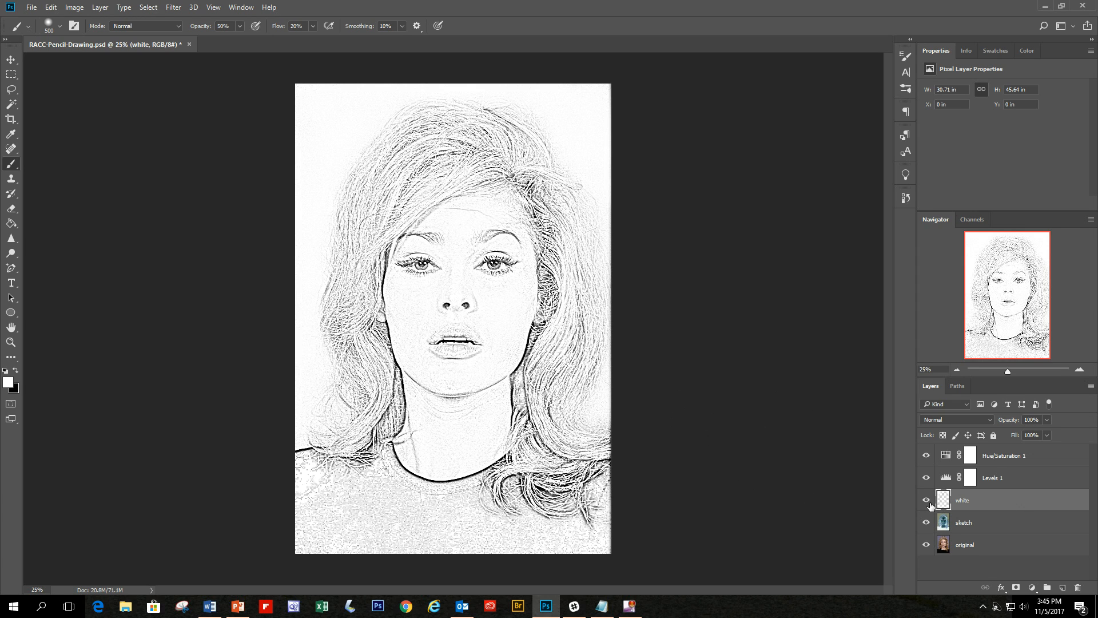
pyautogui.moveTo(927, 507)
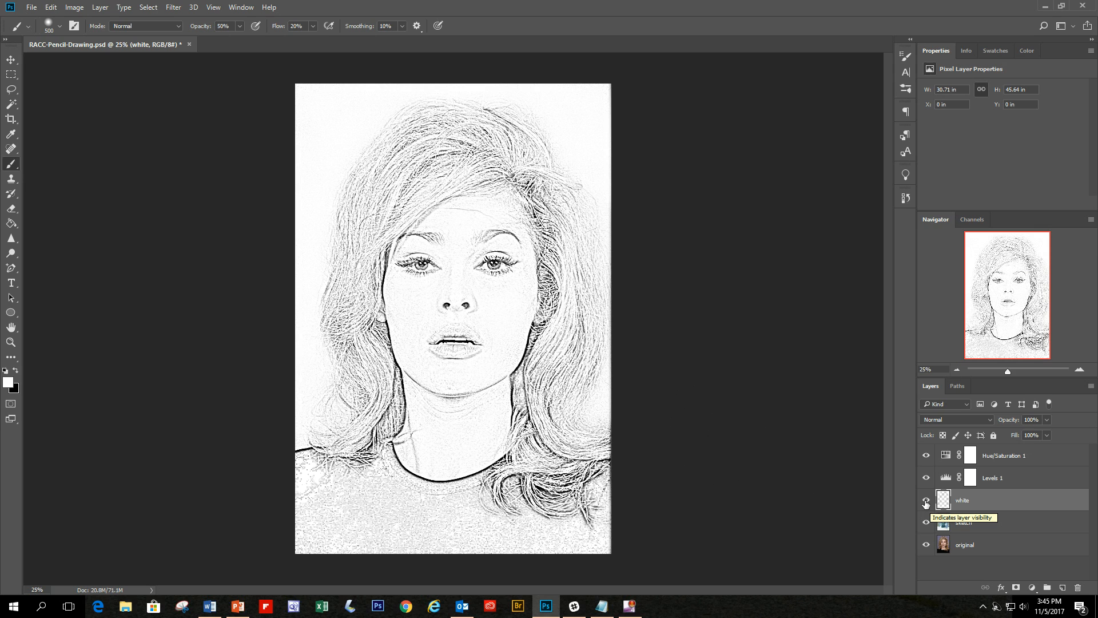
# Step: Toggle the white layer's visibility to compare noisy and cleaned versions, leaving it visible
pyautogui.click(925, 500)
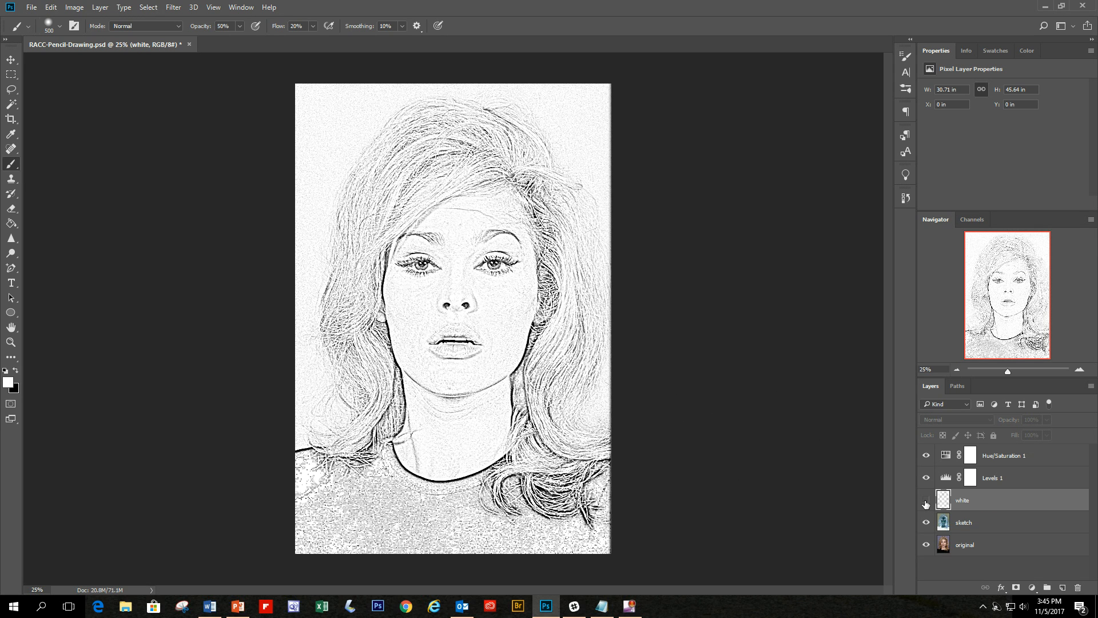
pyautogui.click(926, 503)
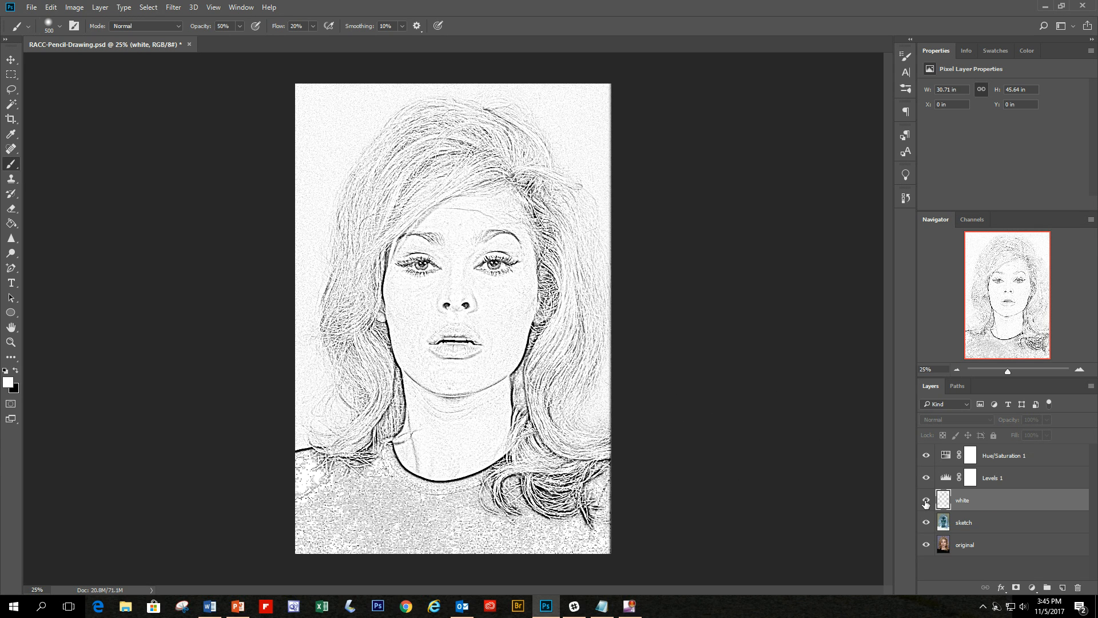
pyautogui.click(925, 504)
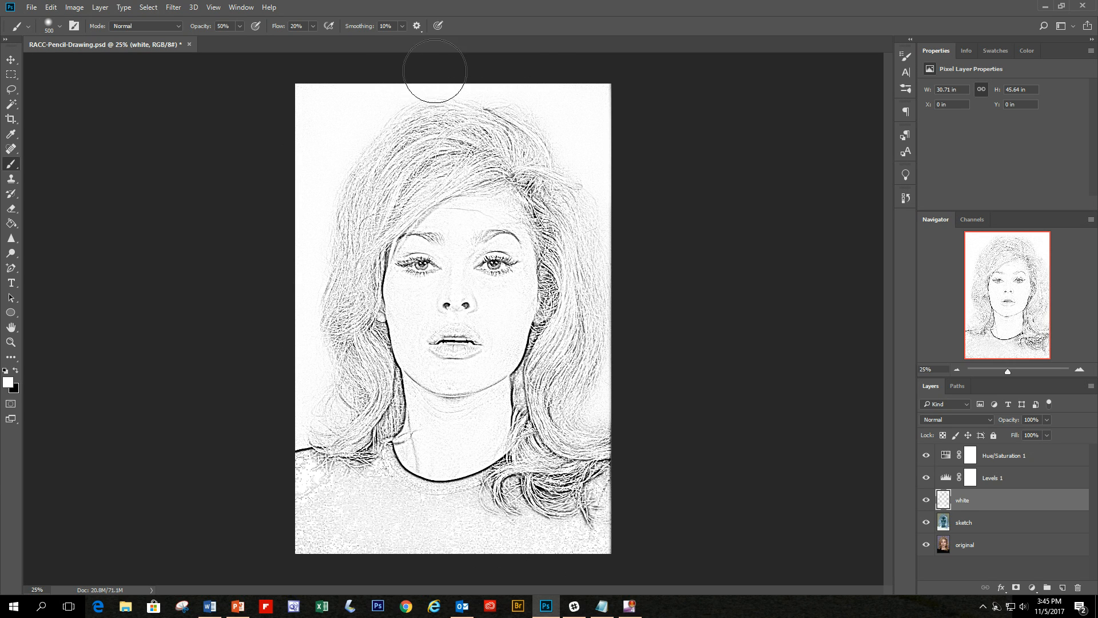
pyautogui.moveTo(626, 208)
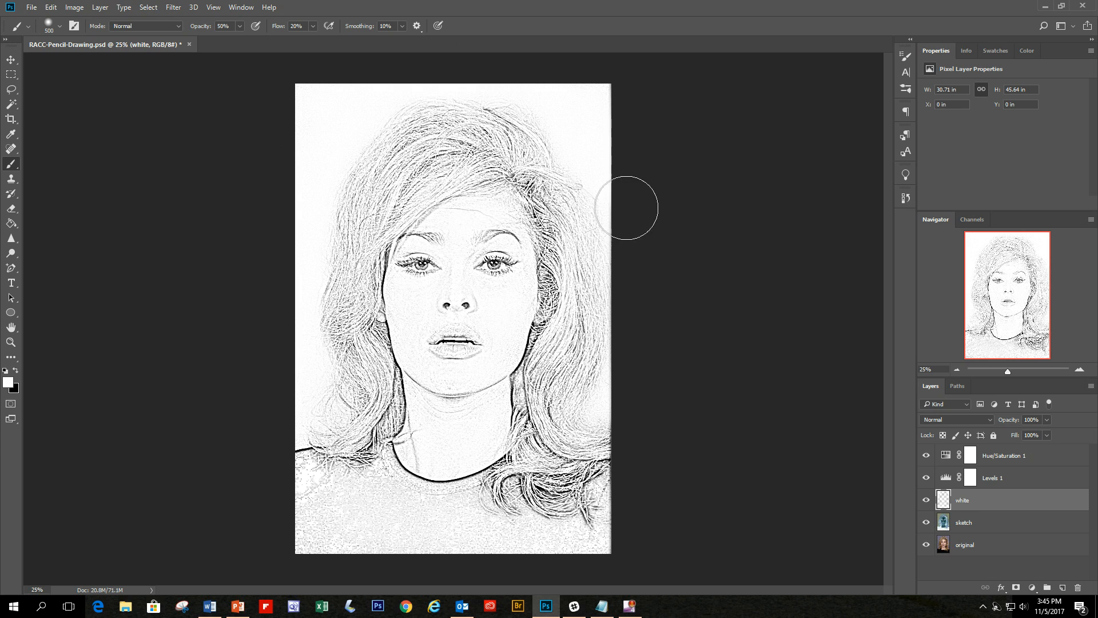
pyautogui.moveTo(396, 404)
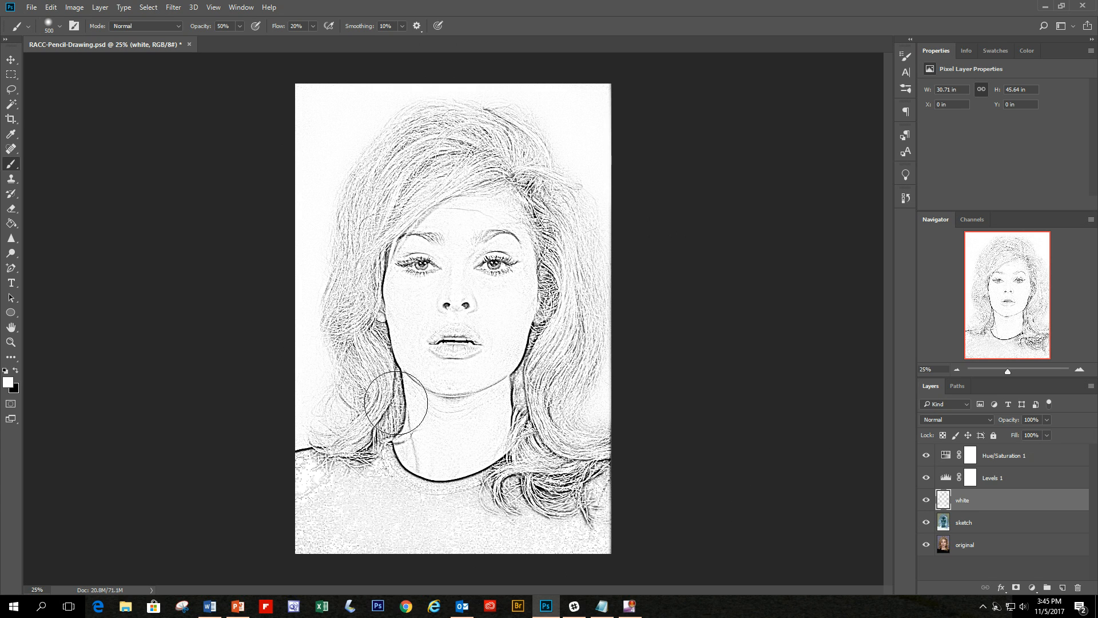
pyautogui.moveTo(524, 176)
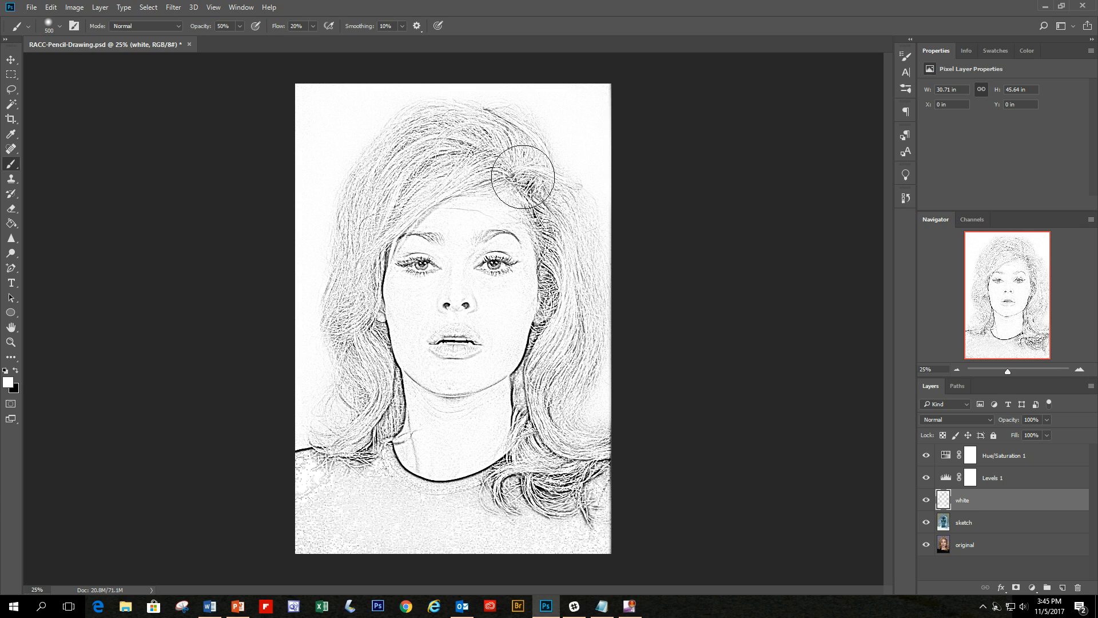
pyautogui.moveTo(564, 292)
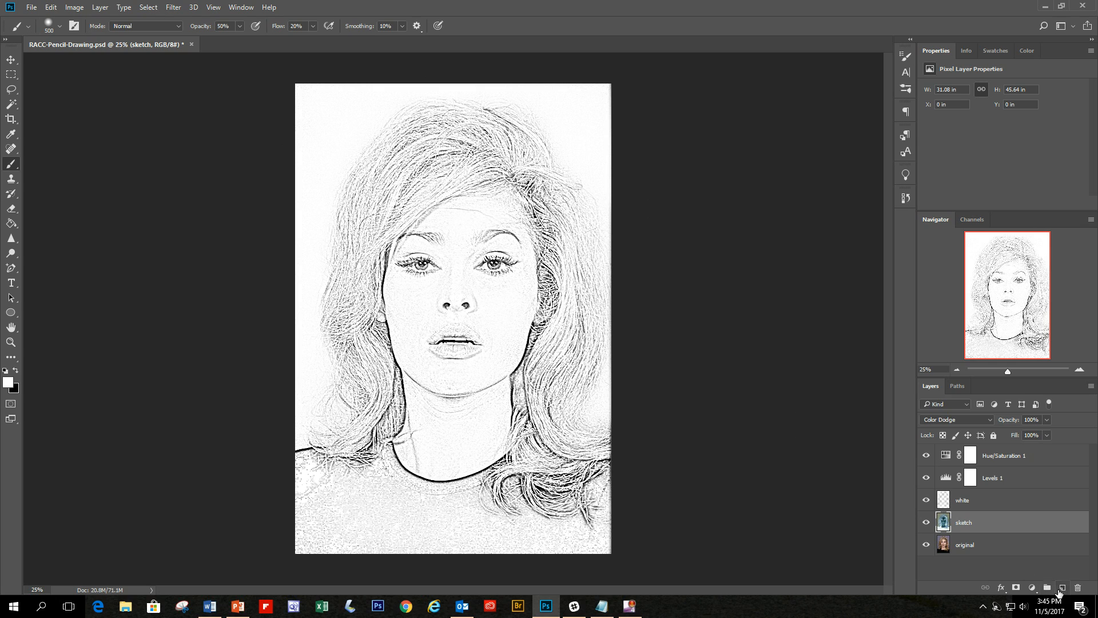
# Step: Add an empty layer named 'black' above the sketch and lower the brush to 25% opacity, 1% flow
pyautogui.click(1061, 588)
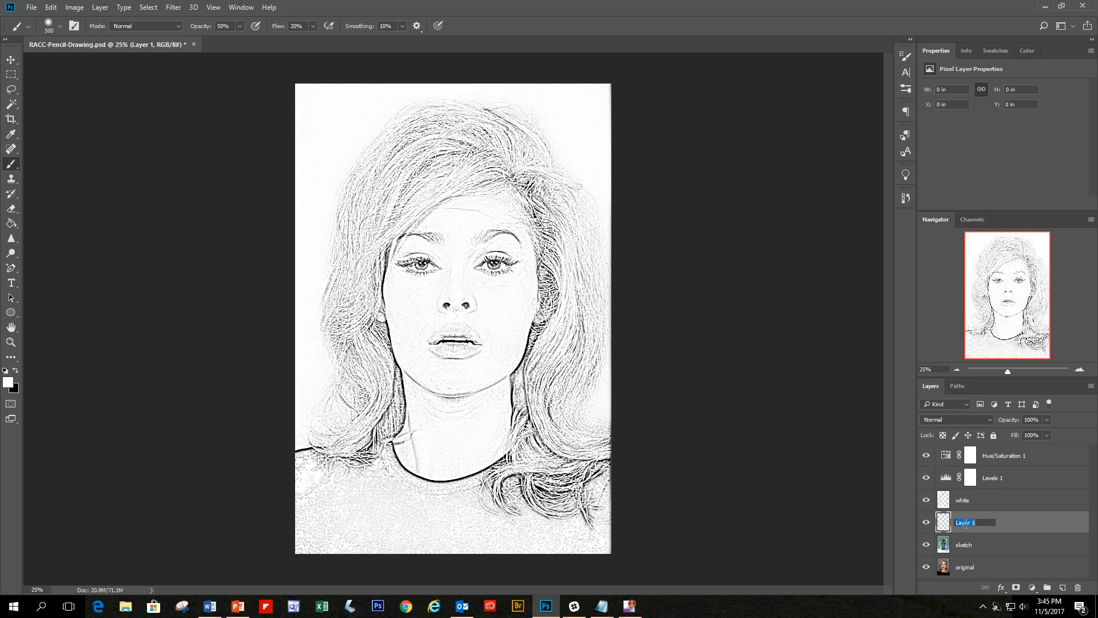
pyautogui.write('black')
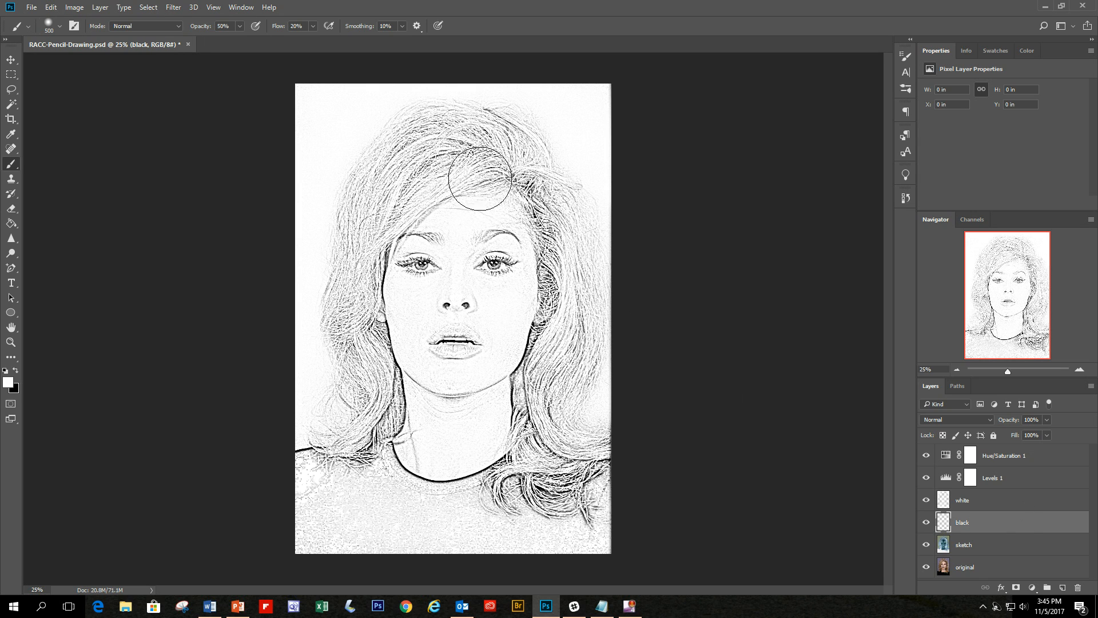
pyautogui.moveTo(549, 515)
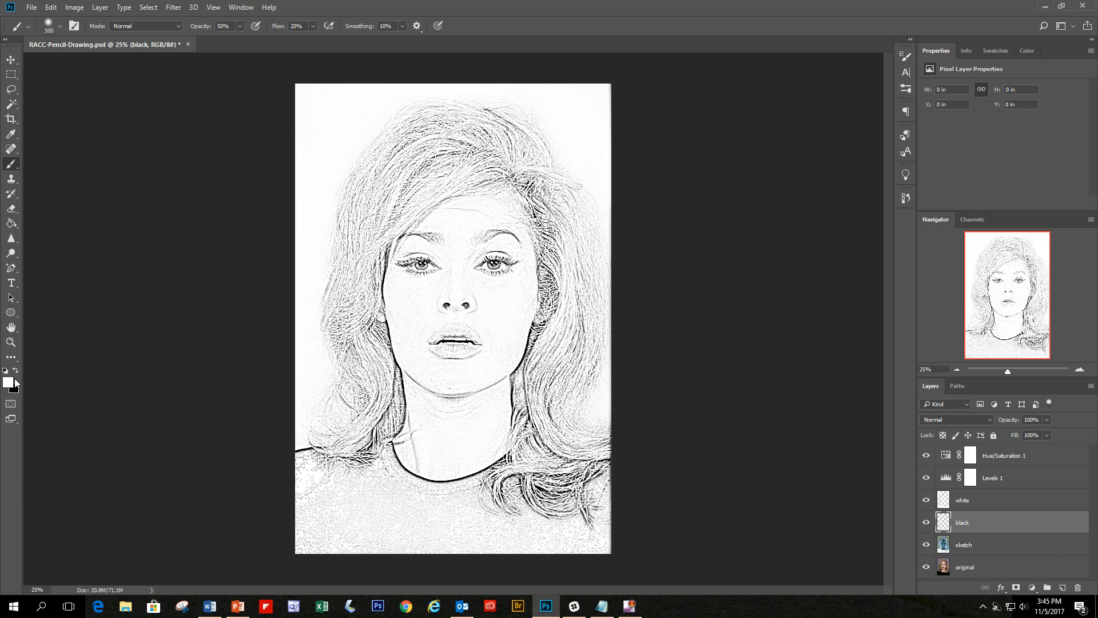
pyautogui.moveTo(15, 375)
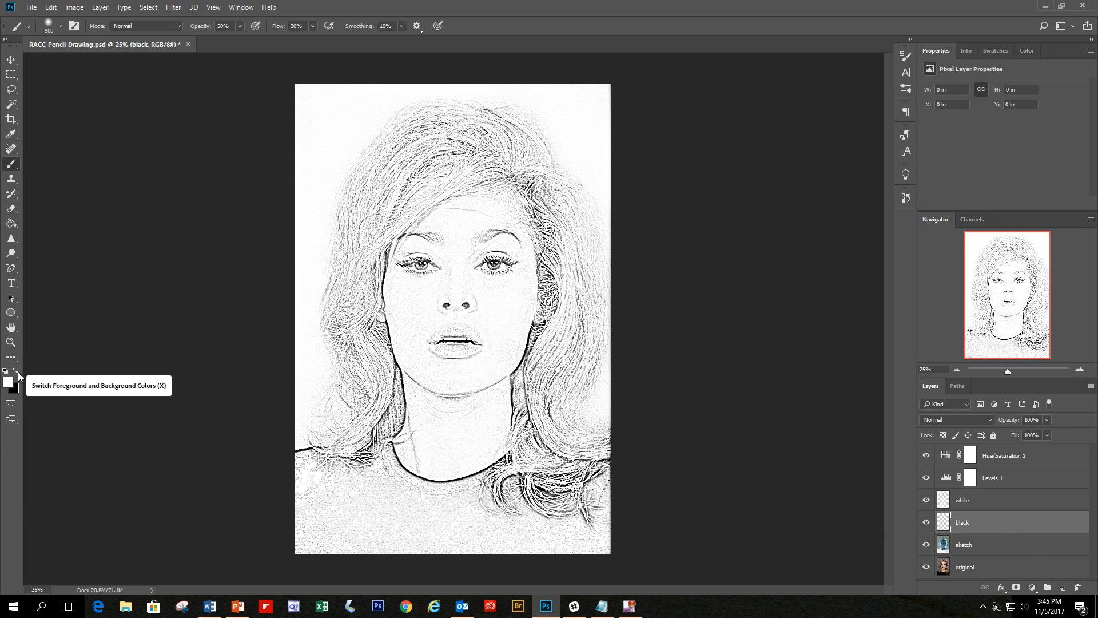
pyautogui.moveTo(9, 383)
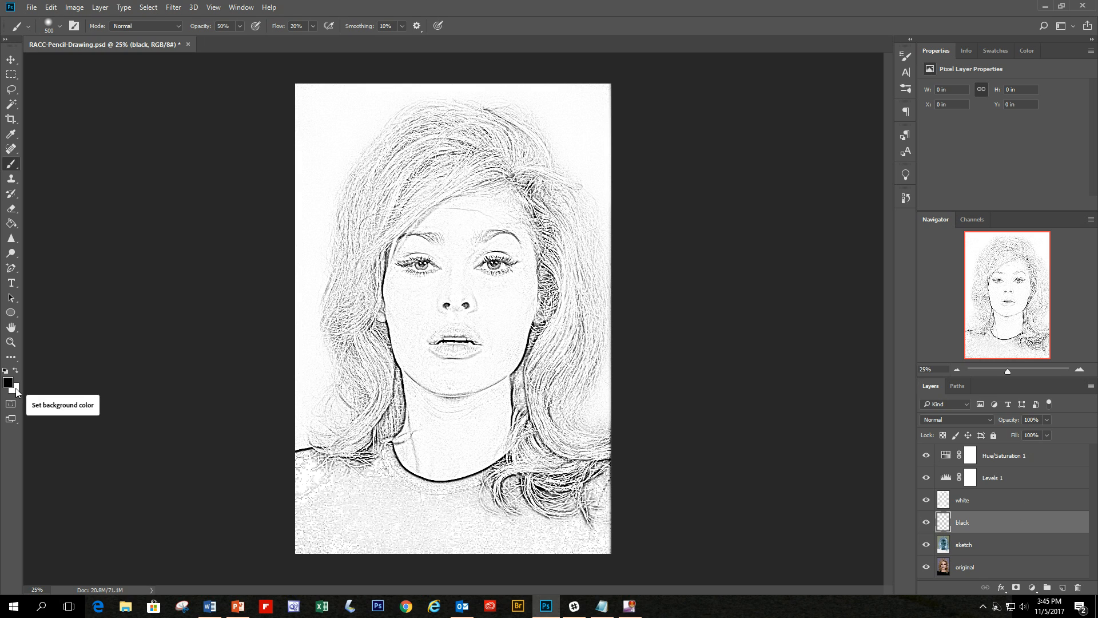
pyautogui.moveTo(18, 170)
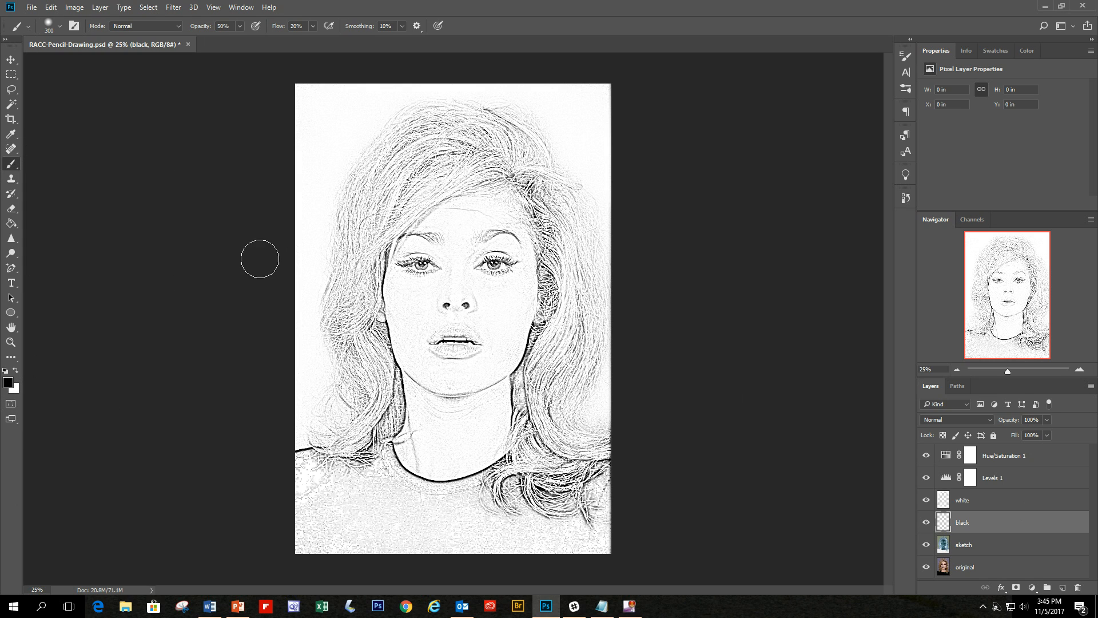
pyautogui.moveTo(11, 164)
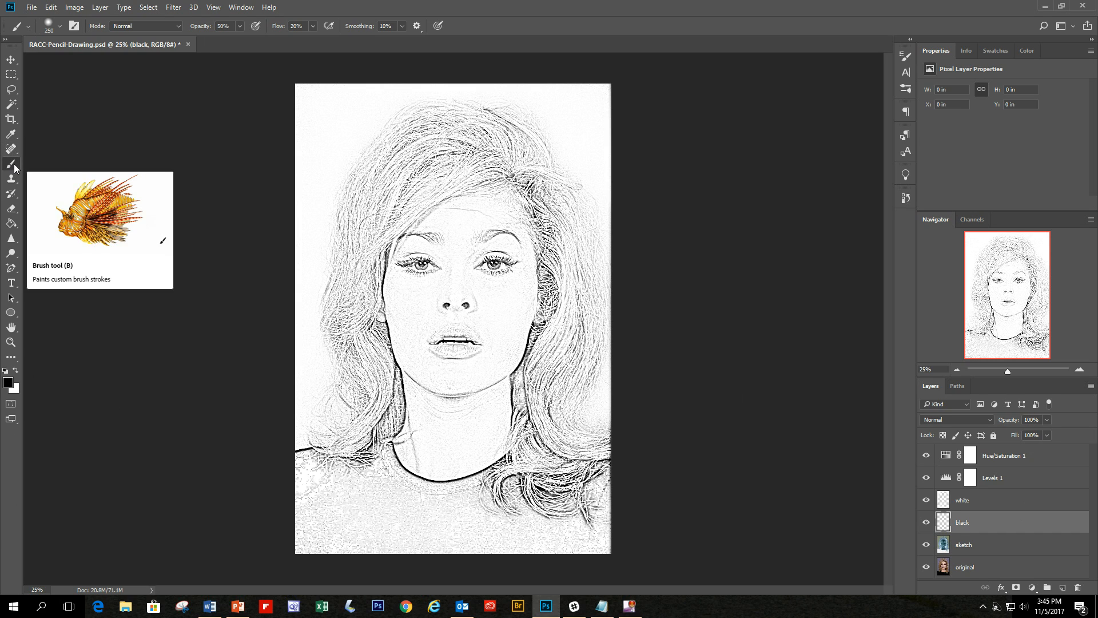
pyautogui.moveTo(205, 40)
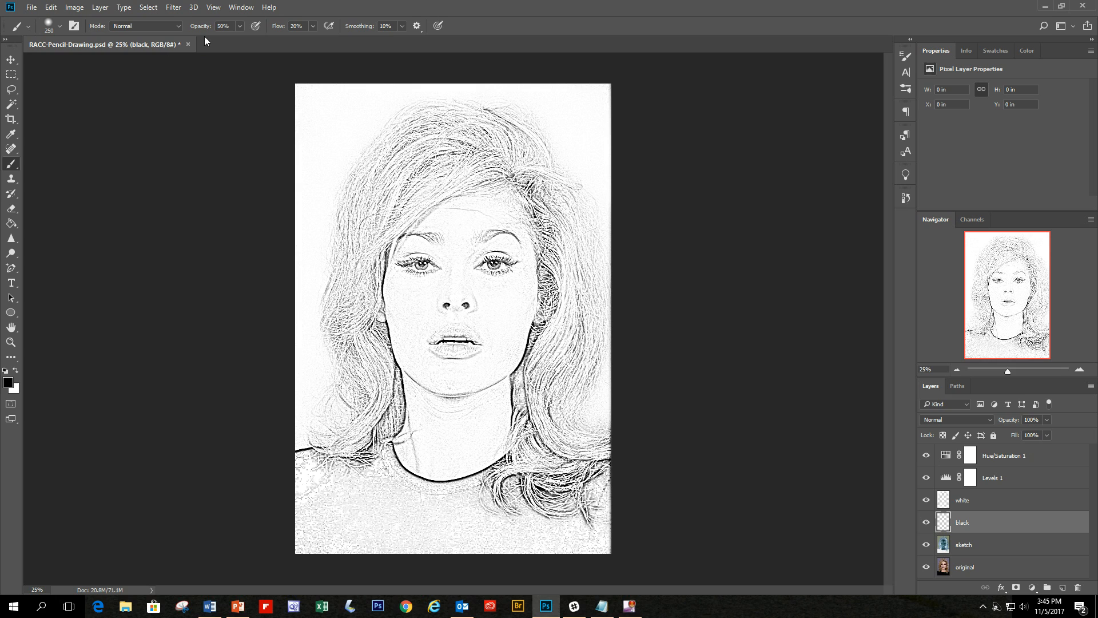
pyautogui.tripleClick(223, 26)
pyautogui.write('25')
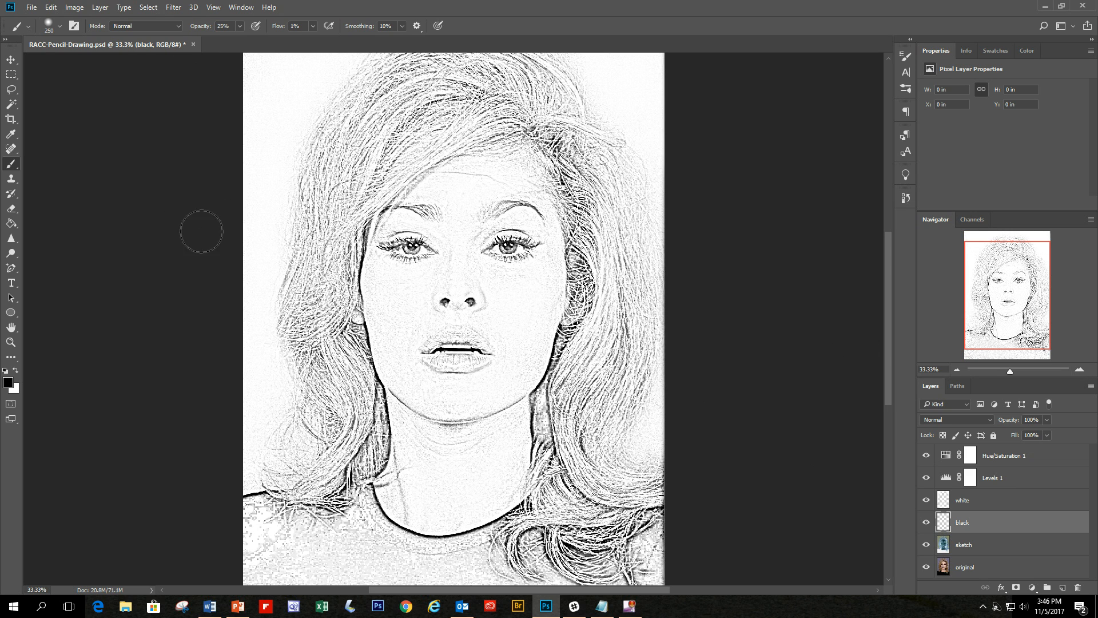
pyautogui.moveTo(23, 173)
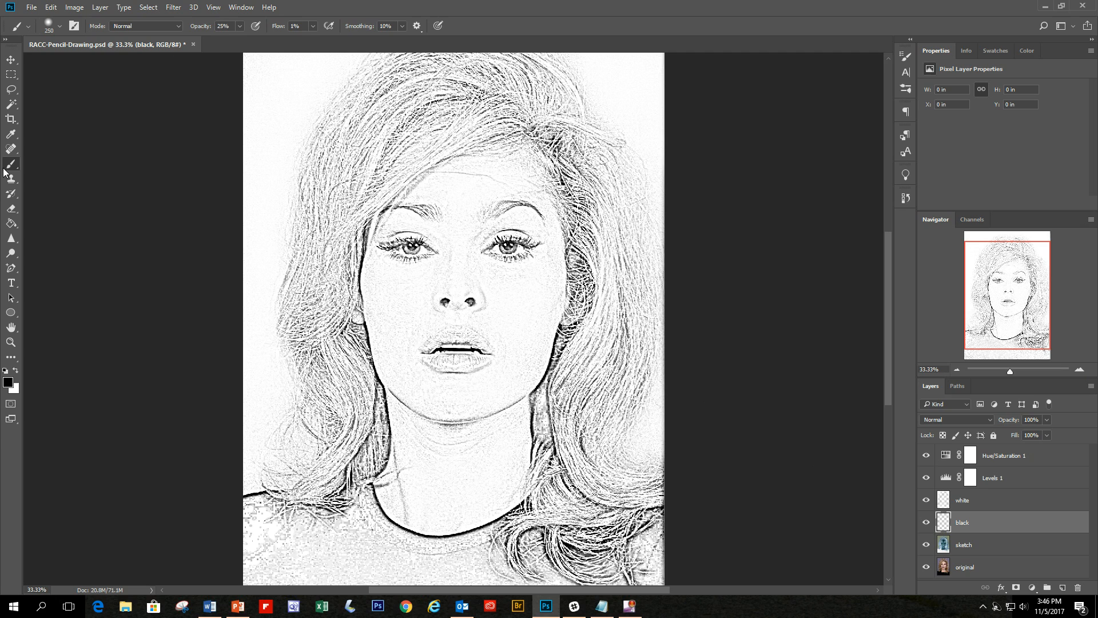
pyautogui.moveTo(217, 43)
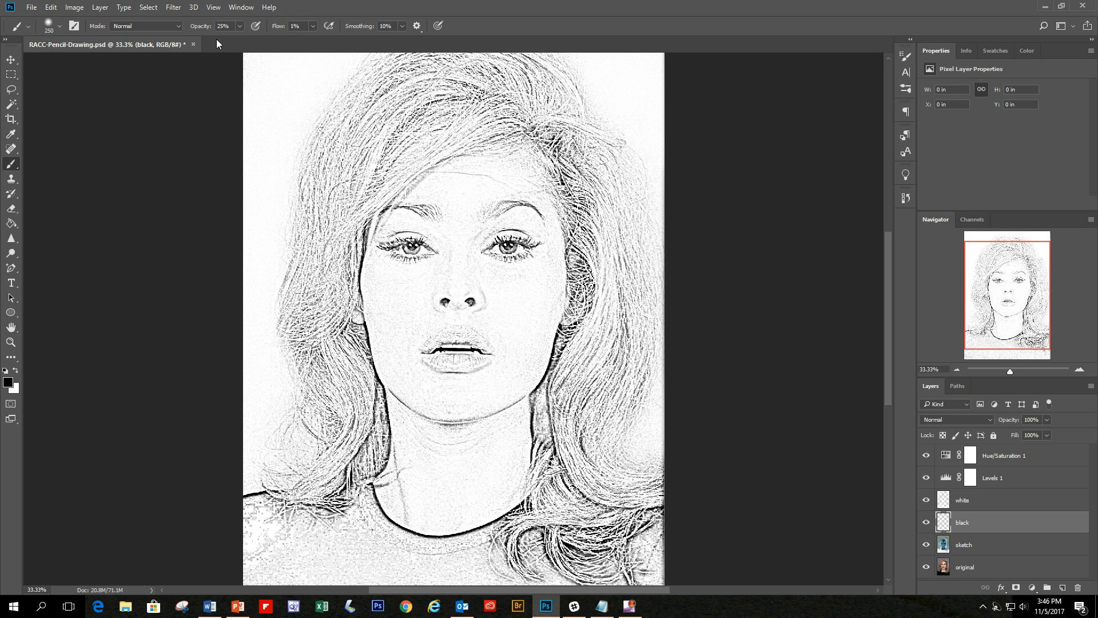
pyautogui.moveTo(304, 62)
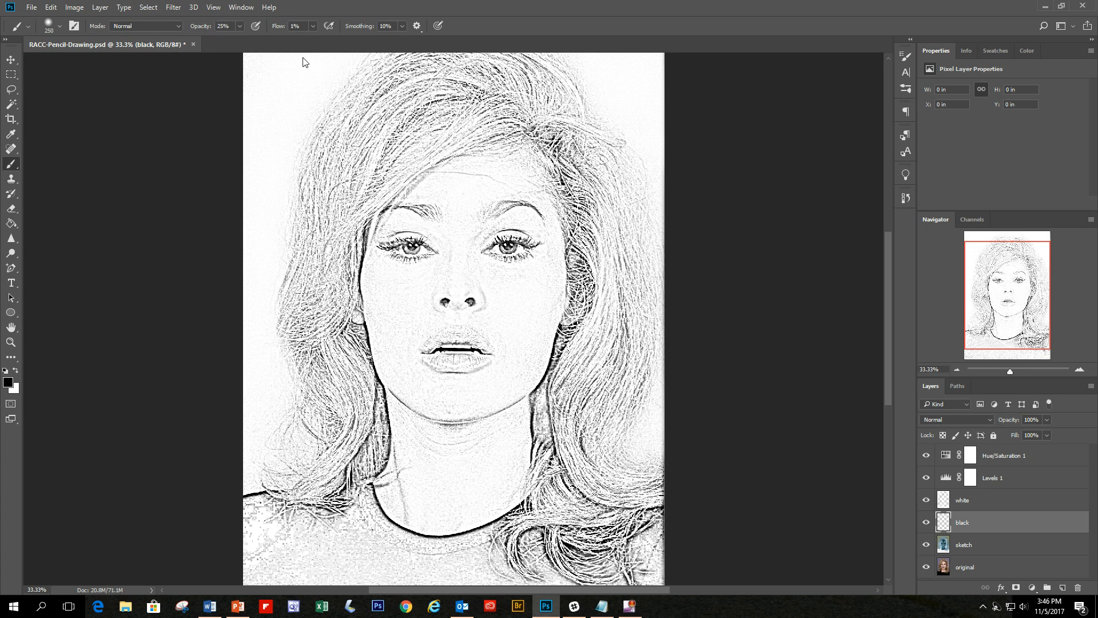
pyautogui.moveTo(311, 400)
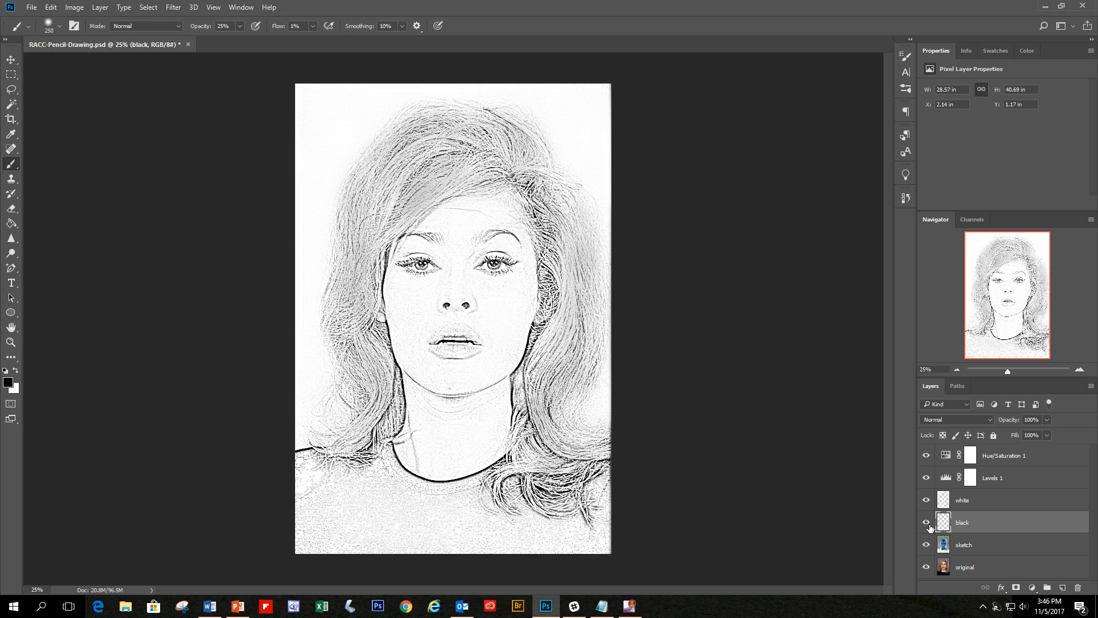
# Step: Toggle the black layer's visibility to compare the darkened eyes, nose and lips before and after
pyautogui.click(925, 525)
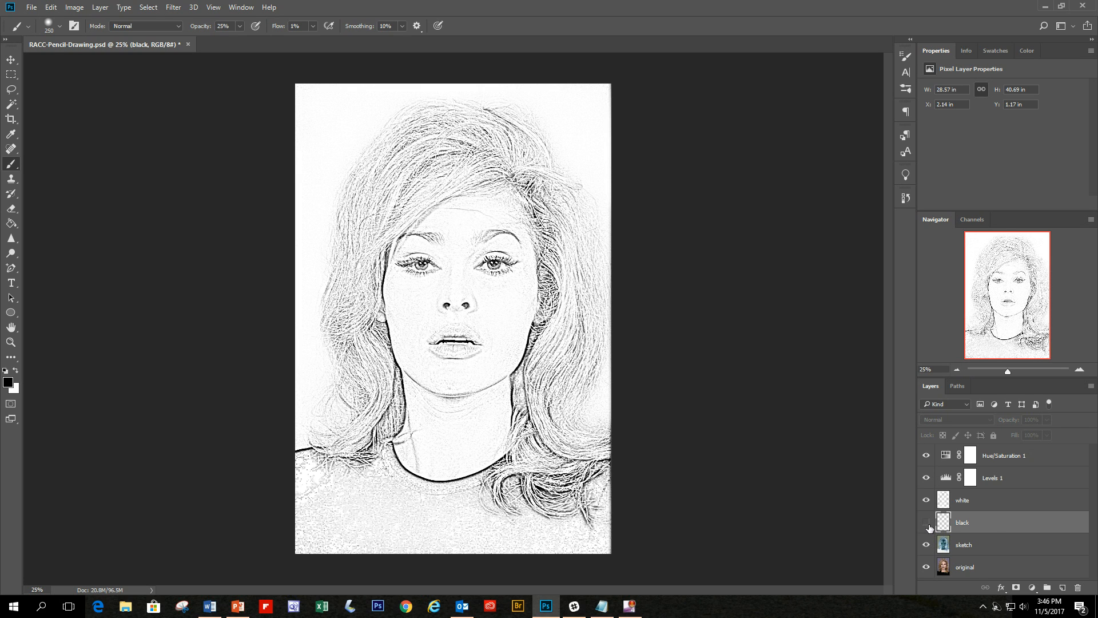
pyautogui.moveTo(925, 527)
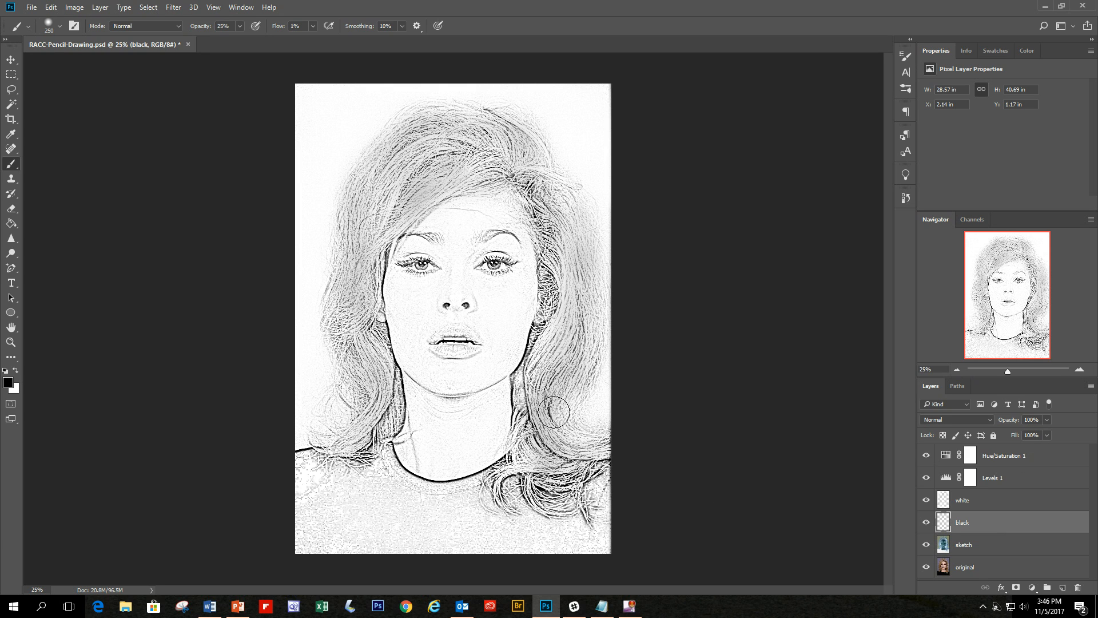
pyautogui.moveTo(382, 263)
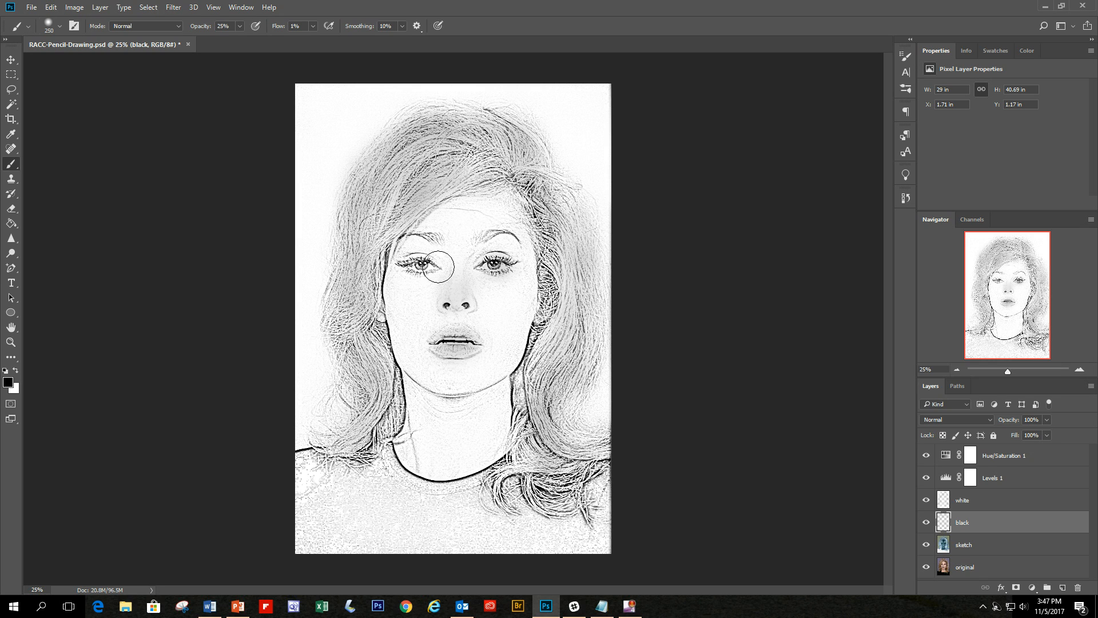
pyautogui.moveTo(479, 241)
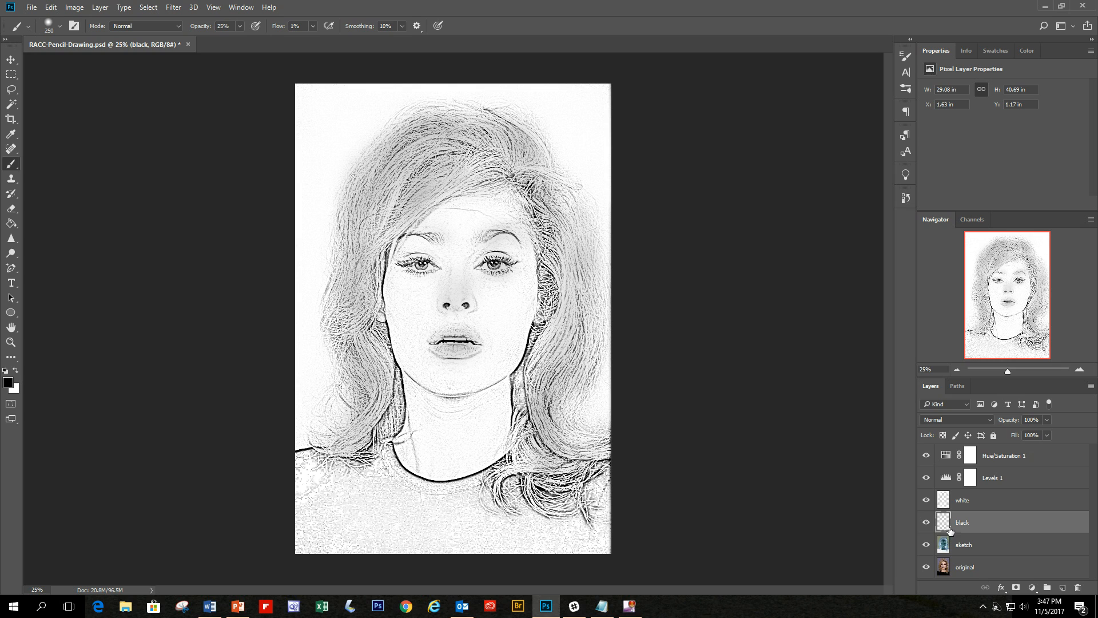
pyautogui.click(925, 521)
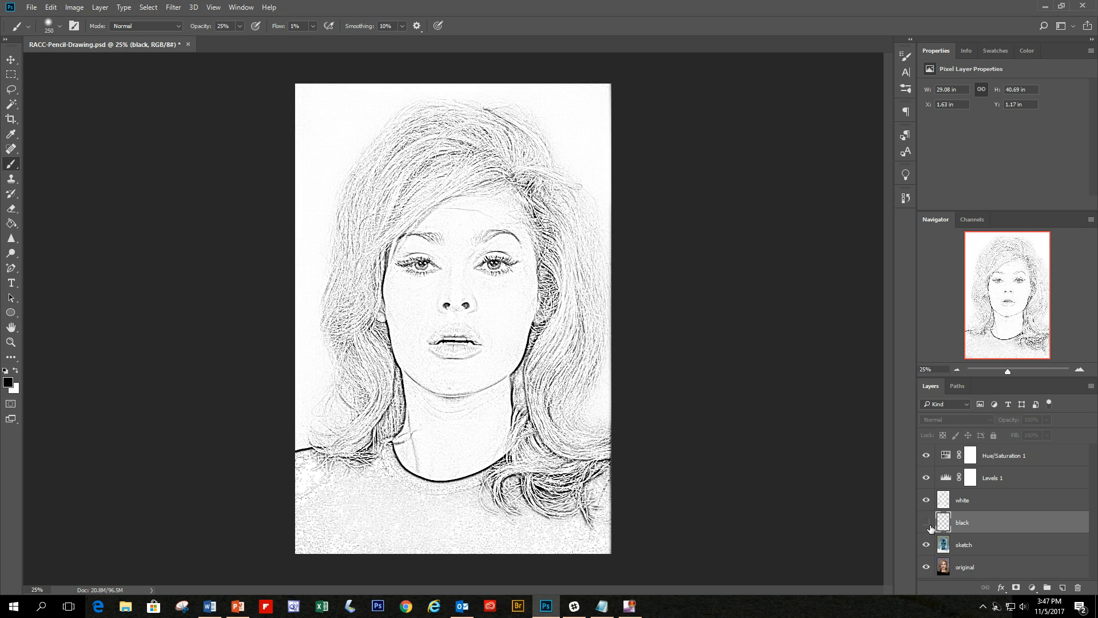
pyautogui.click(926, 522)
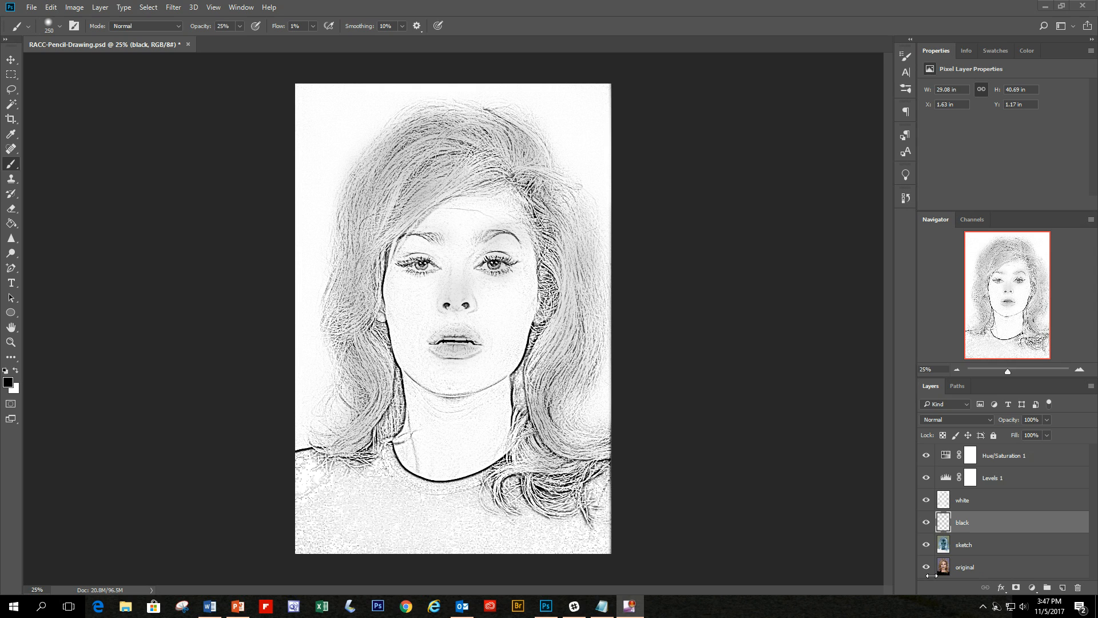
pyautogui.click(925, 567)
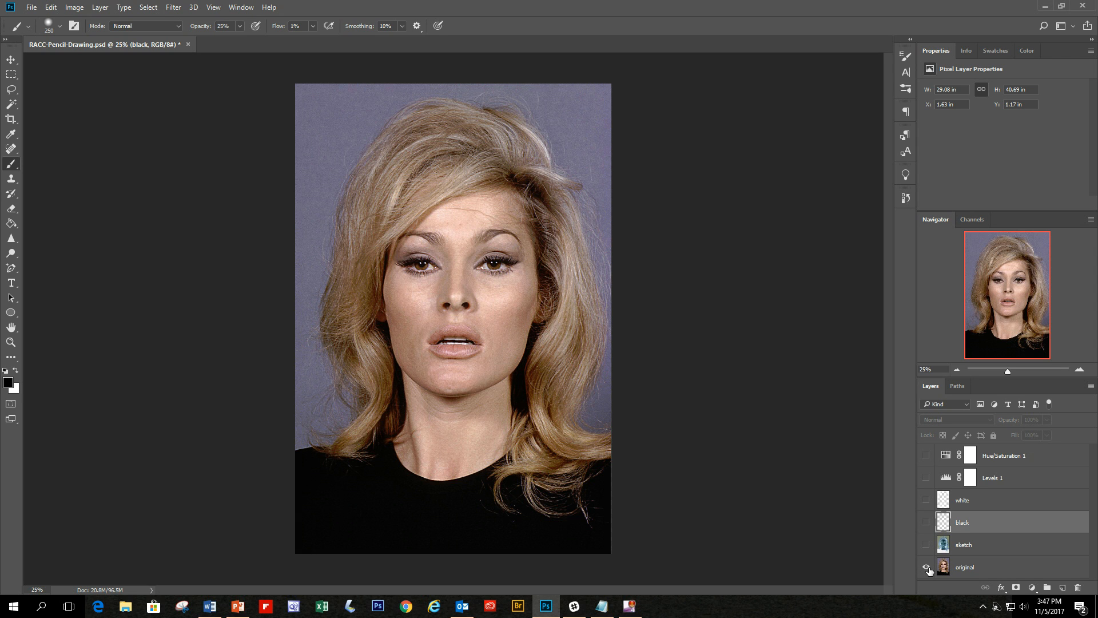
pyautogui.click(925, 455)
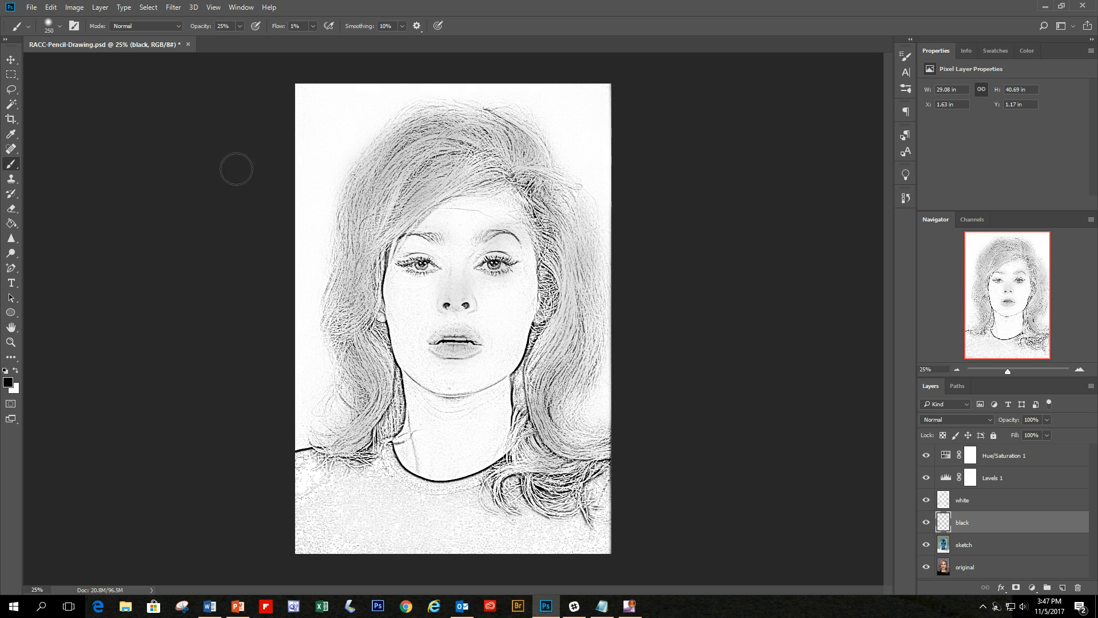
pyautogui.click(12, 61)
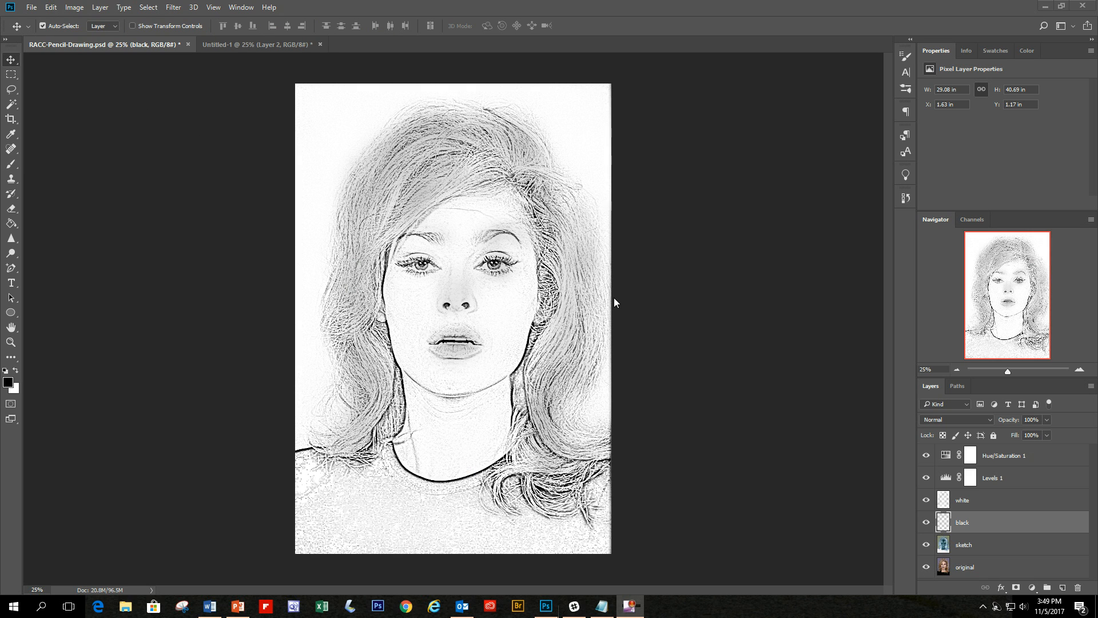
pyautogui.moveTo(705, 302)
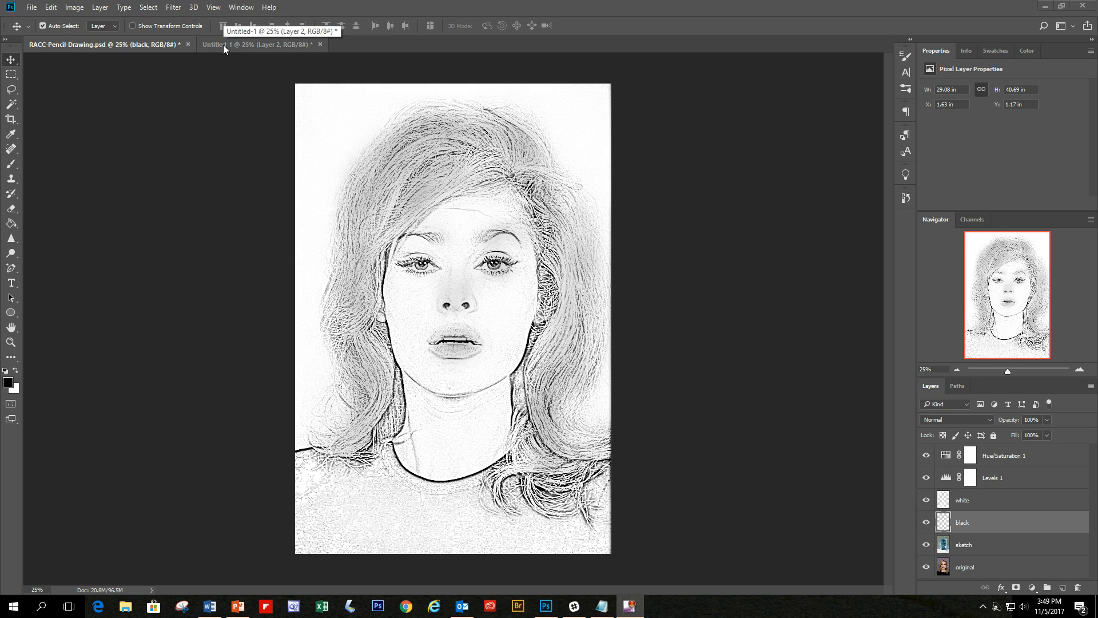
# Step: Switch to the Untitled-1 document showing the colour original beside the pencil sketch
pyautogui.click(257, 44)
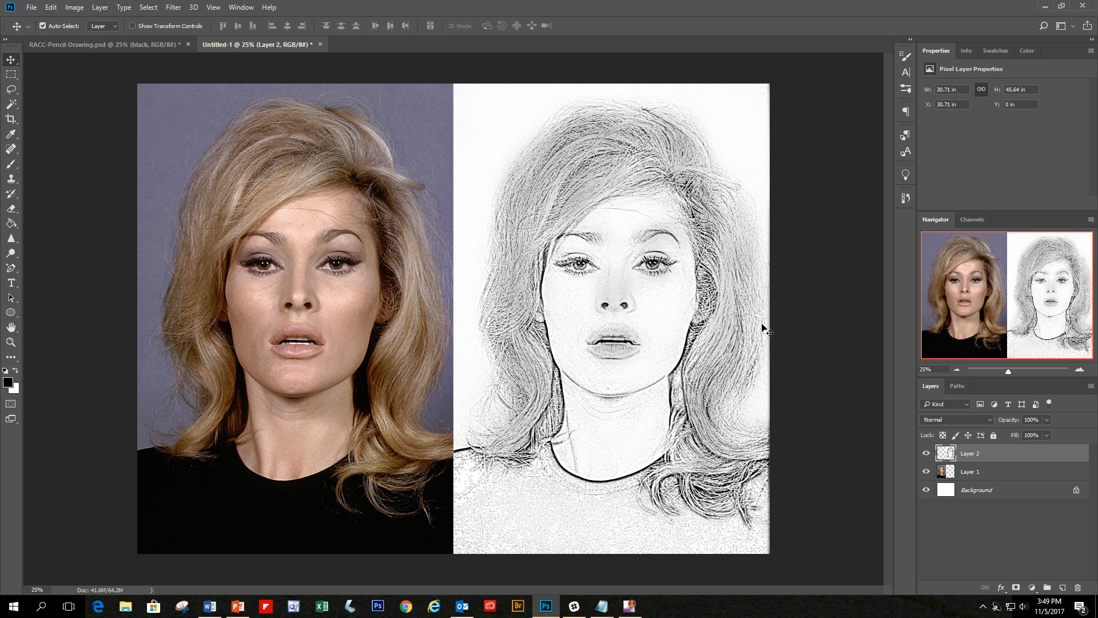
pyautogui.moveTo(773, 329)
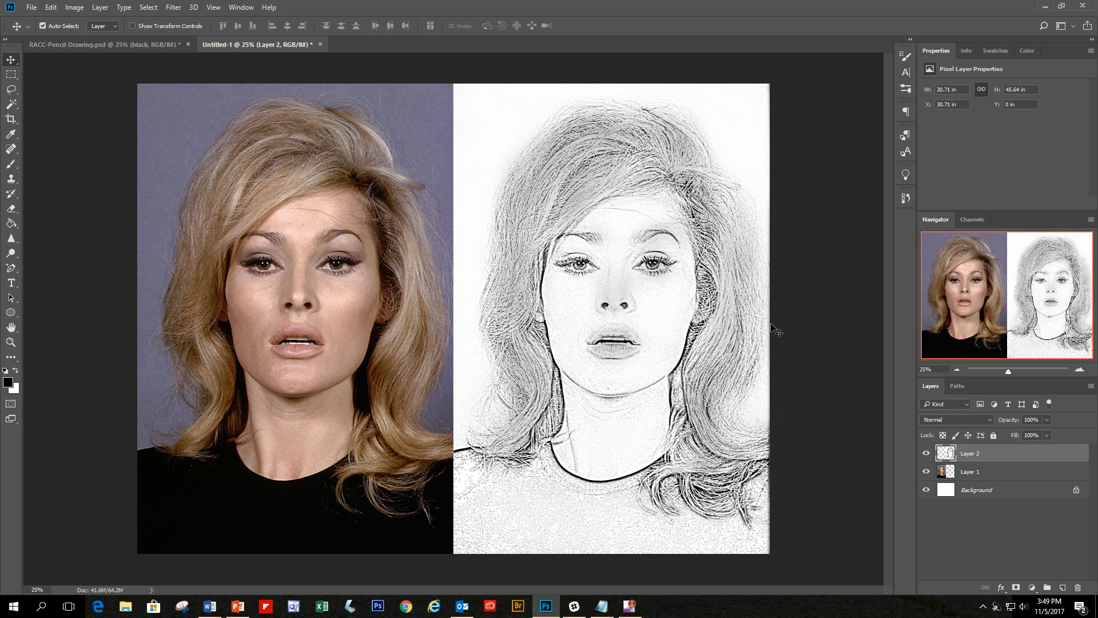